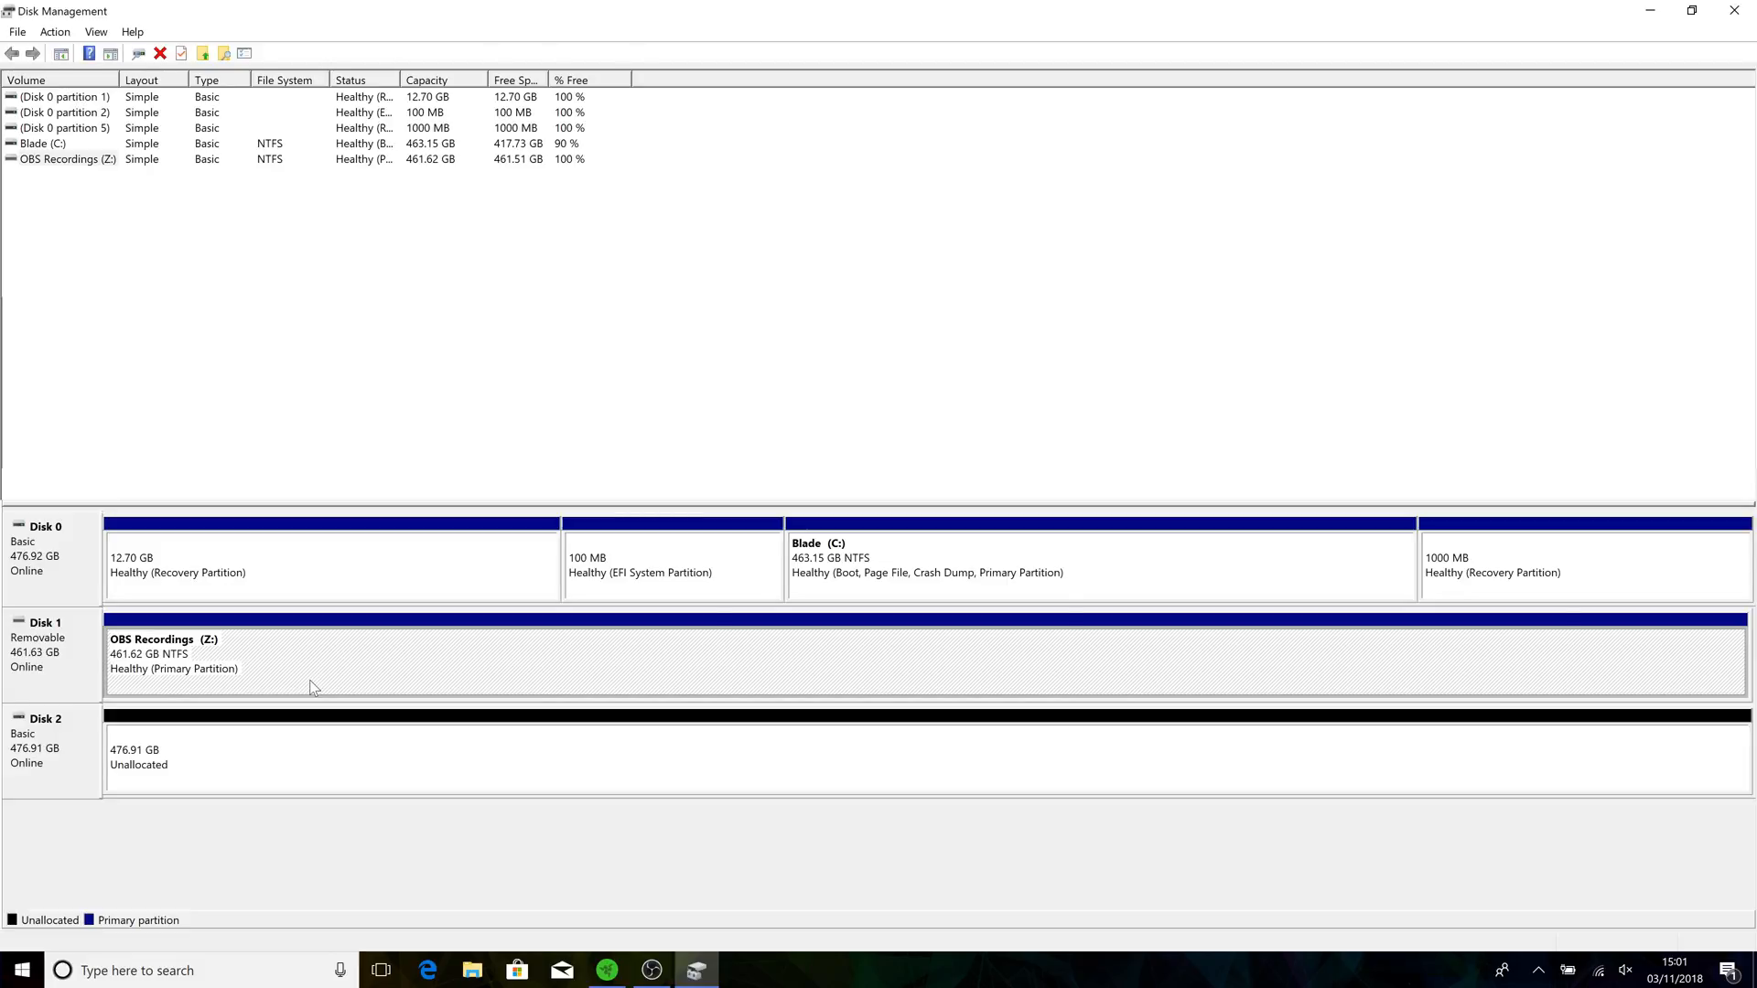
Inspect the OBS Recordings partition's options in Disk Management without changing anything.
click(64, 97)
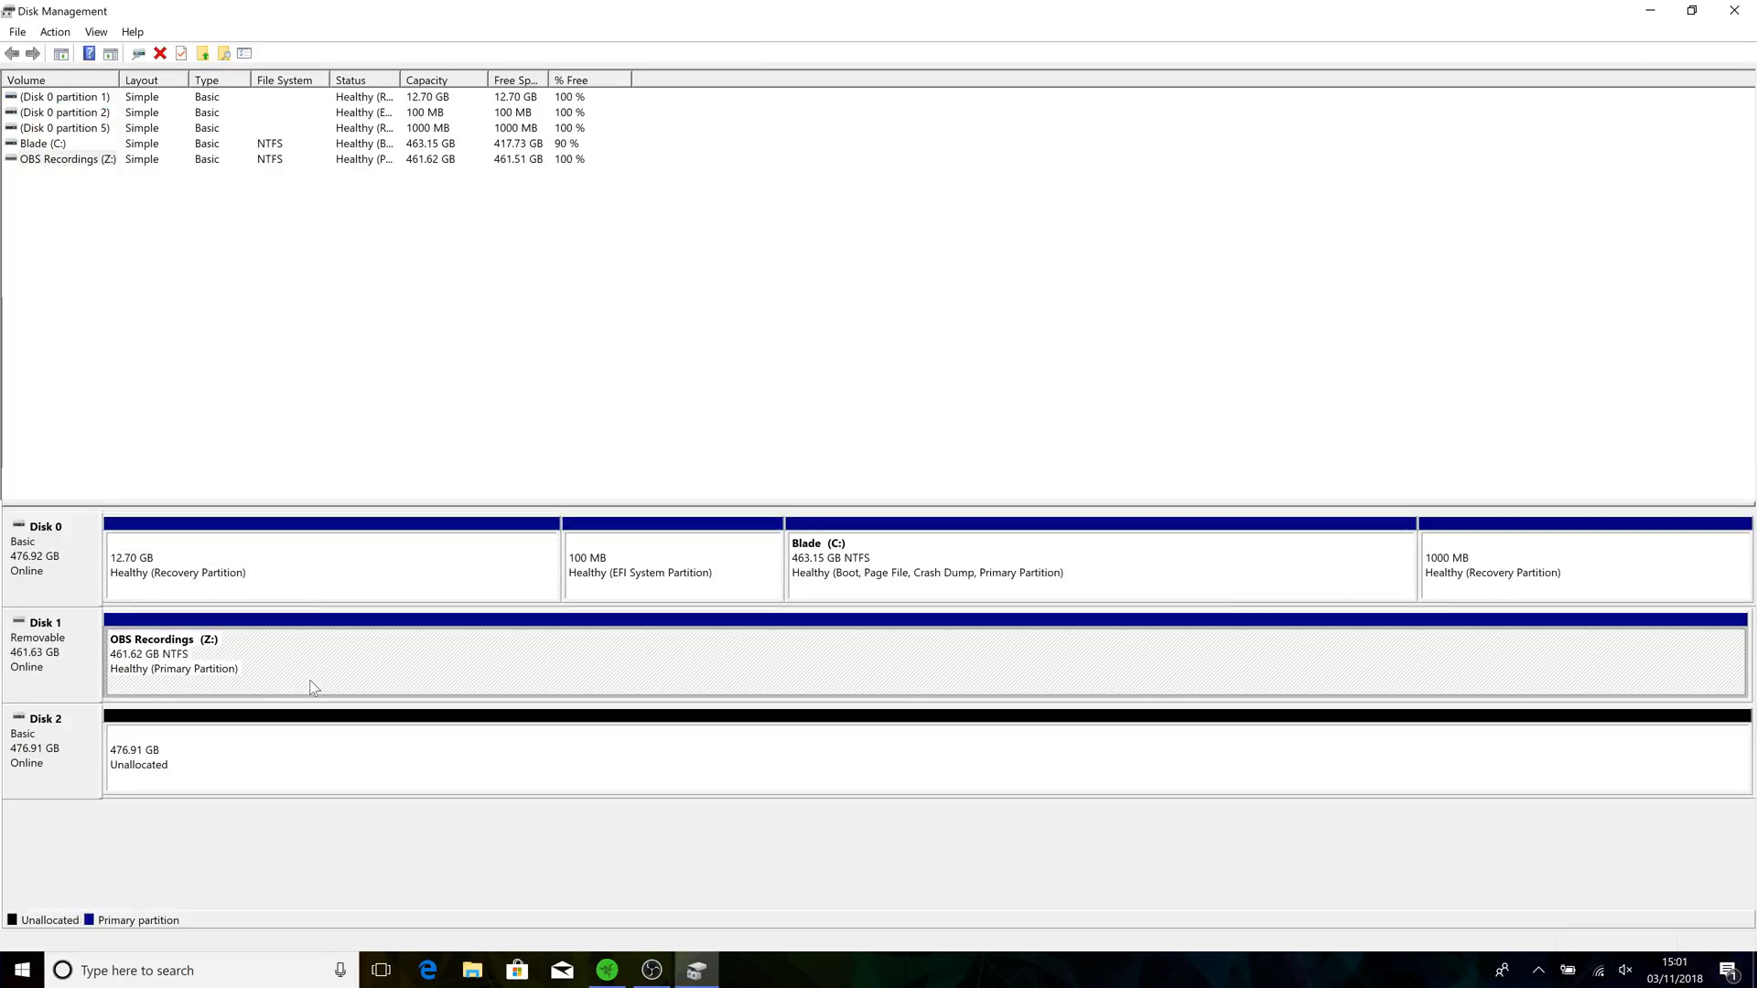
right_click(313, 672)
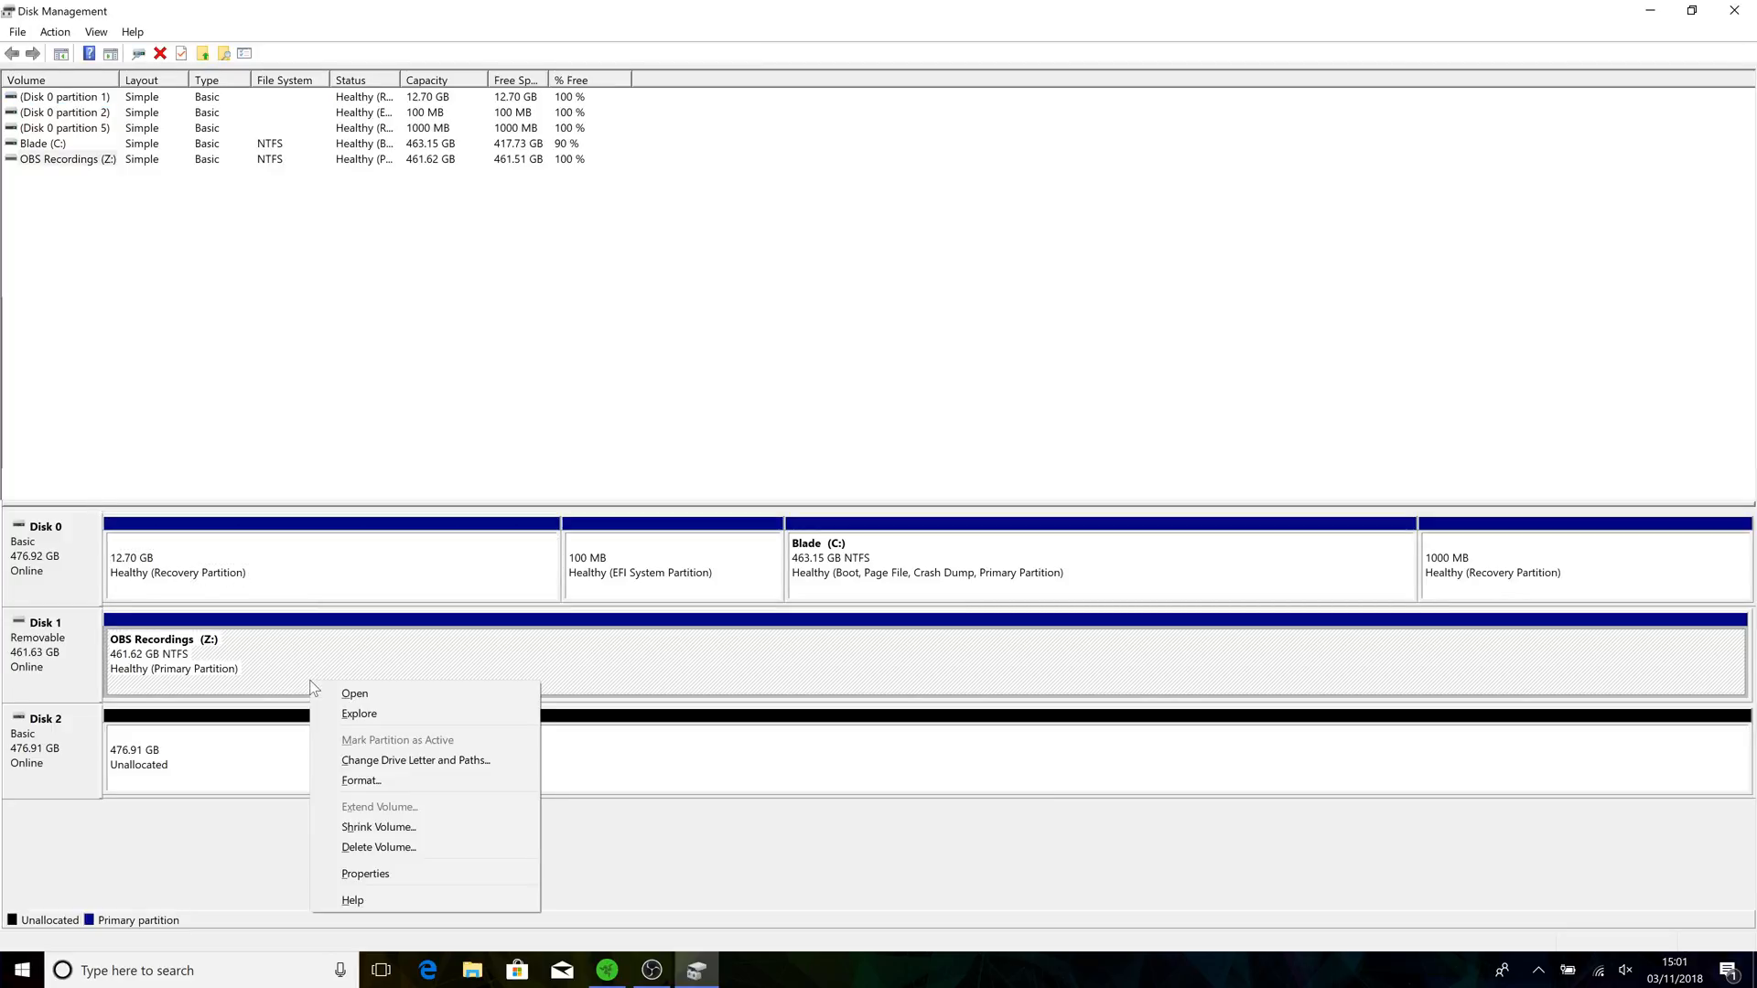
mouse_move(392, 845)
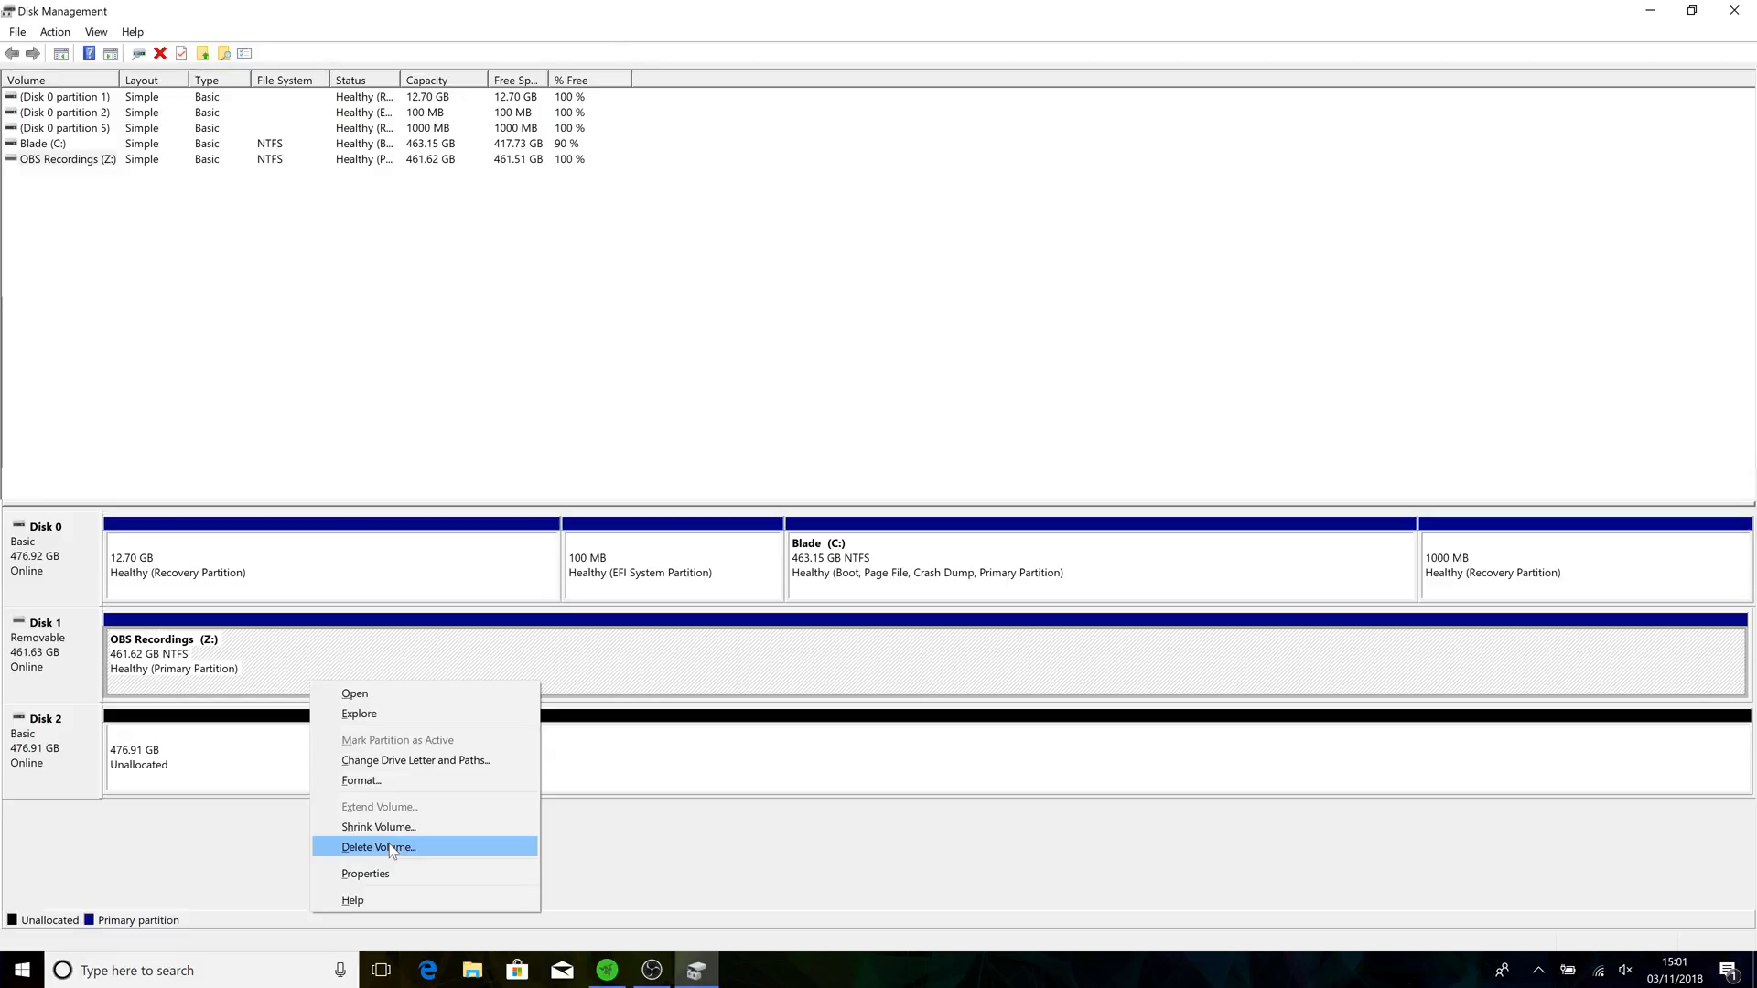
click(377, 846)
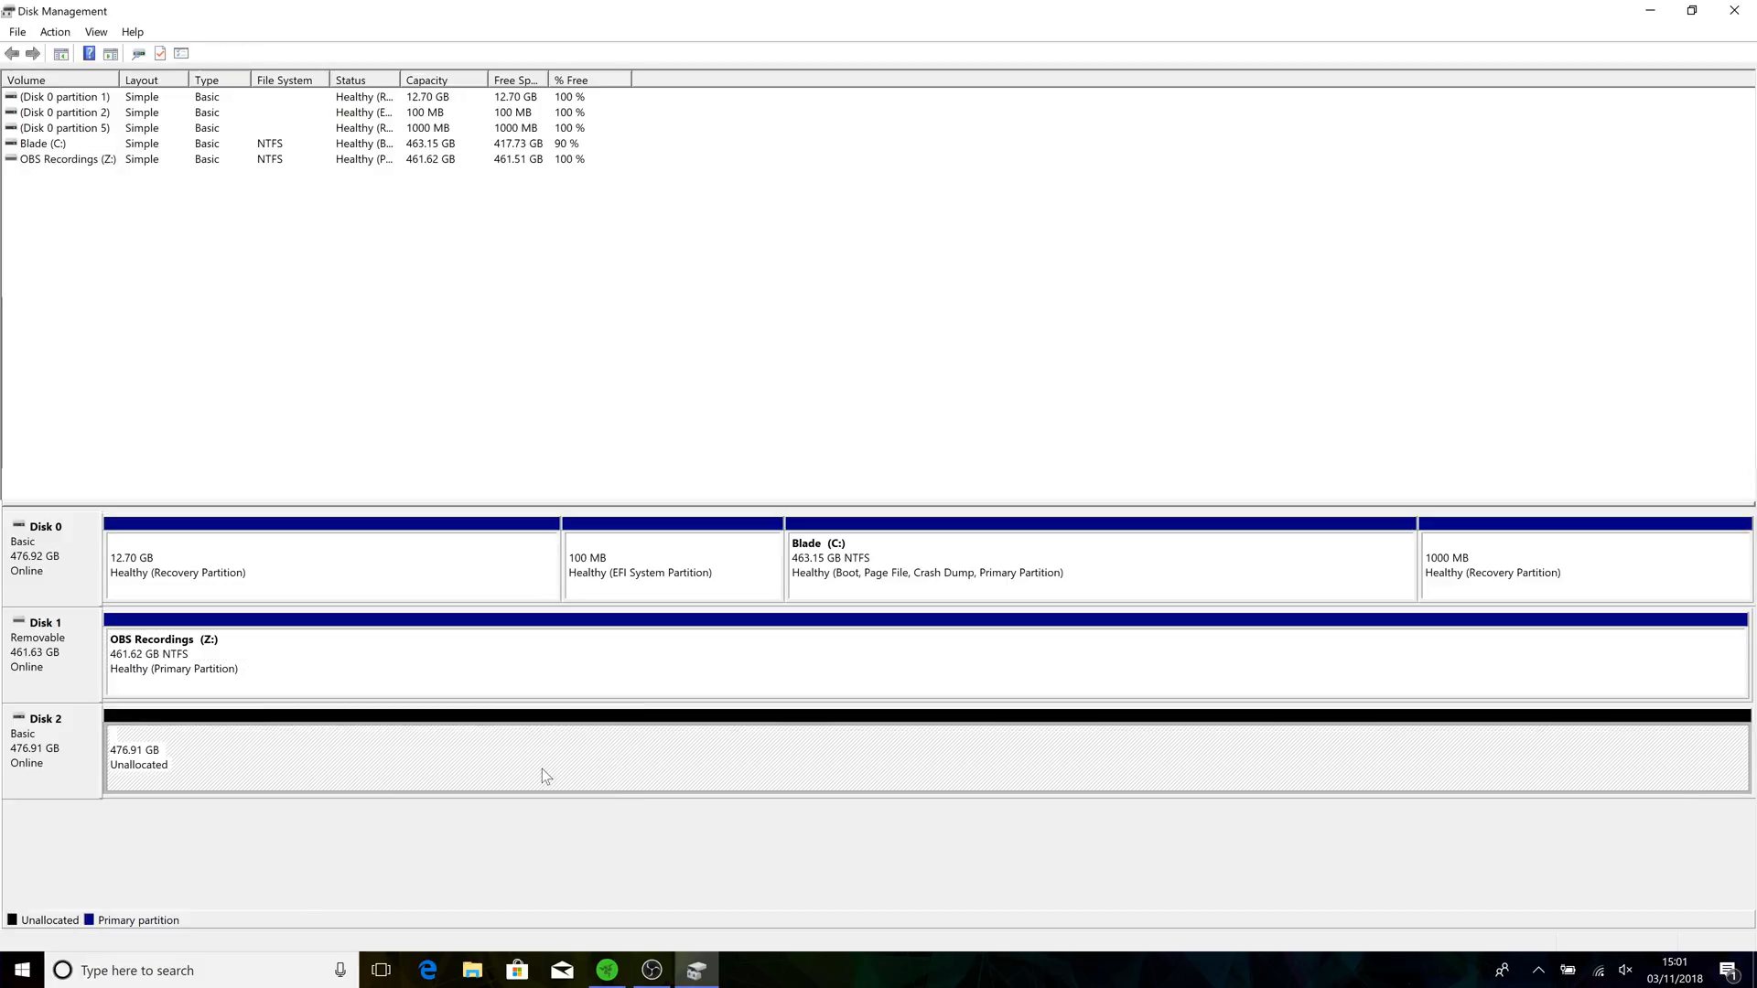
Start a new simple volume on Disk 2's unallocated space, 100 MB, with no drive letter.
right_click(544, 772)
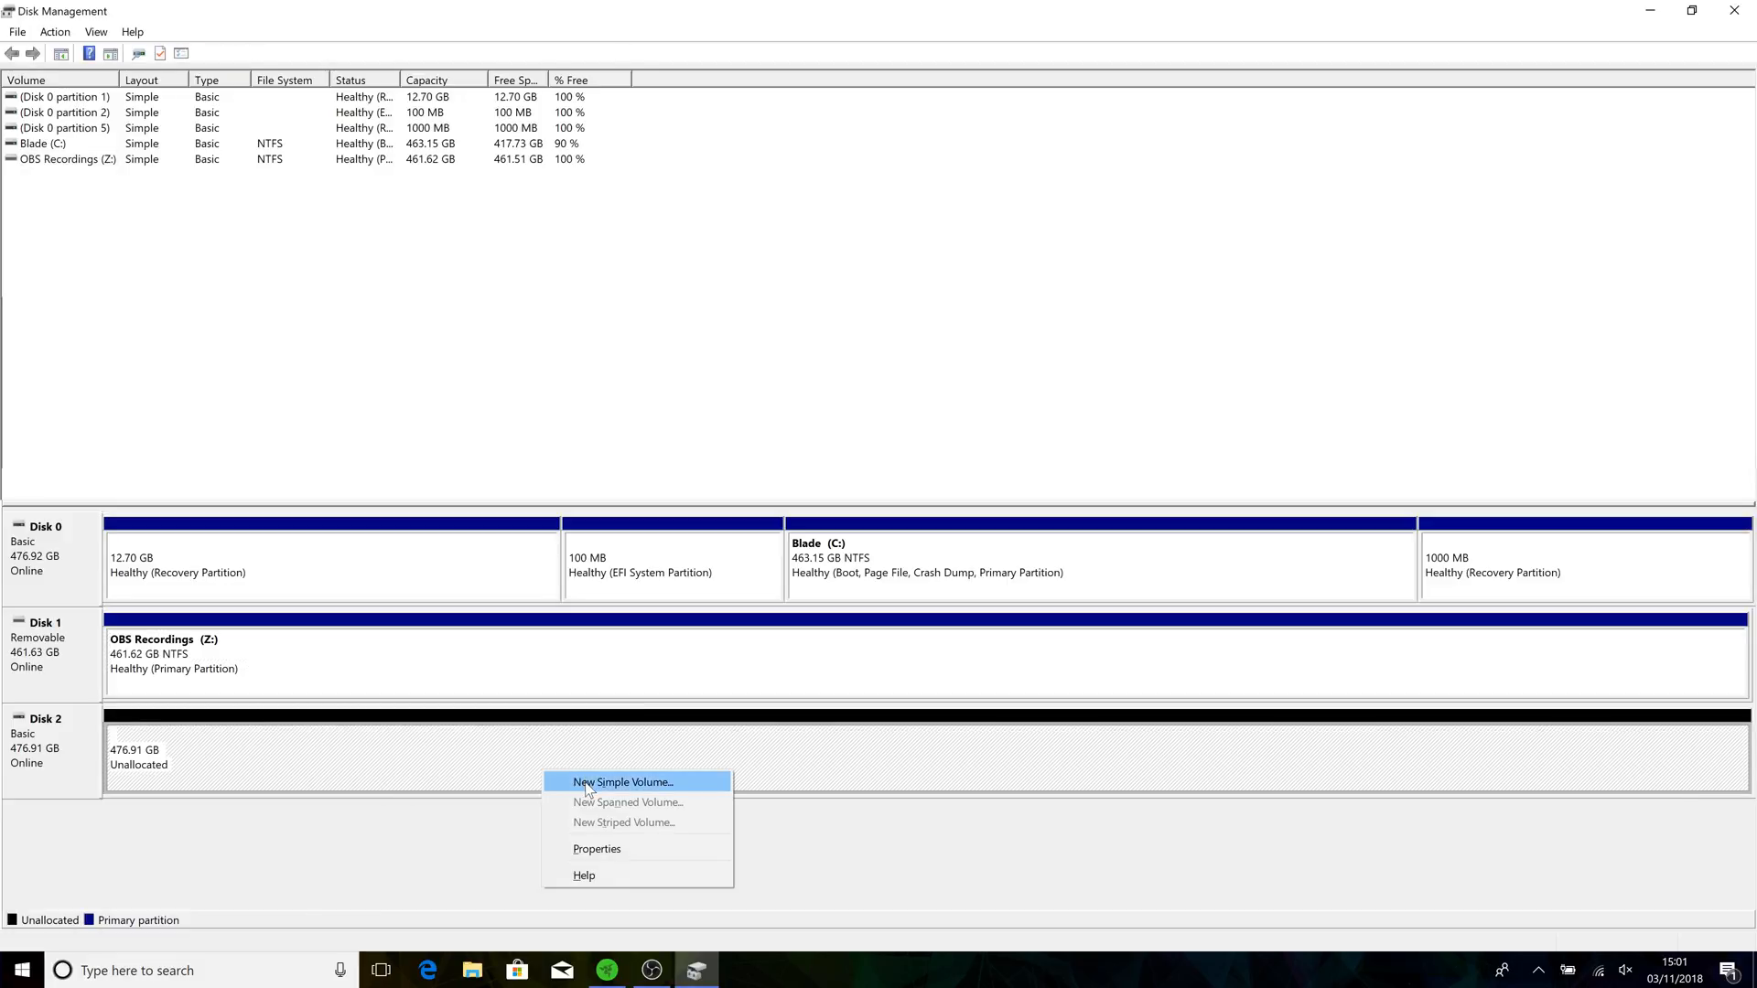
click(622, 781)
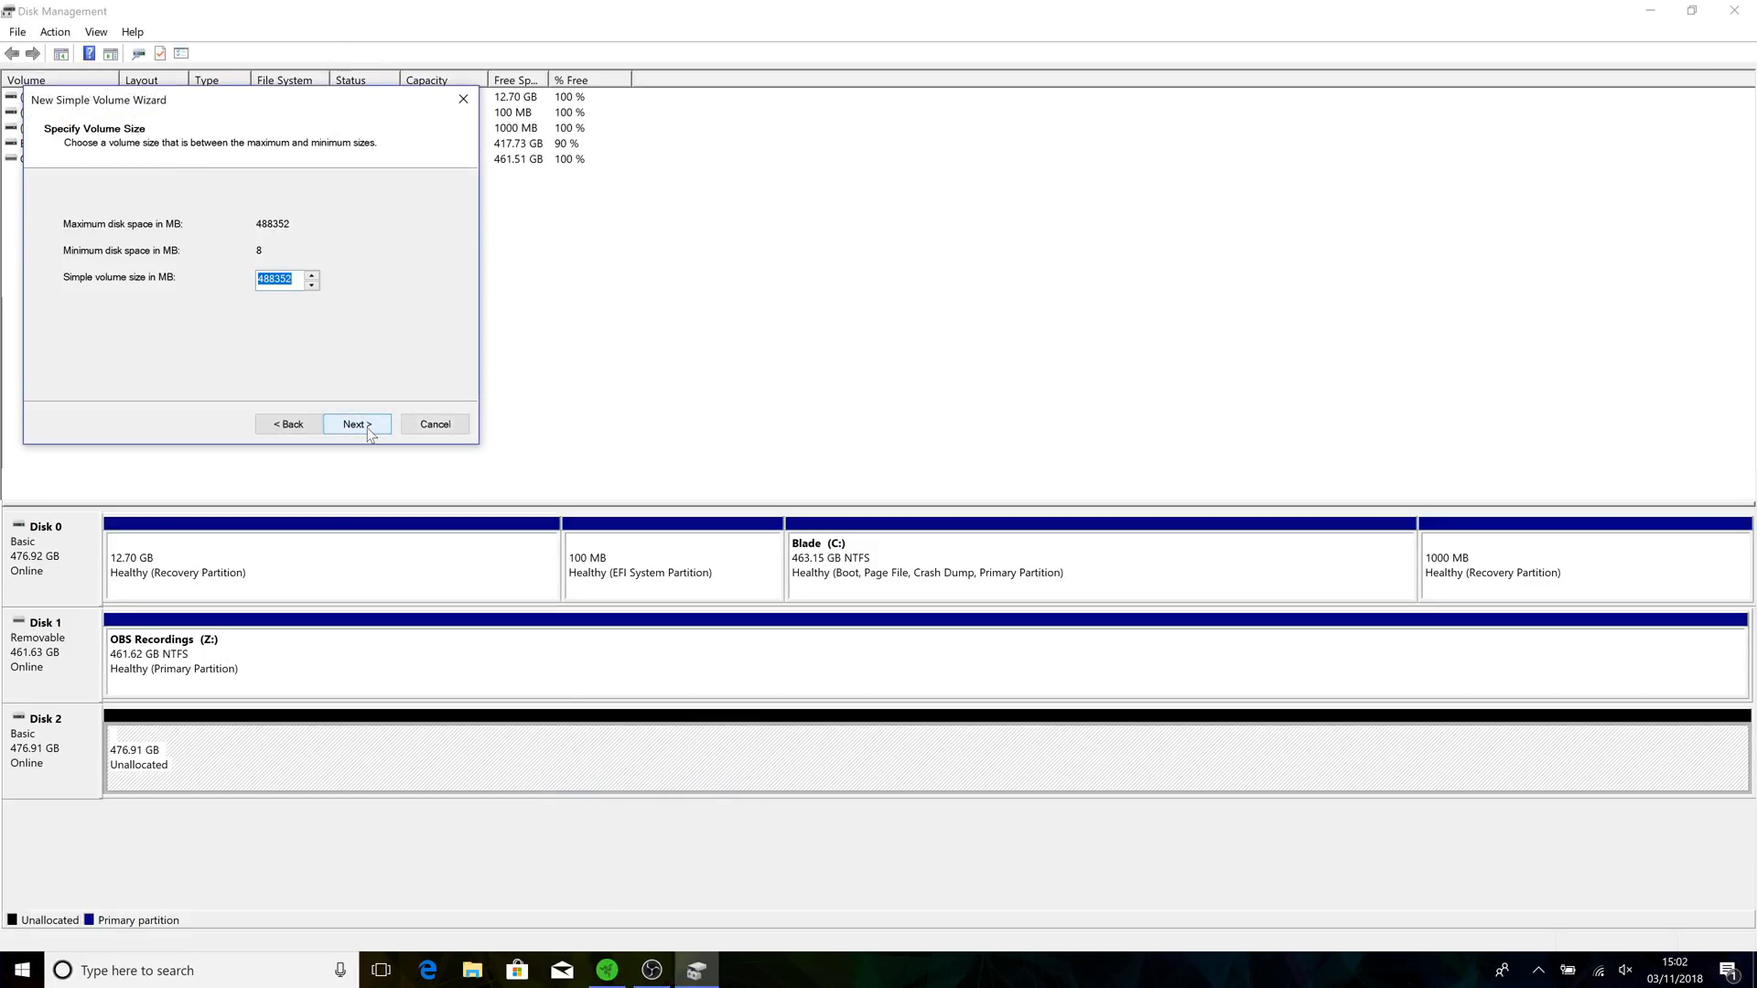
text(100)
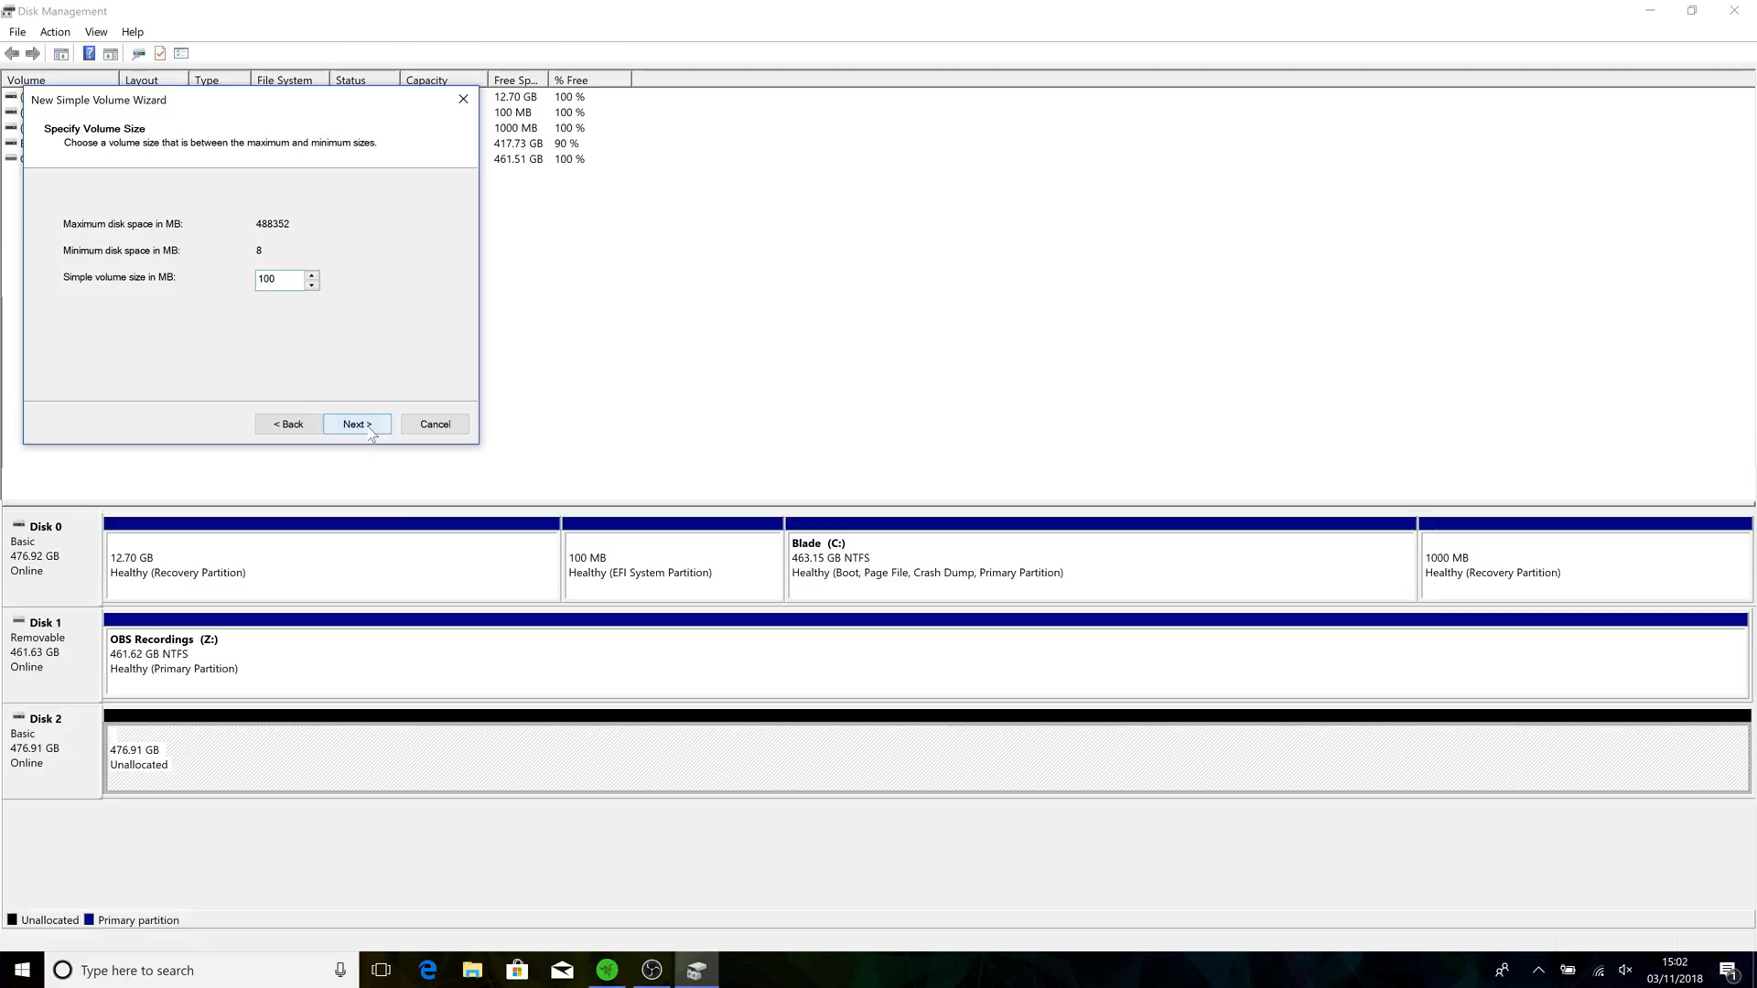
click(357, 423)
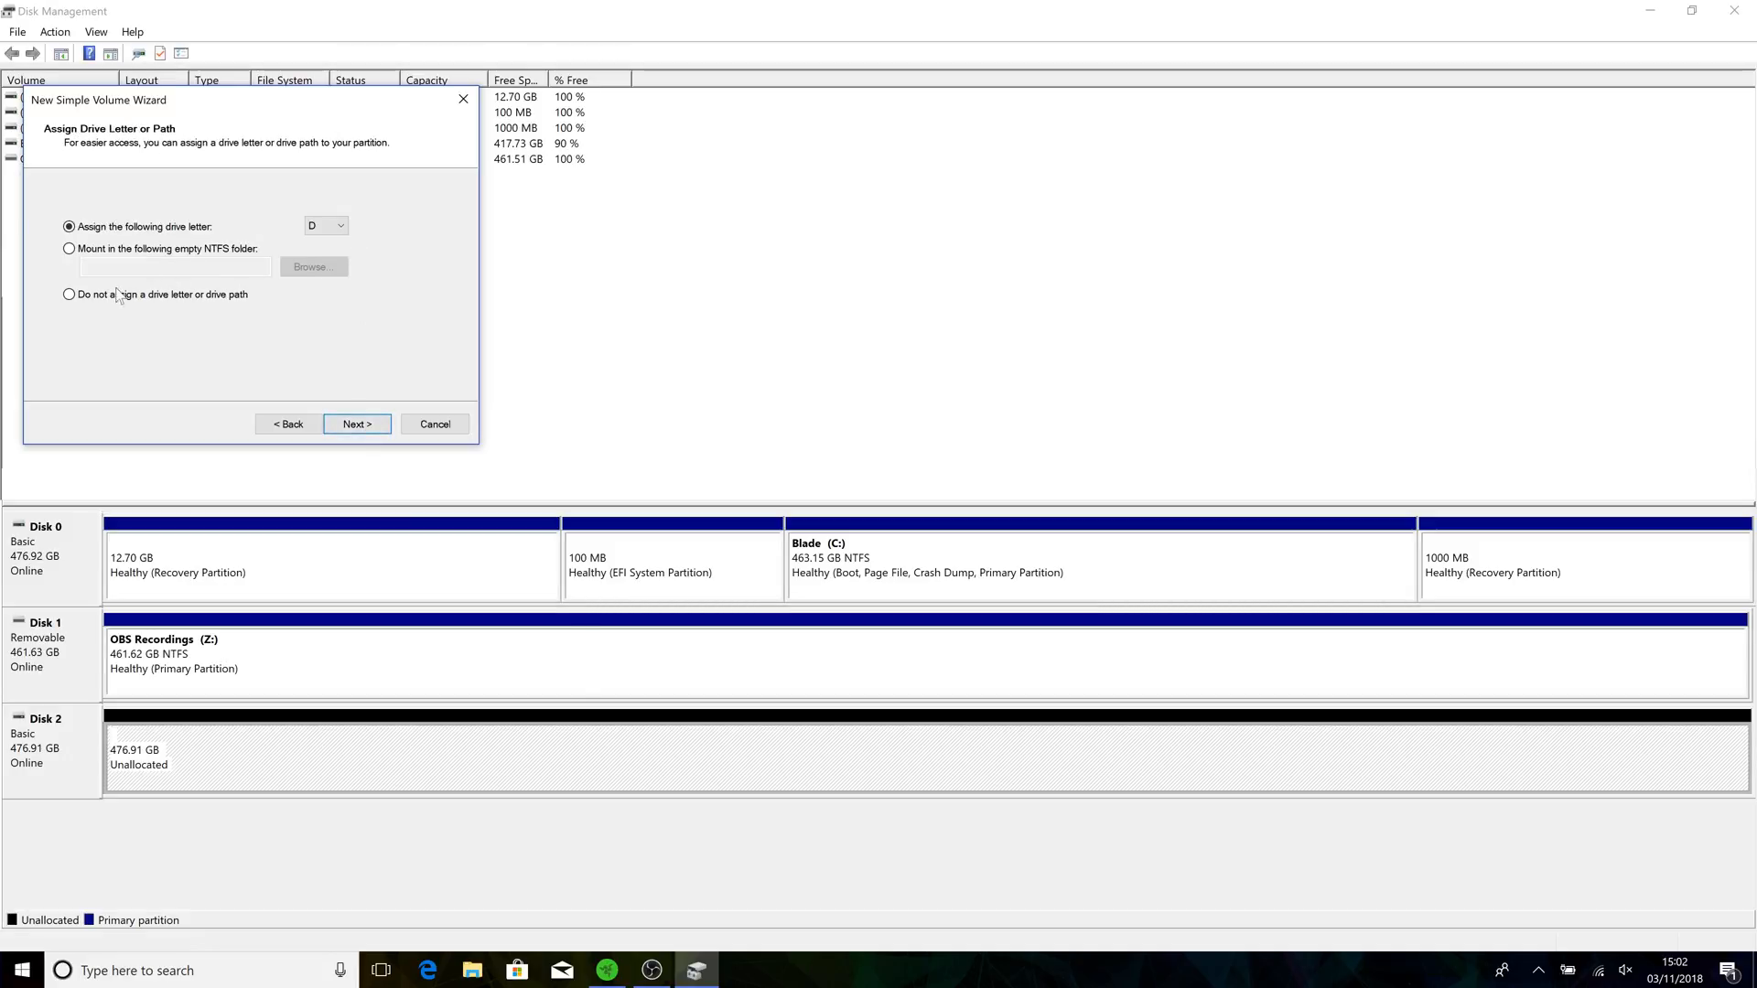
click(69, 293)
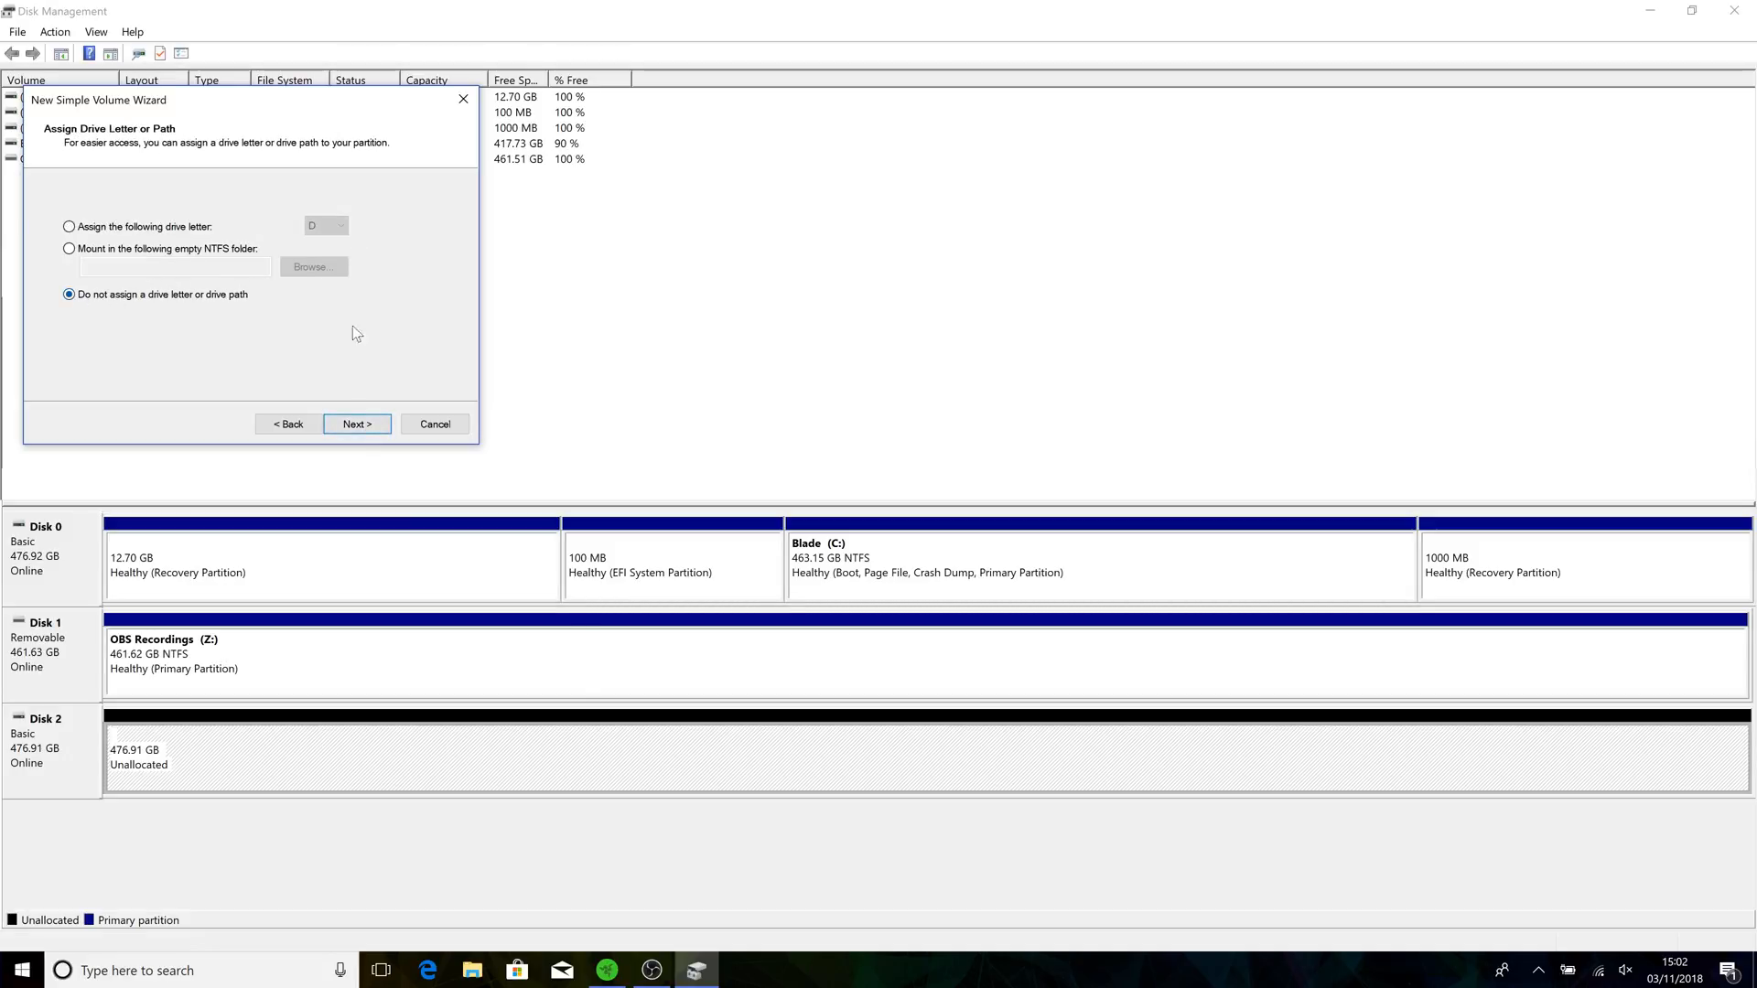
Format the new partition as FAT32 labelled UFIUSB and finish creating it.
click(357, 423)
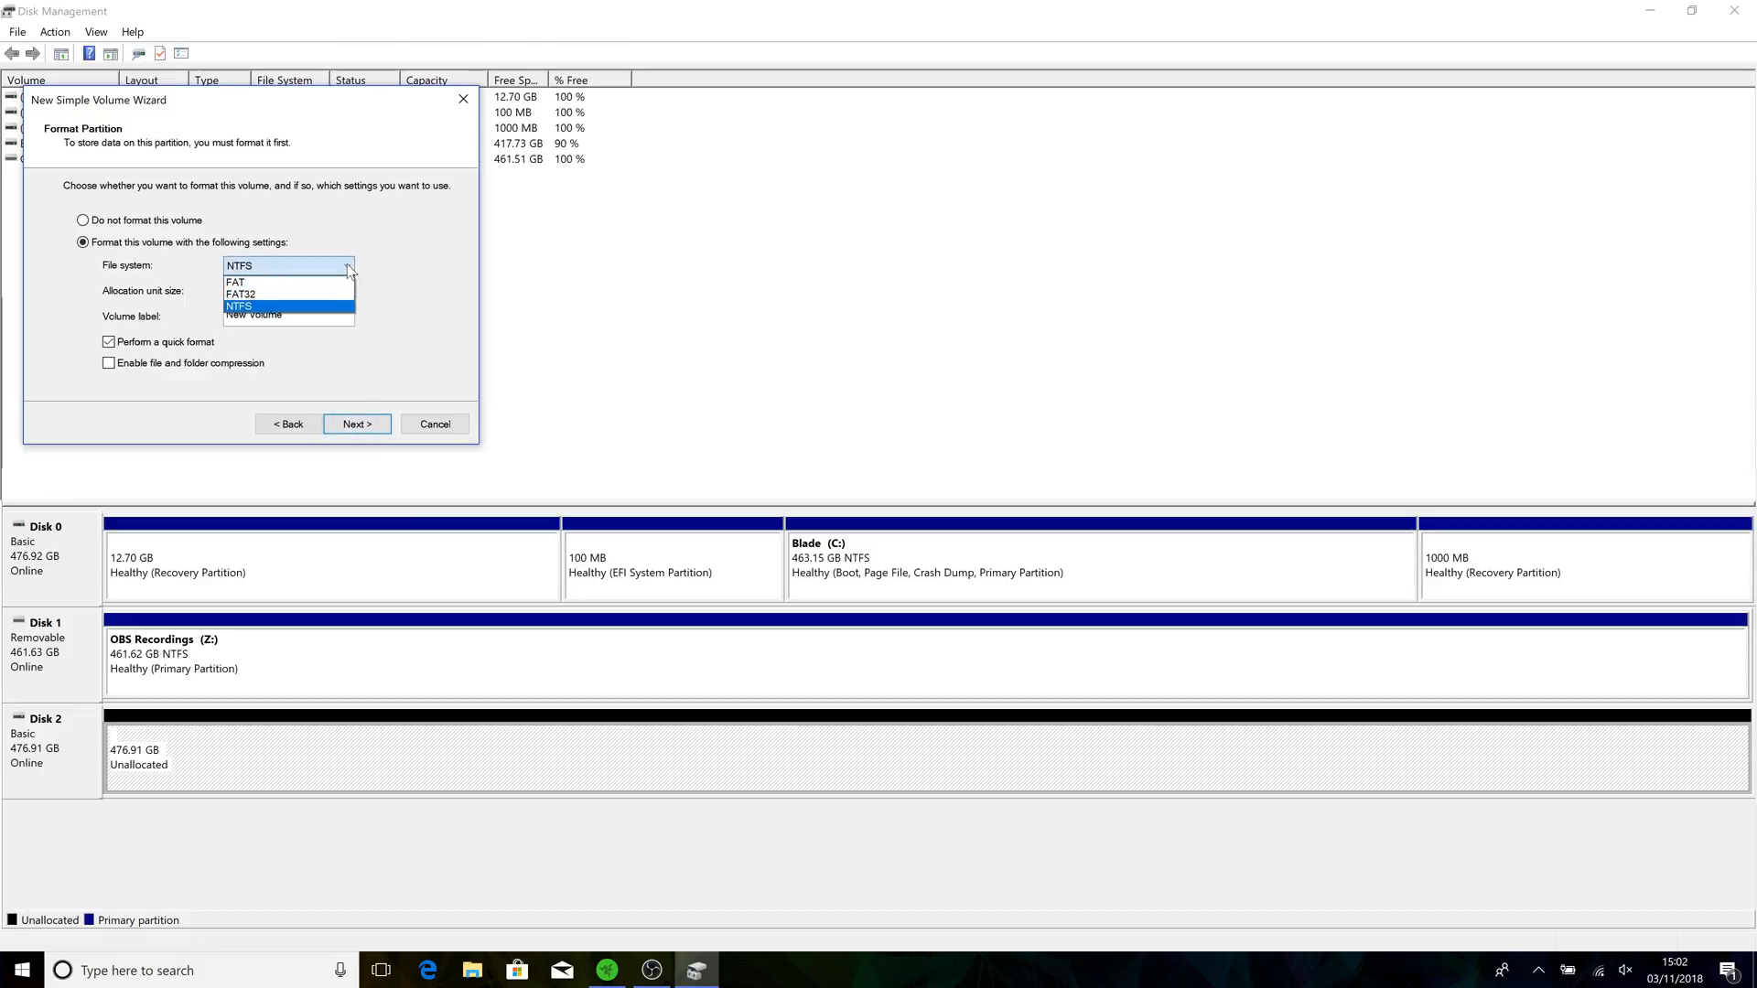
click(242, 293)
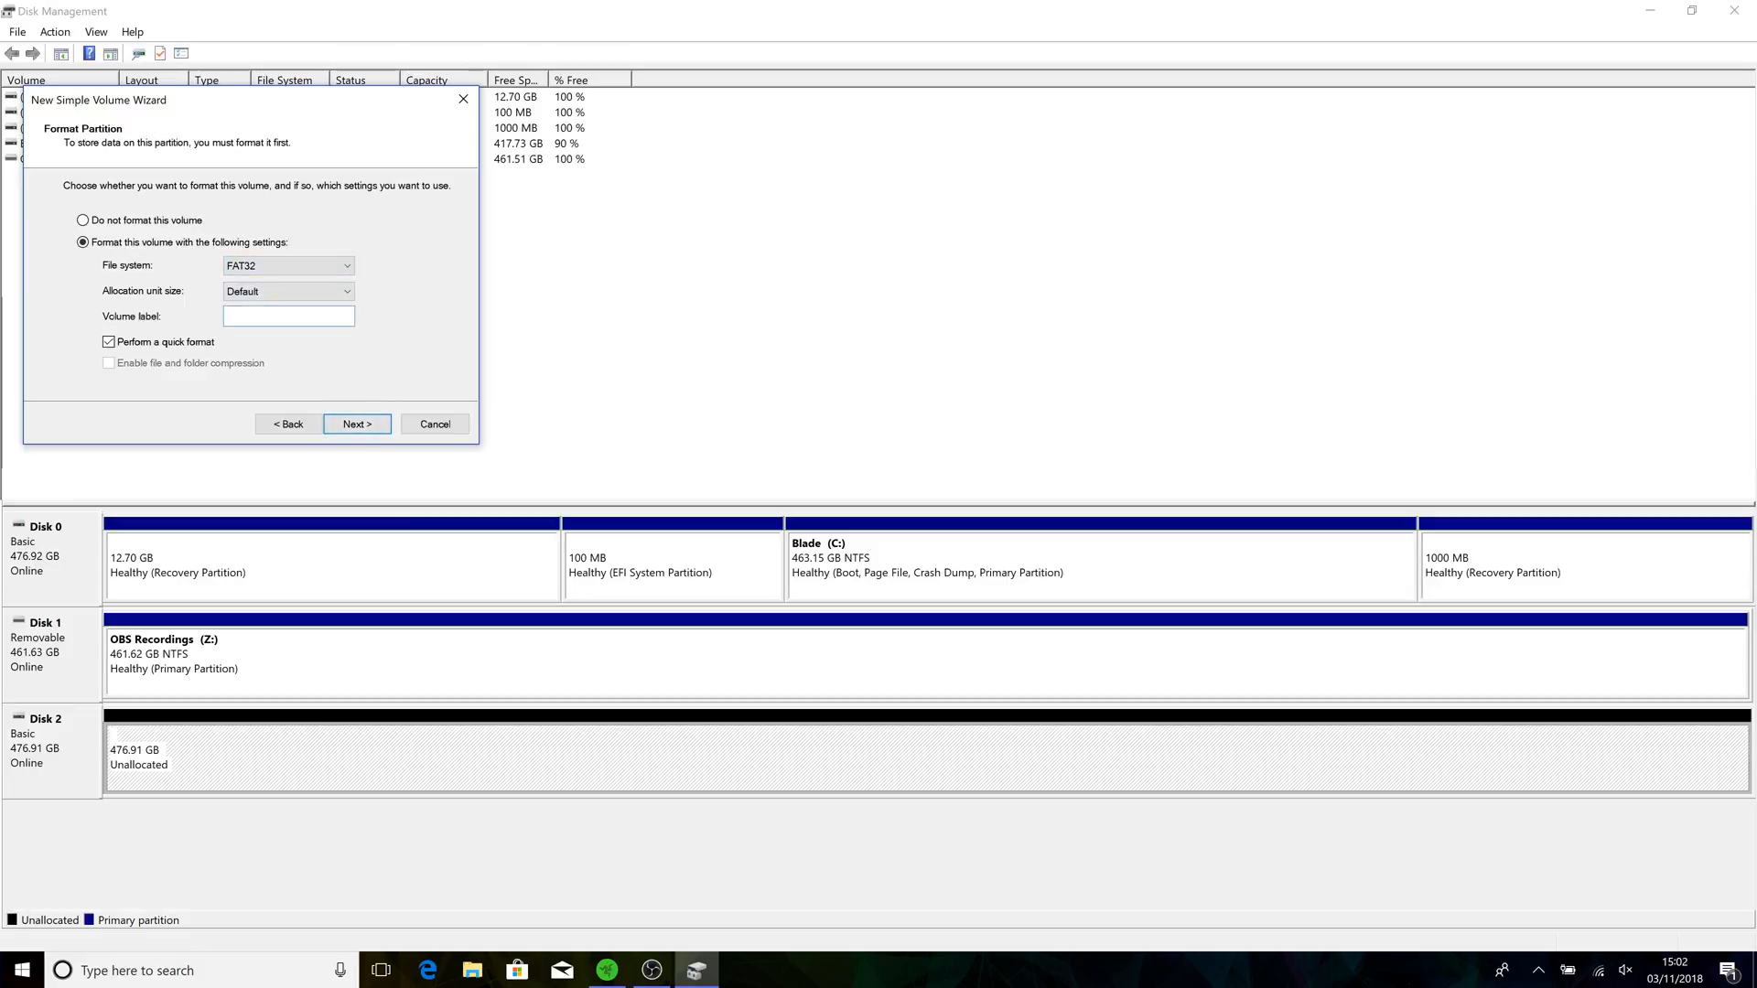
text(UF)
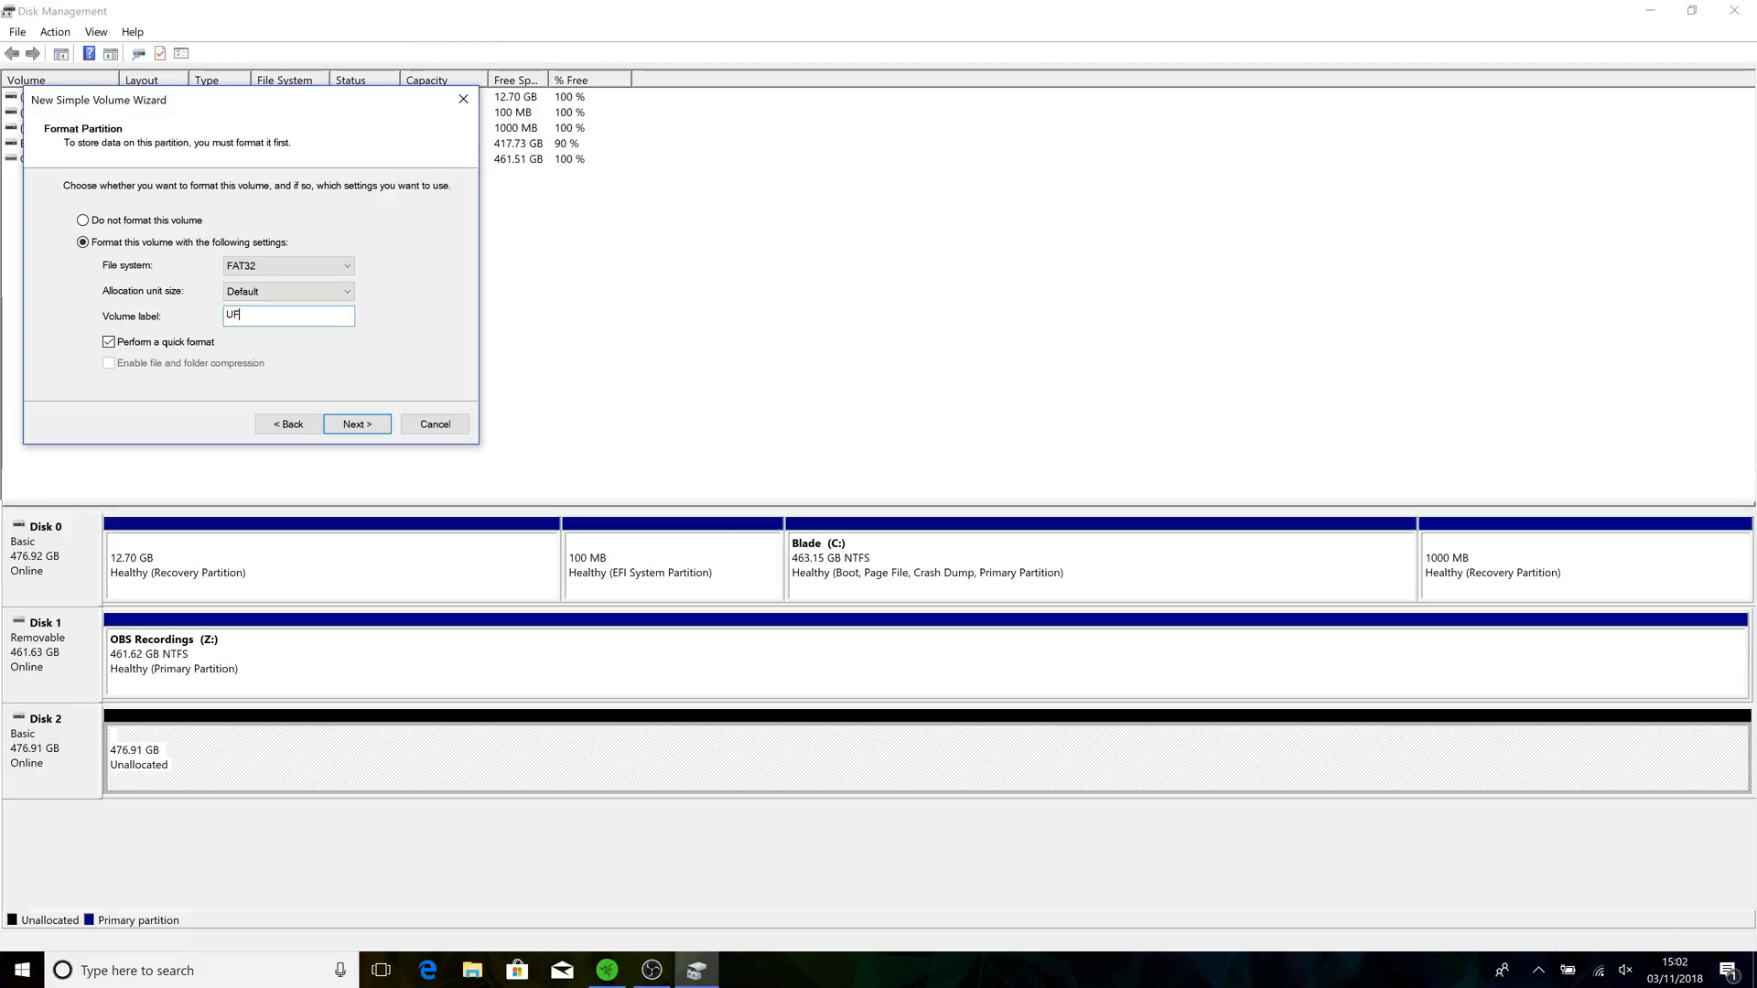
text(IUSB)
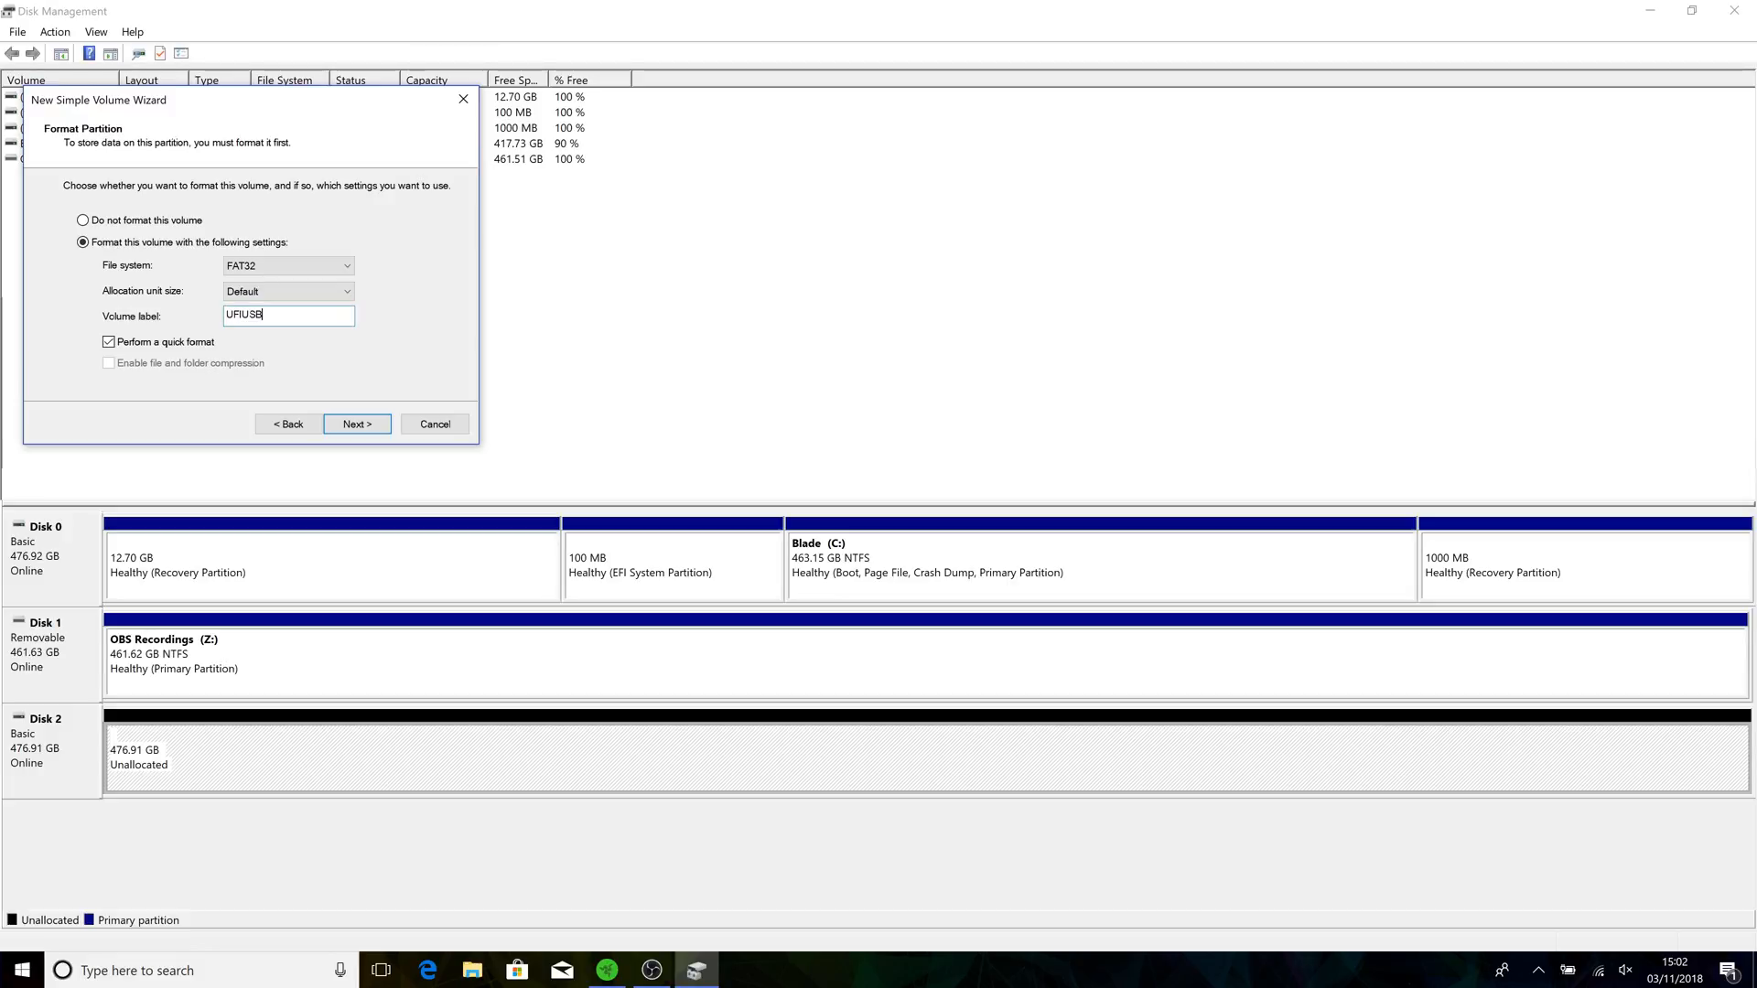
click(357, 423)
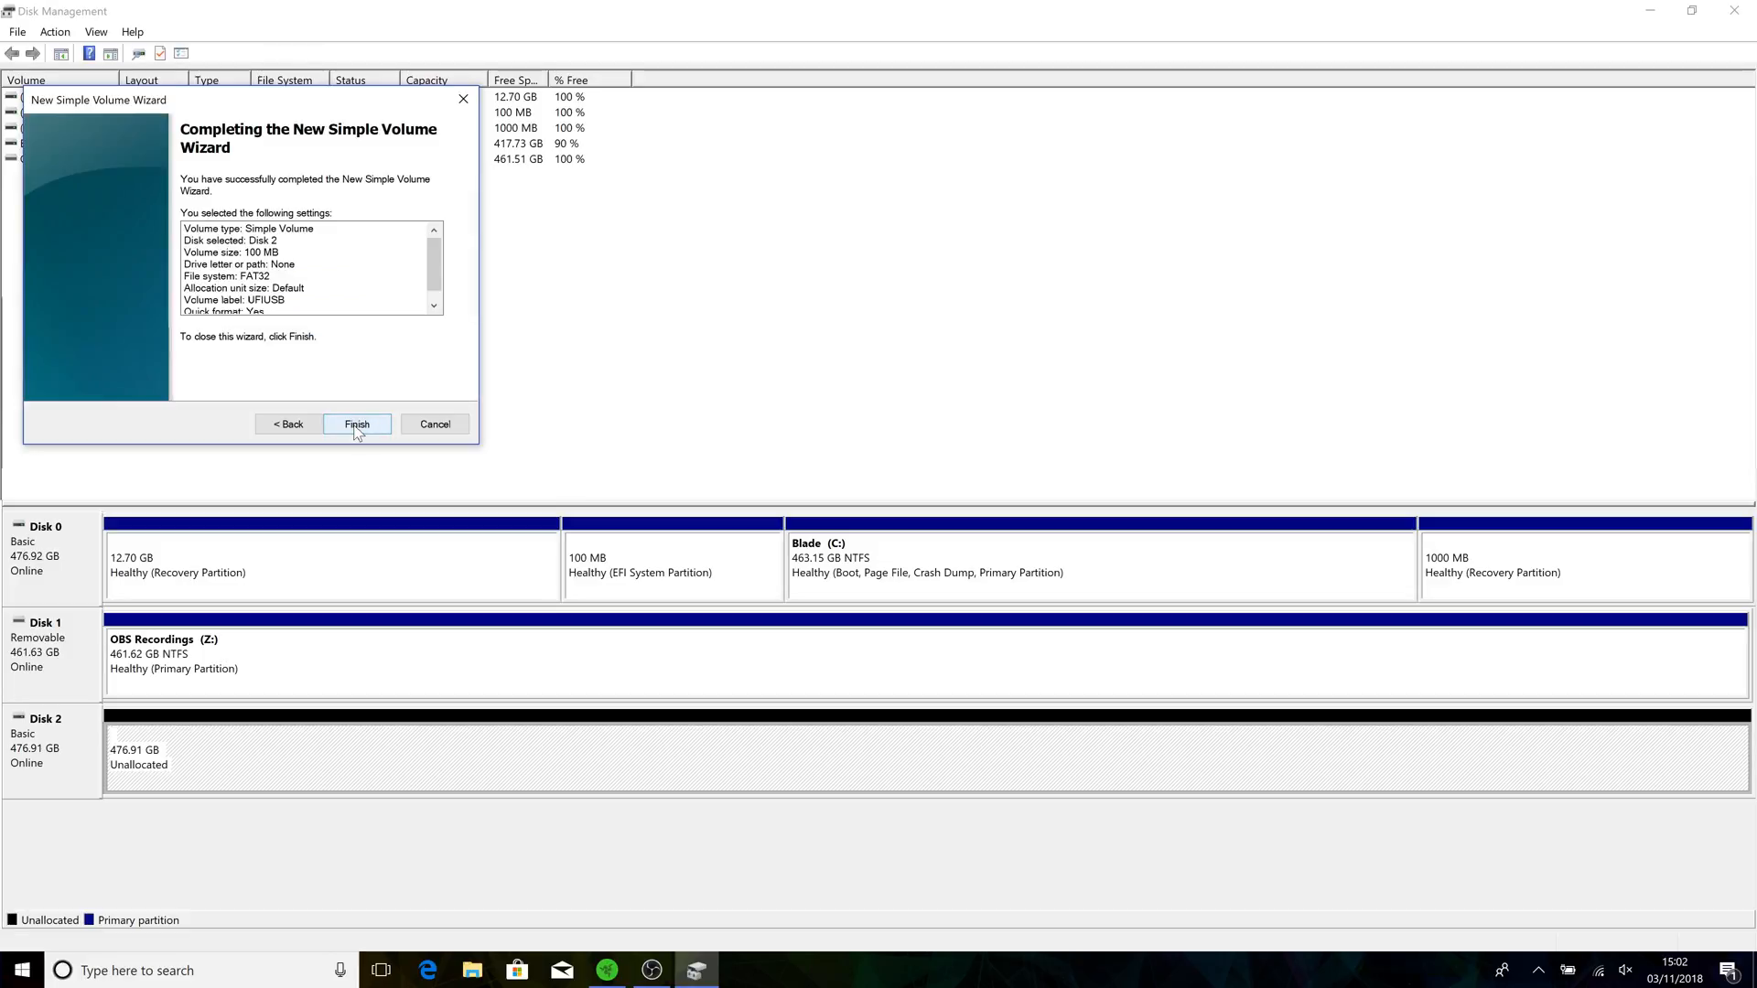
click(357, 423)
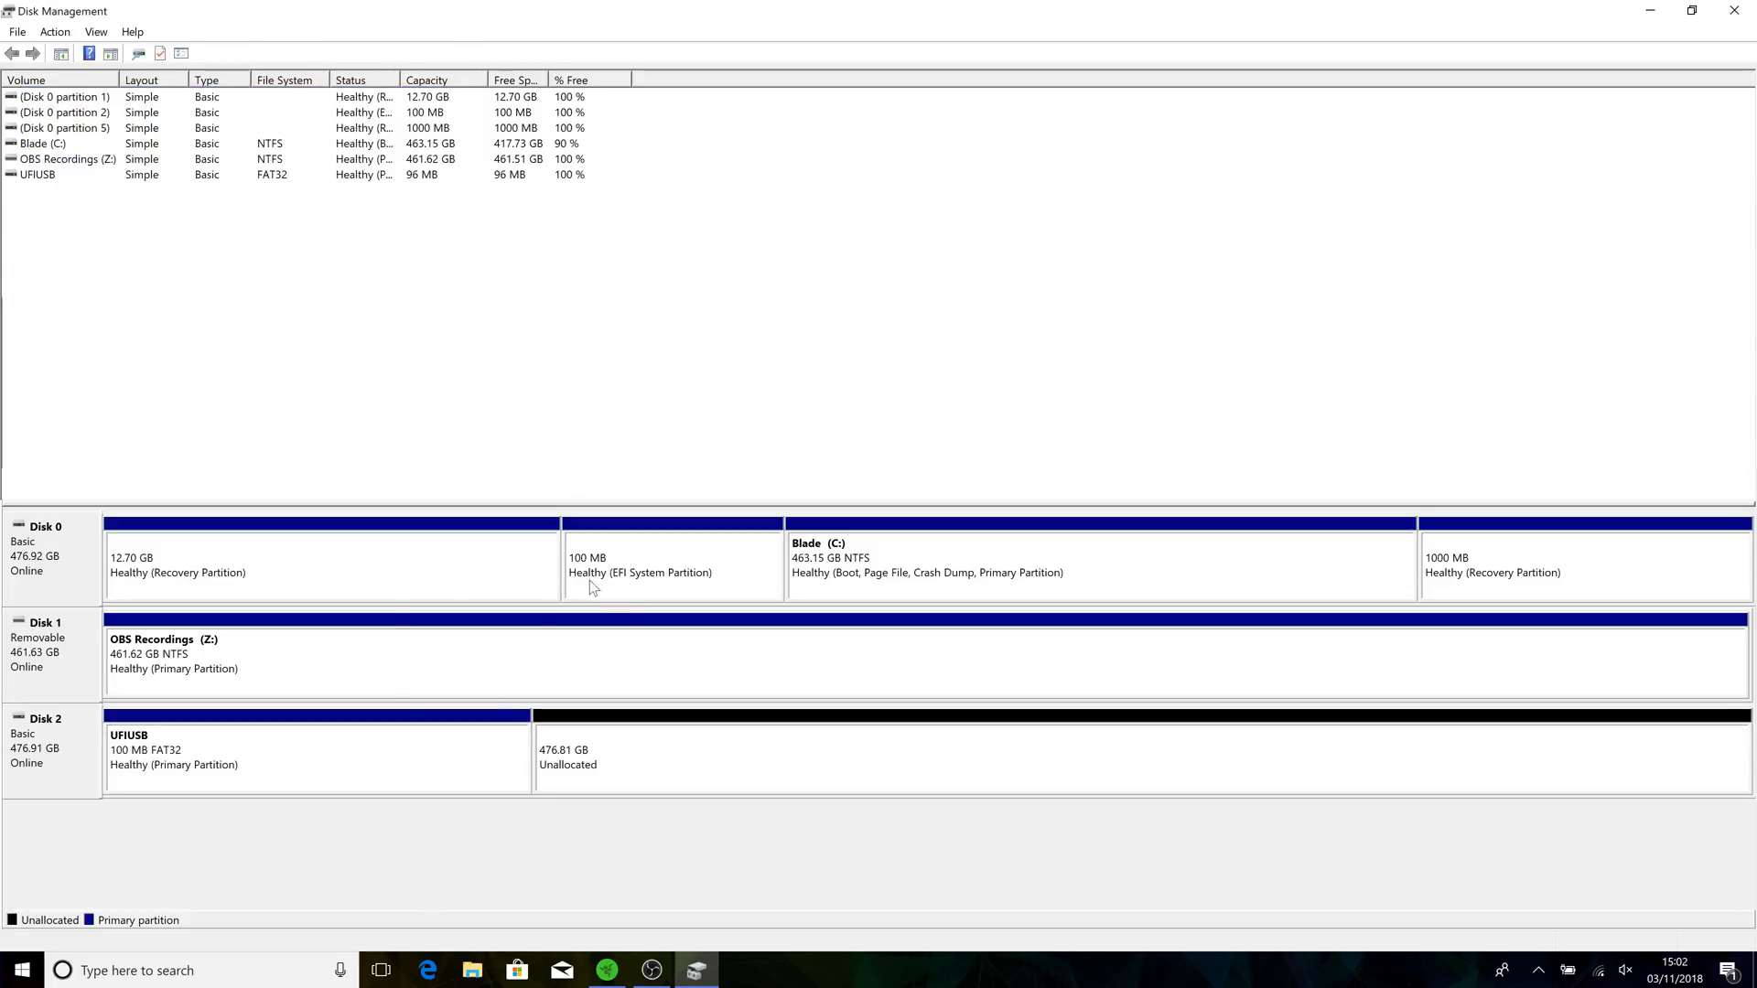
mouse_move(642, 553)
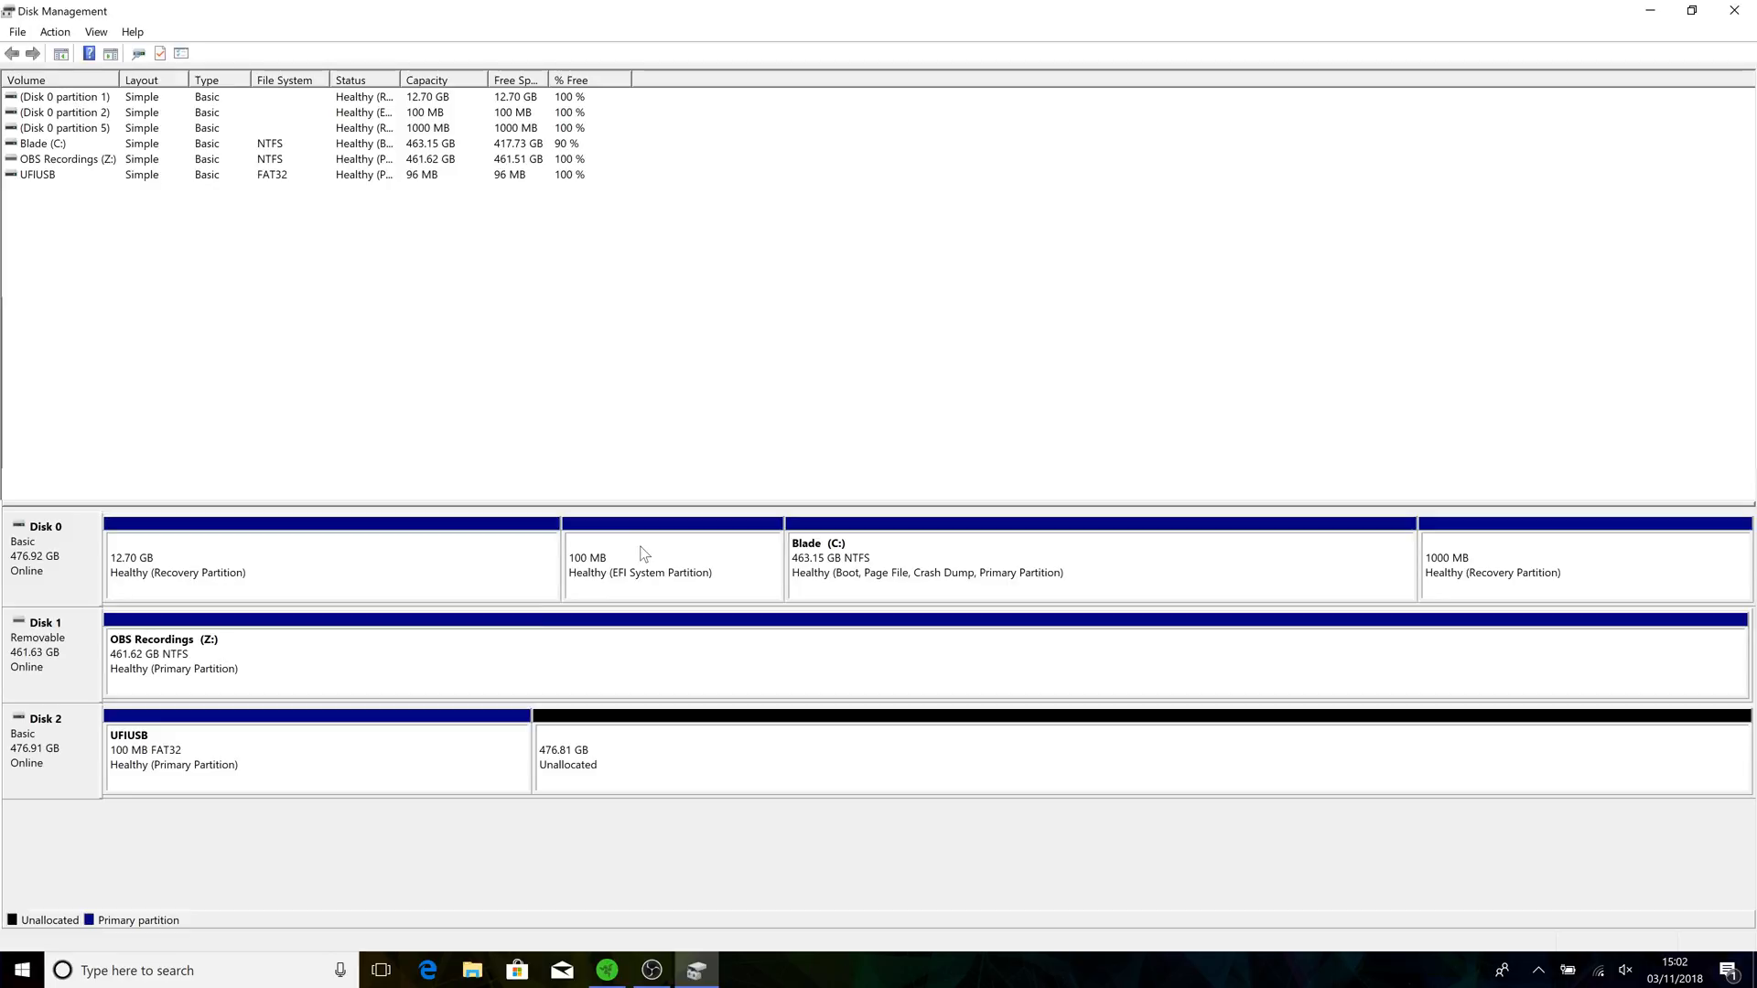
click(671, 564)
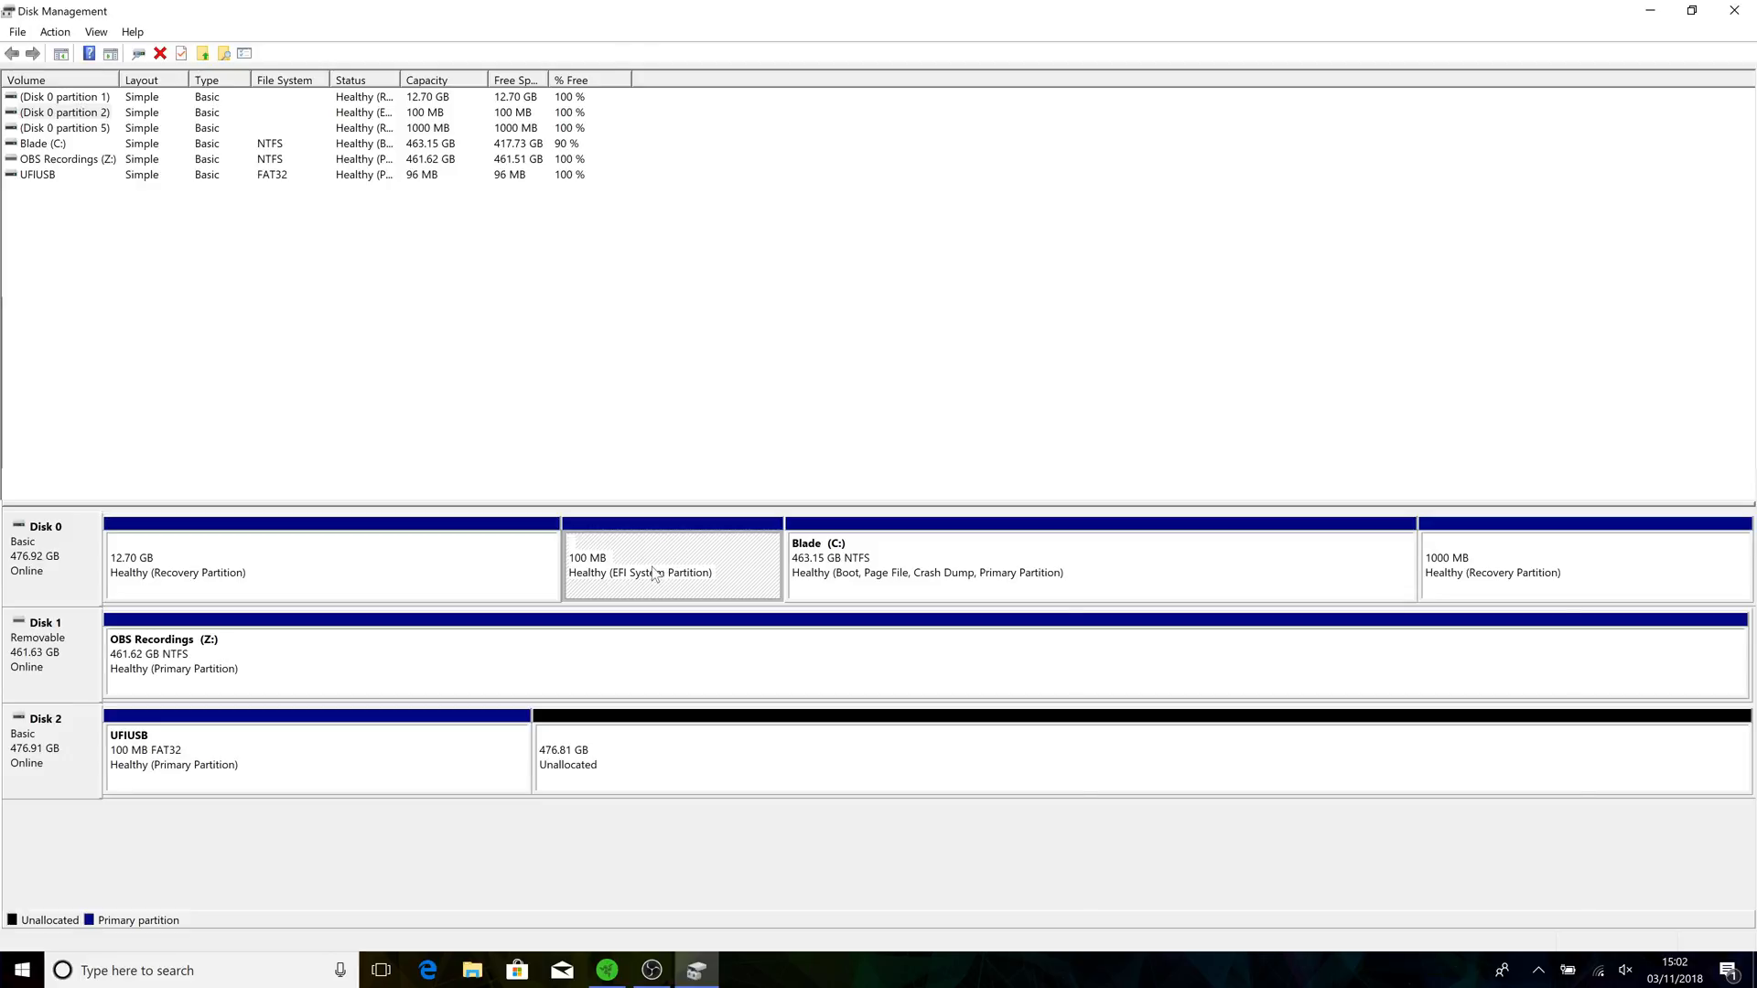
mouse_move(348, 752)
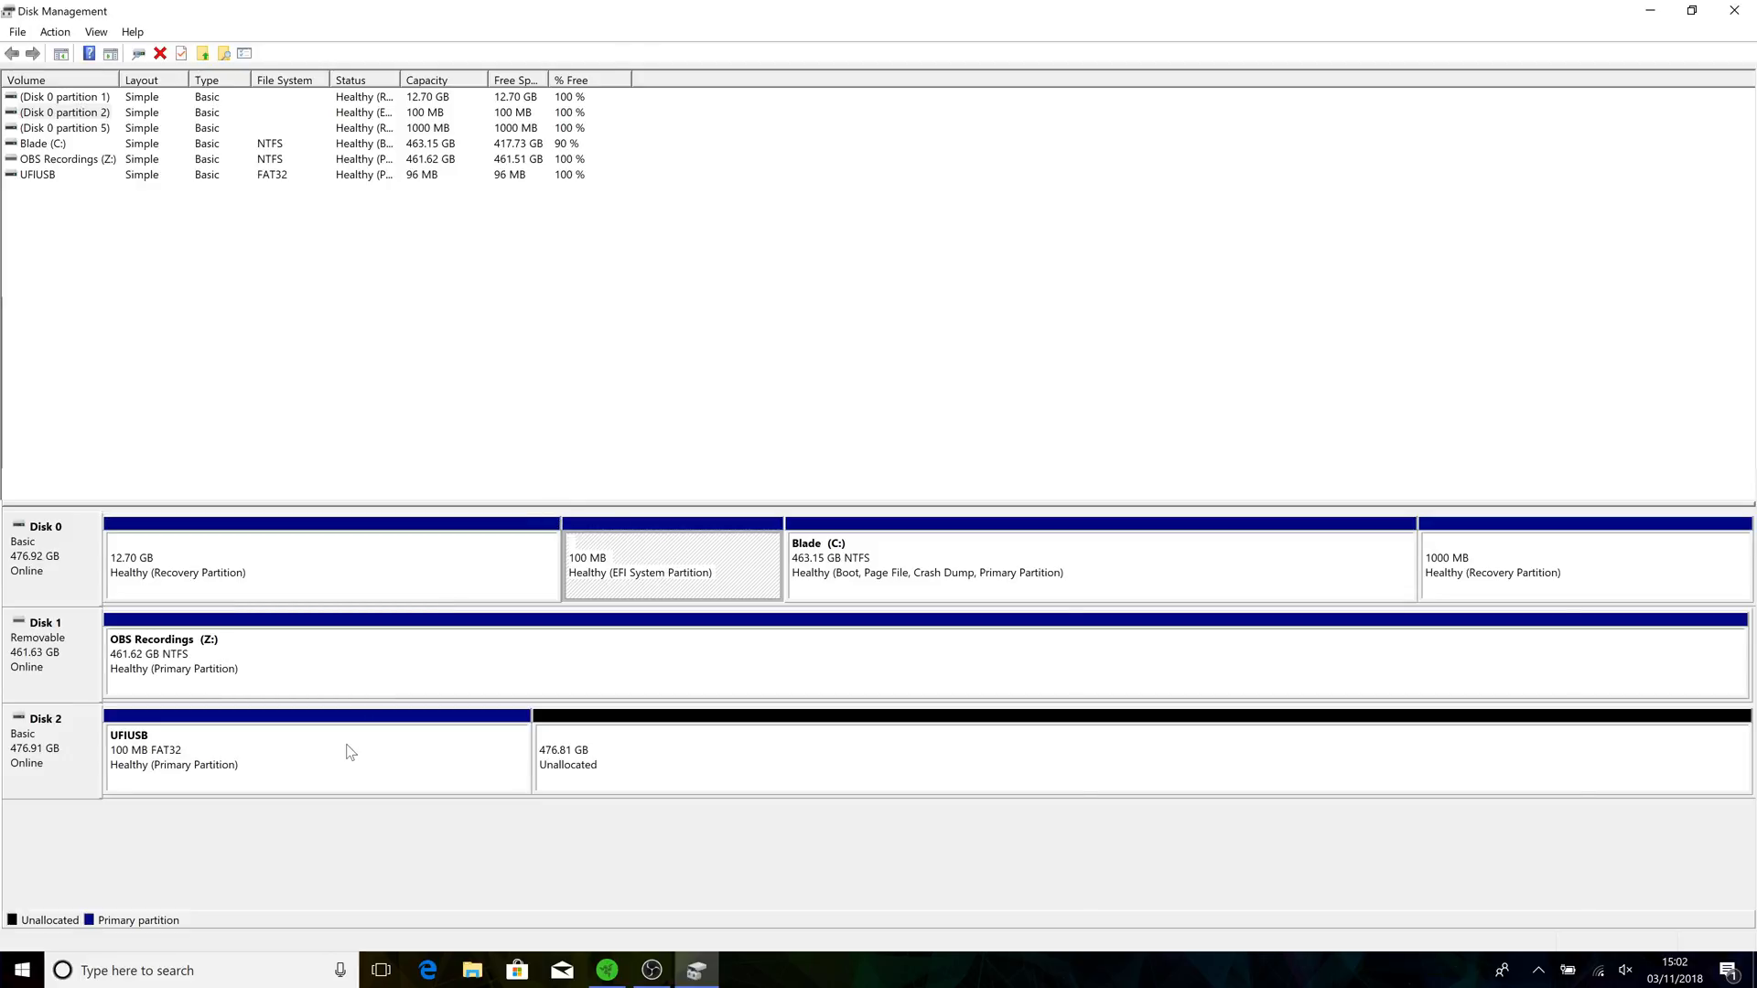
click(316, 756)
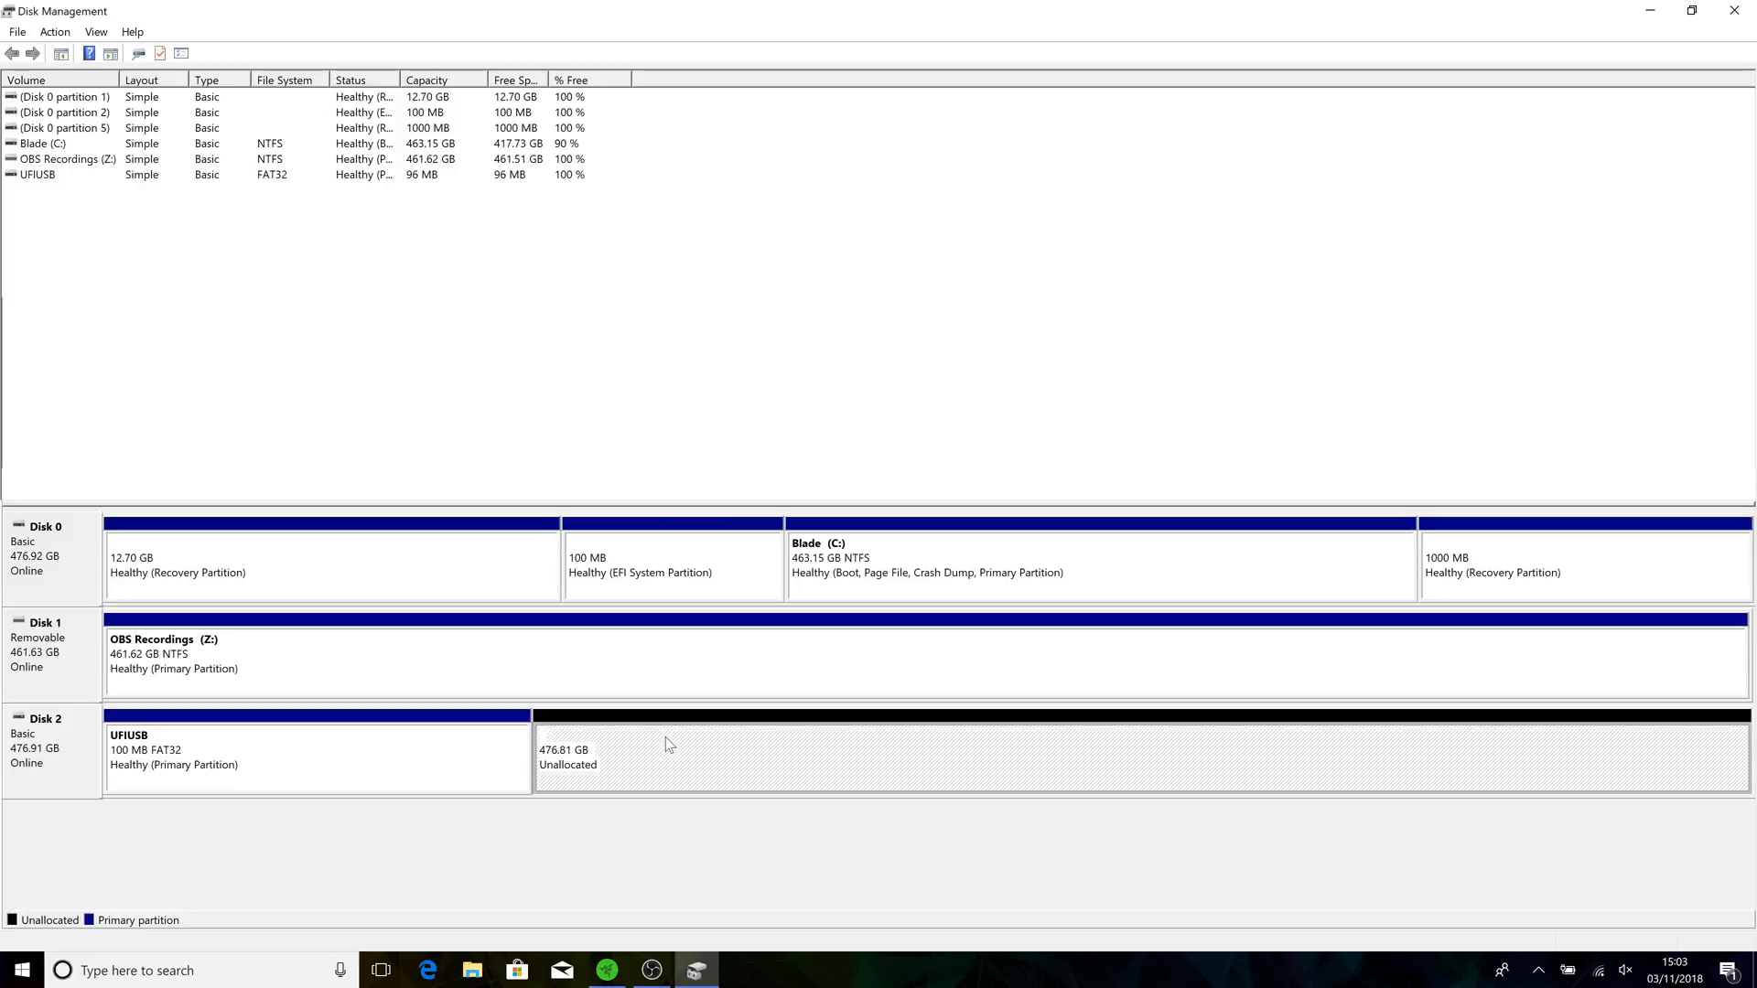
Start a new volume in Disk 2's remaining space with drive letter Y and 64K allocation units.
right_click(666, 745)
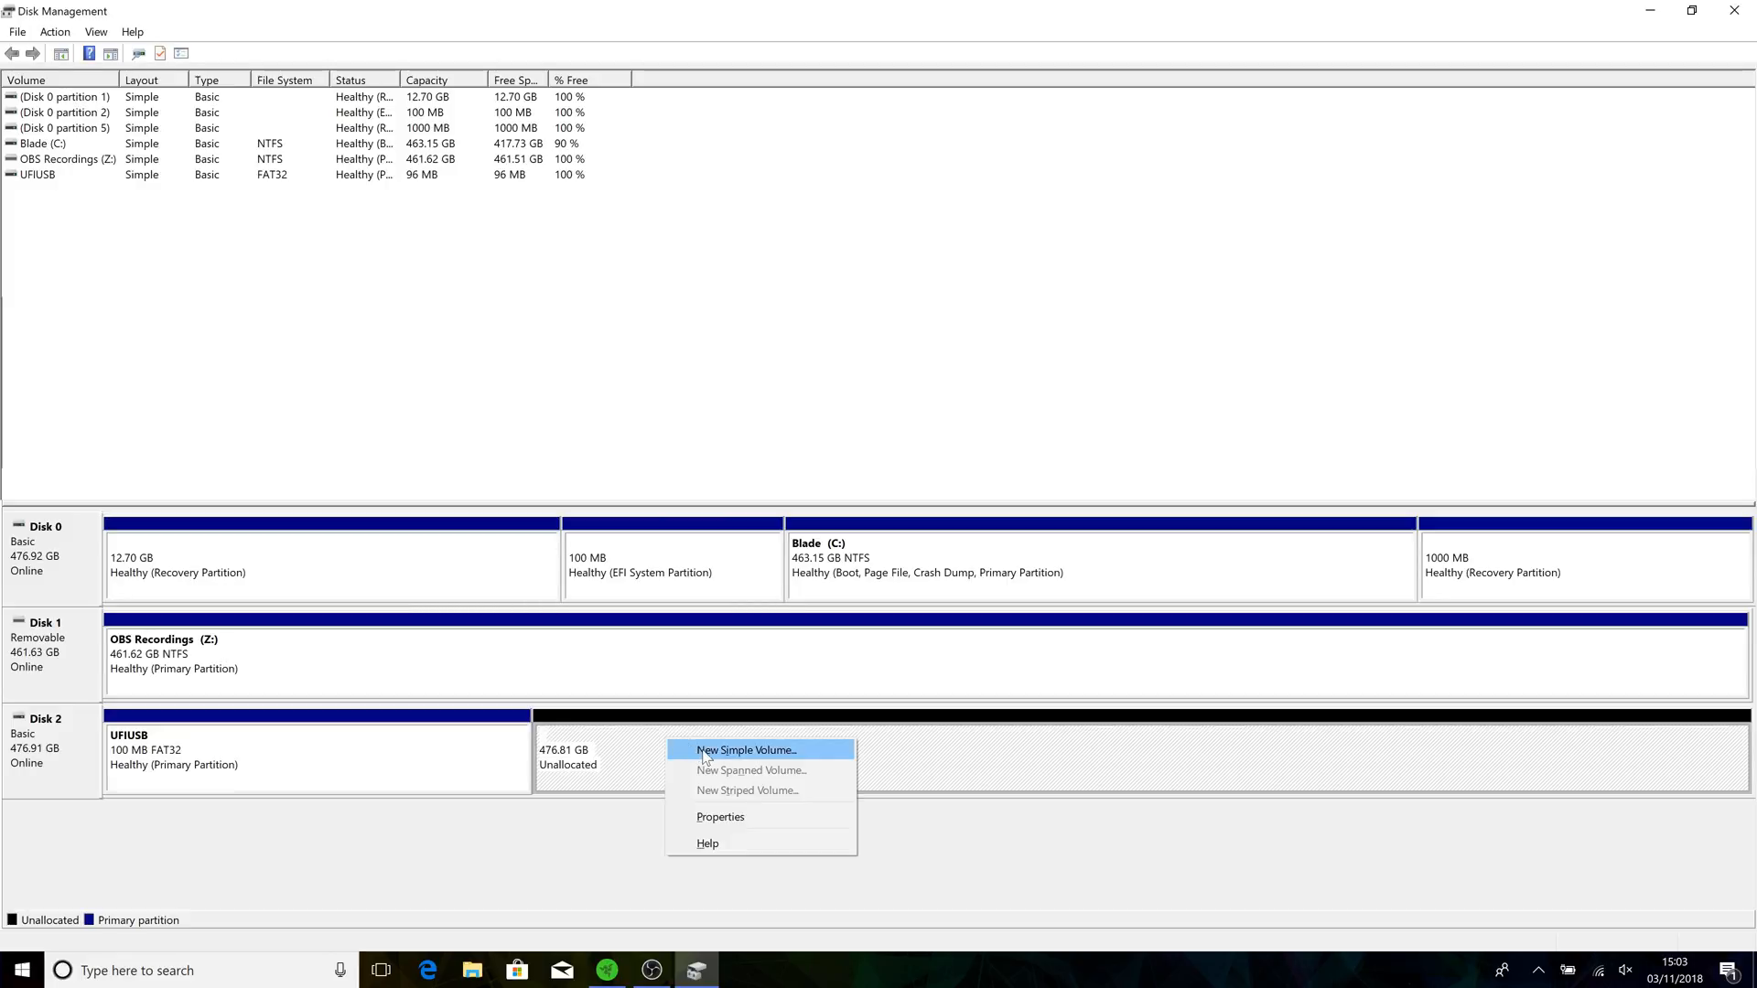
click(745, 750)
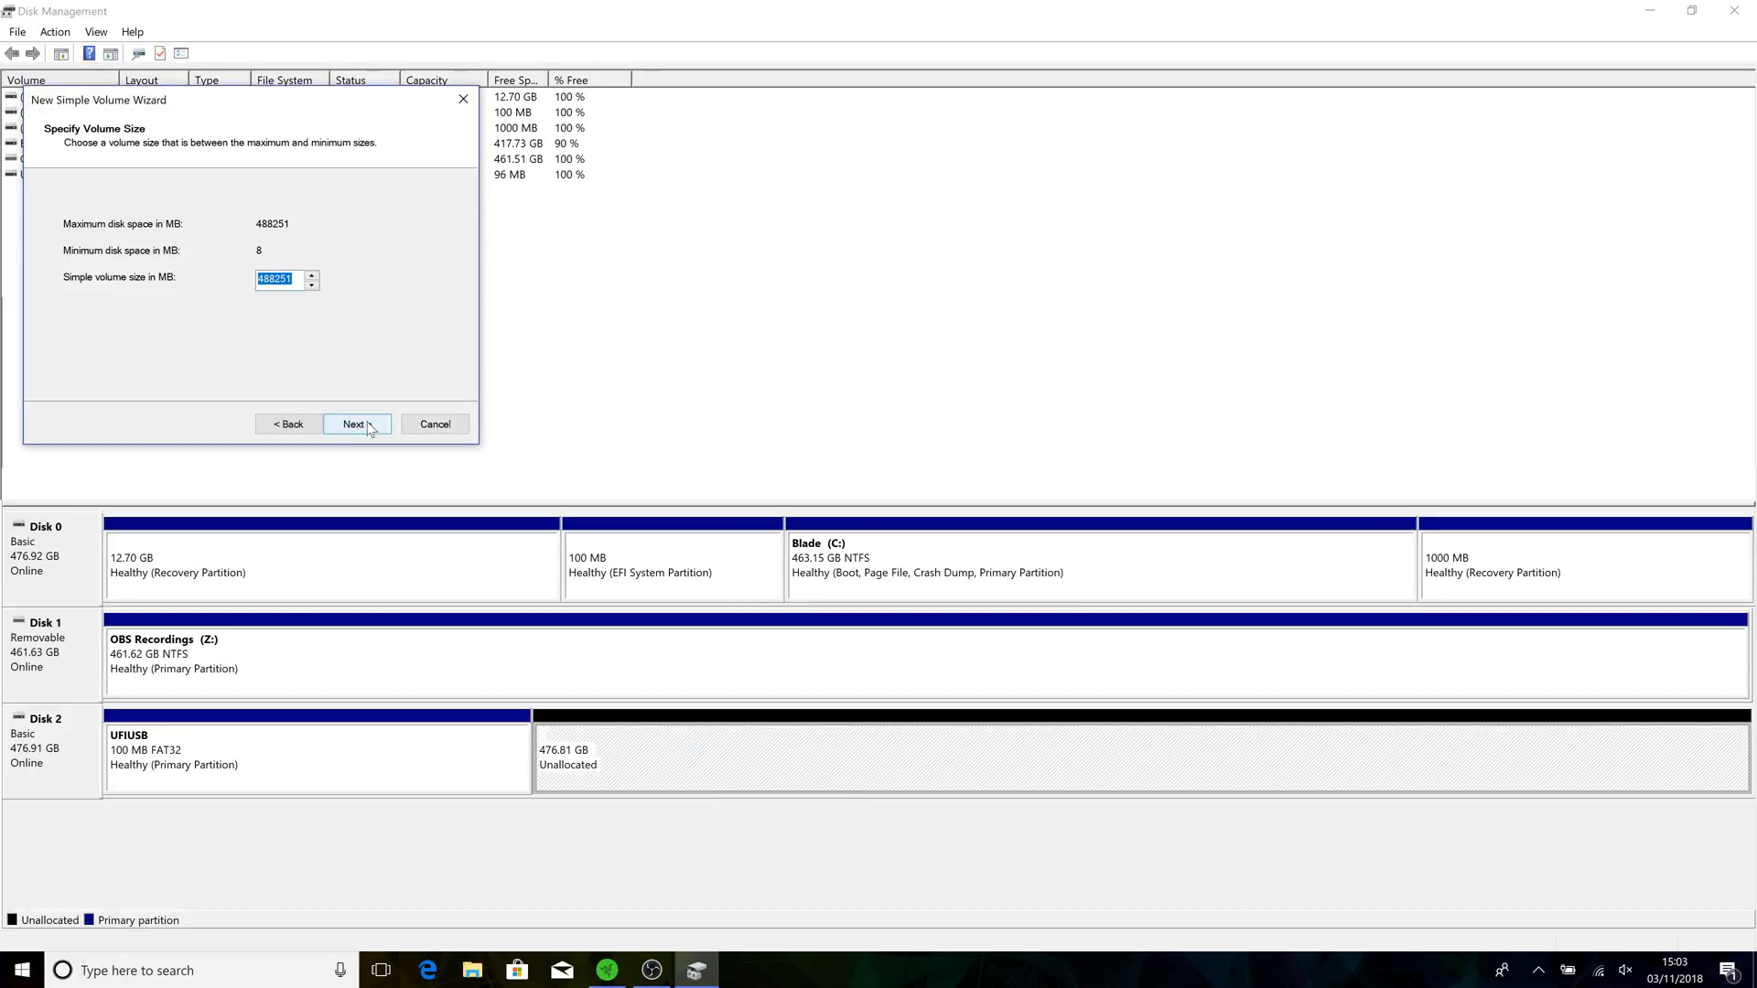
click(353, 422)
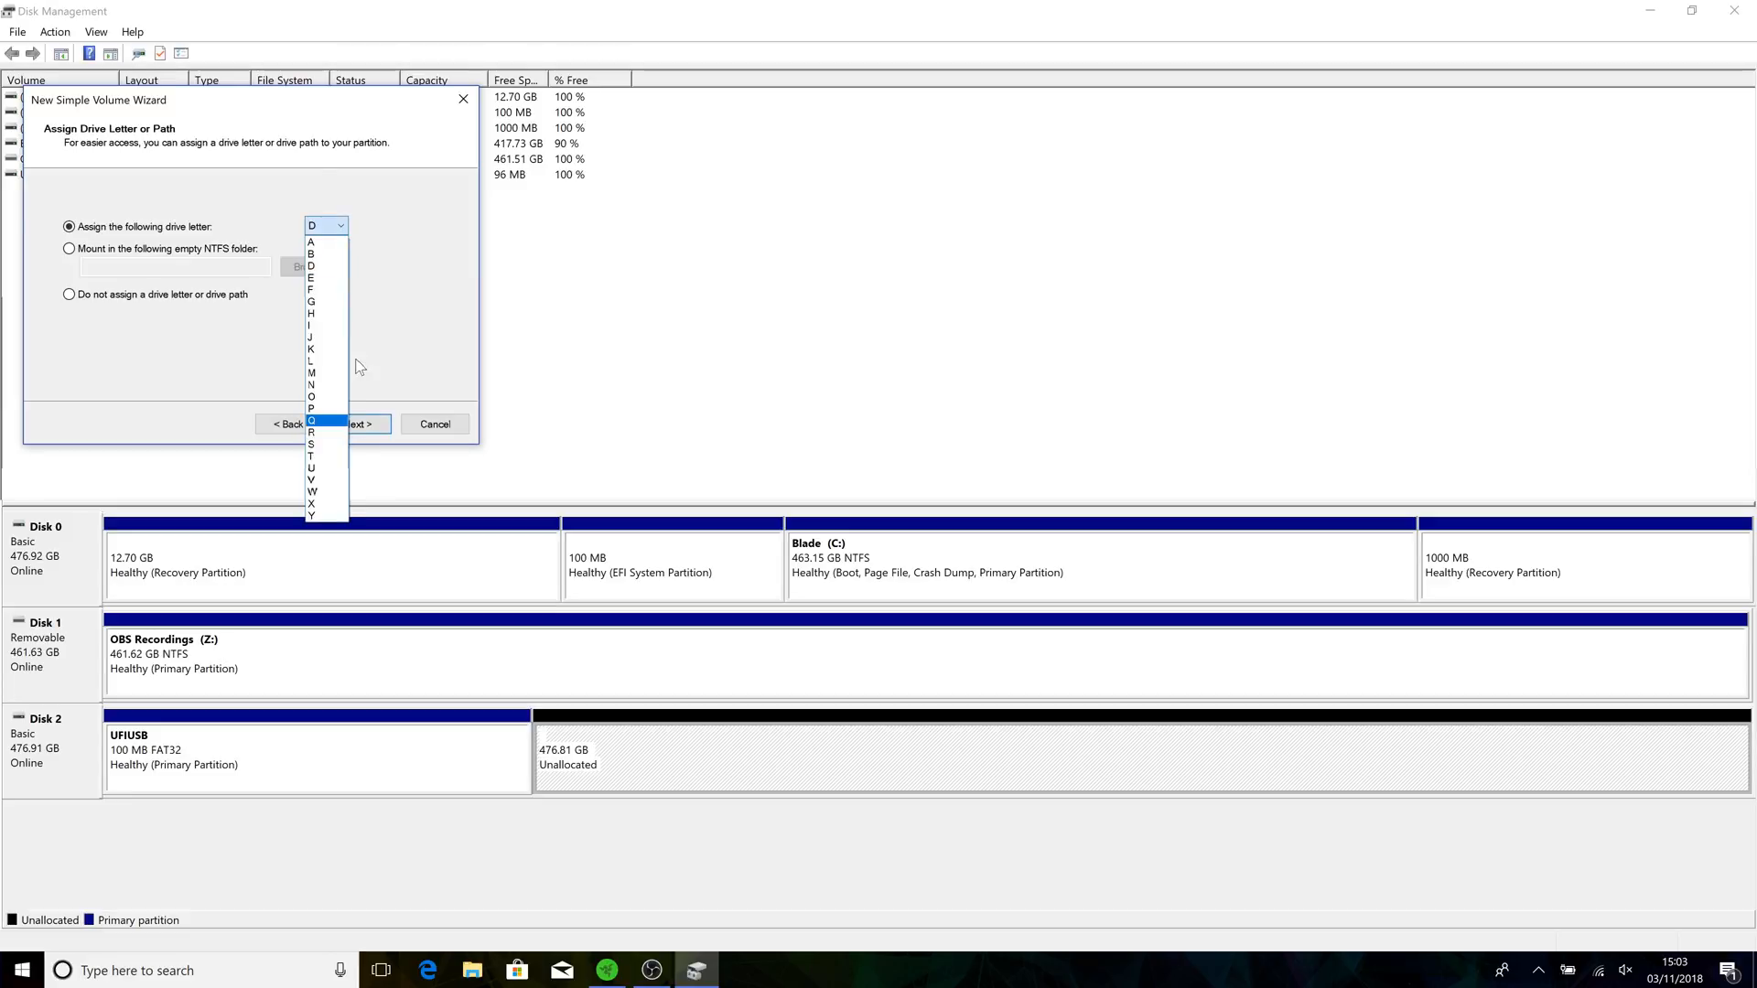
mouse_move(331, 516)
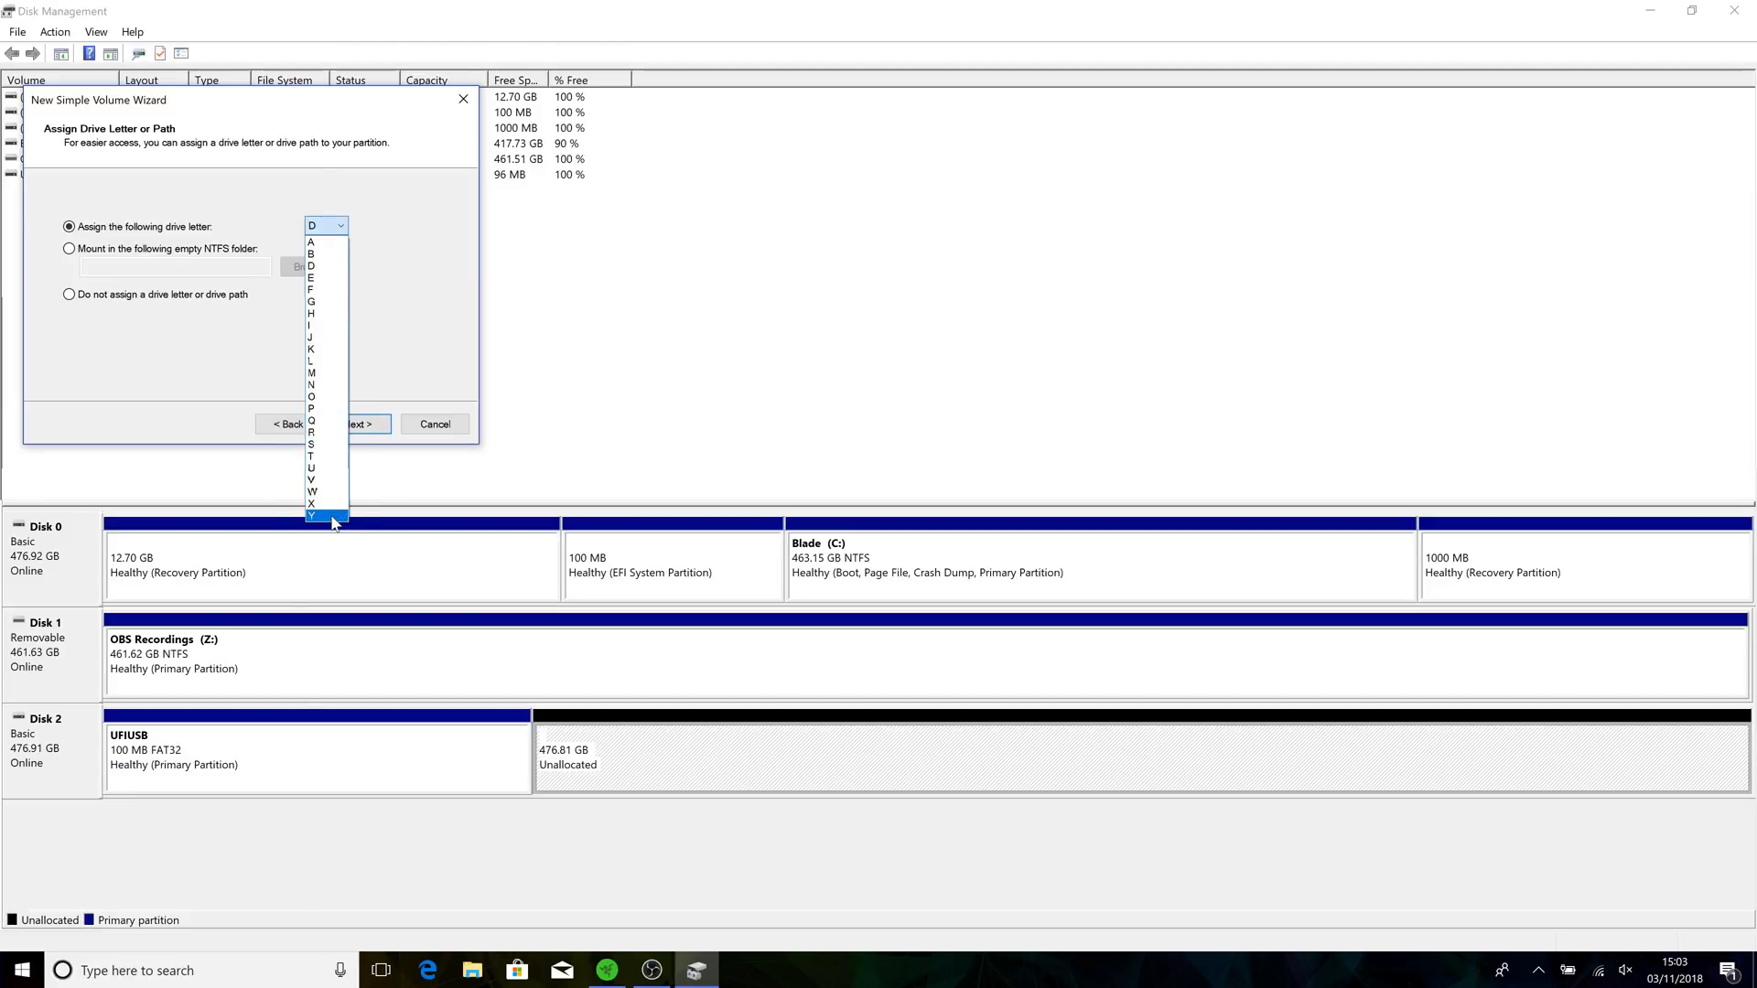
click(357, 422)
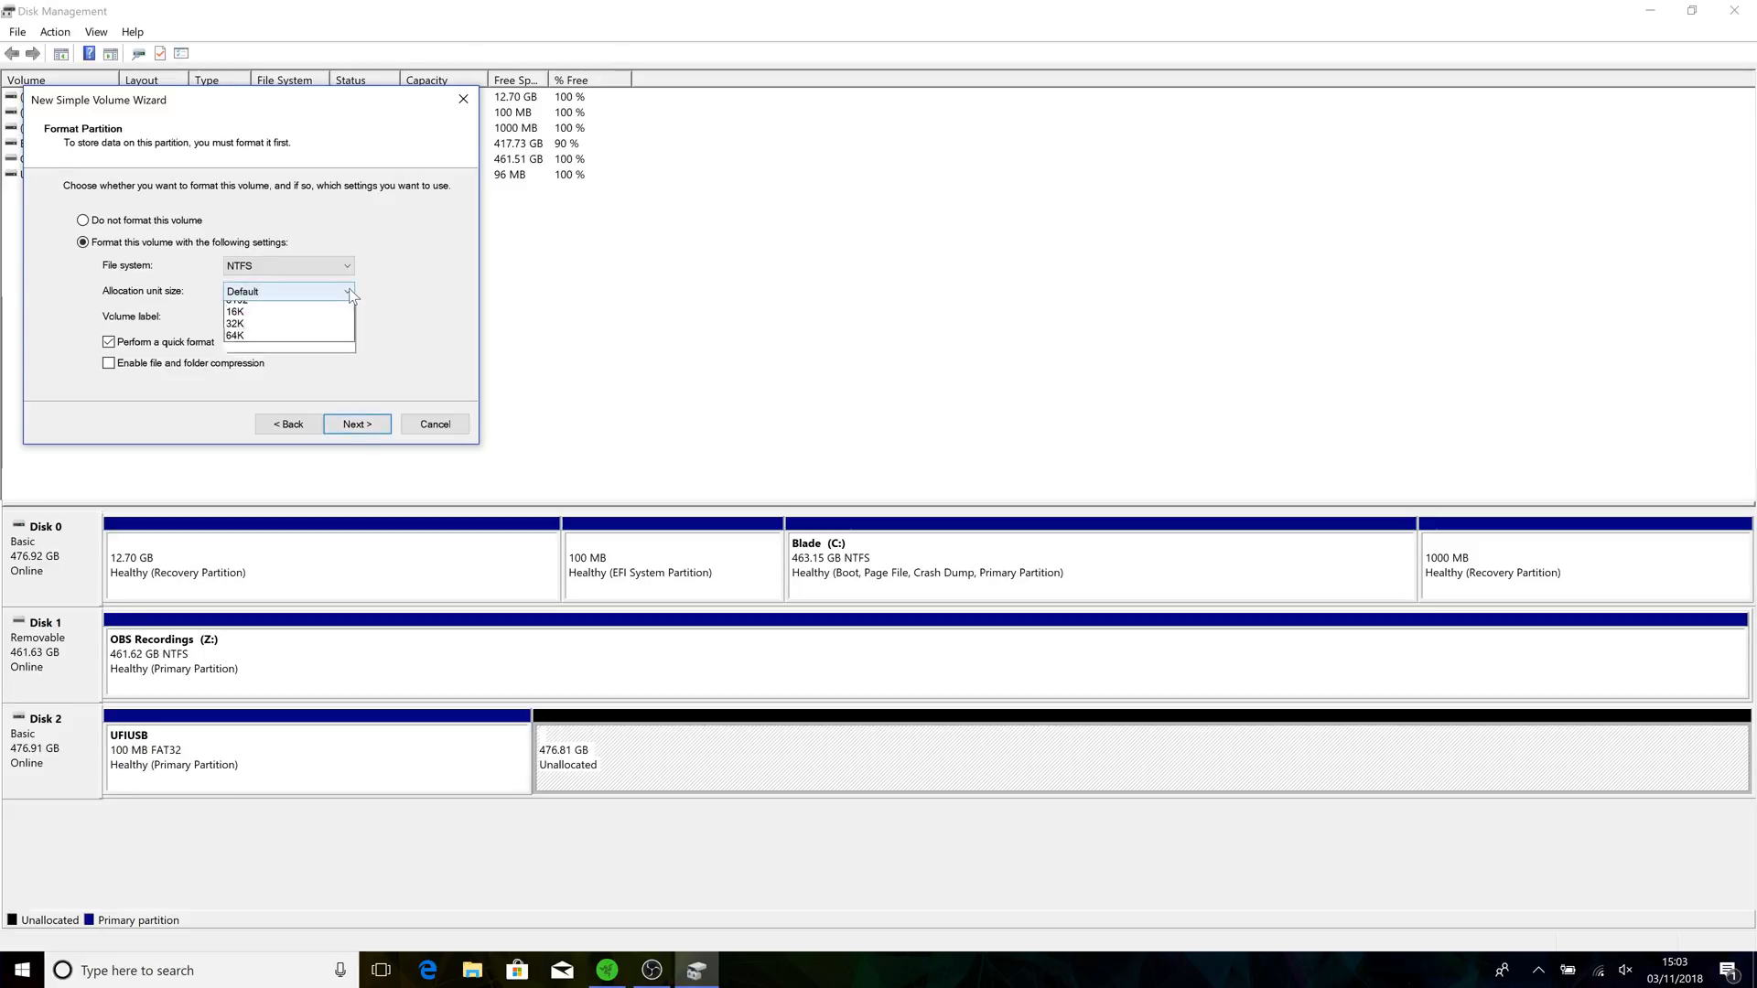
click(234, 335)
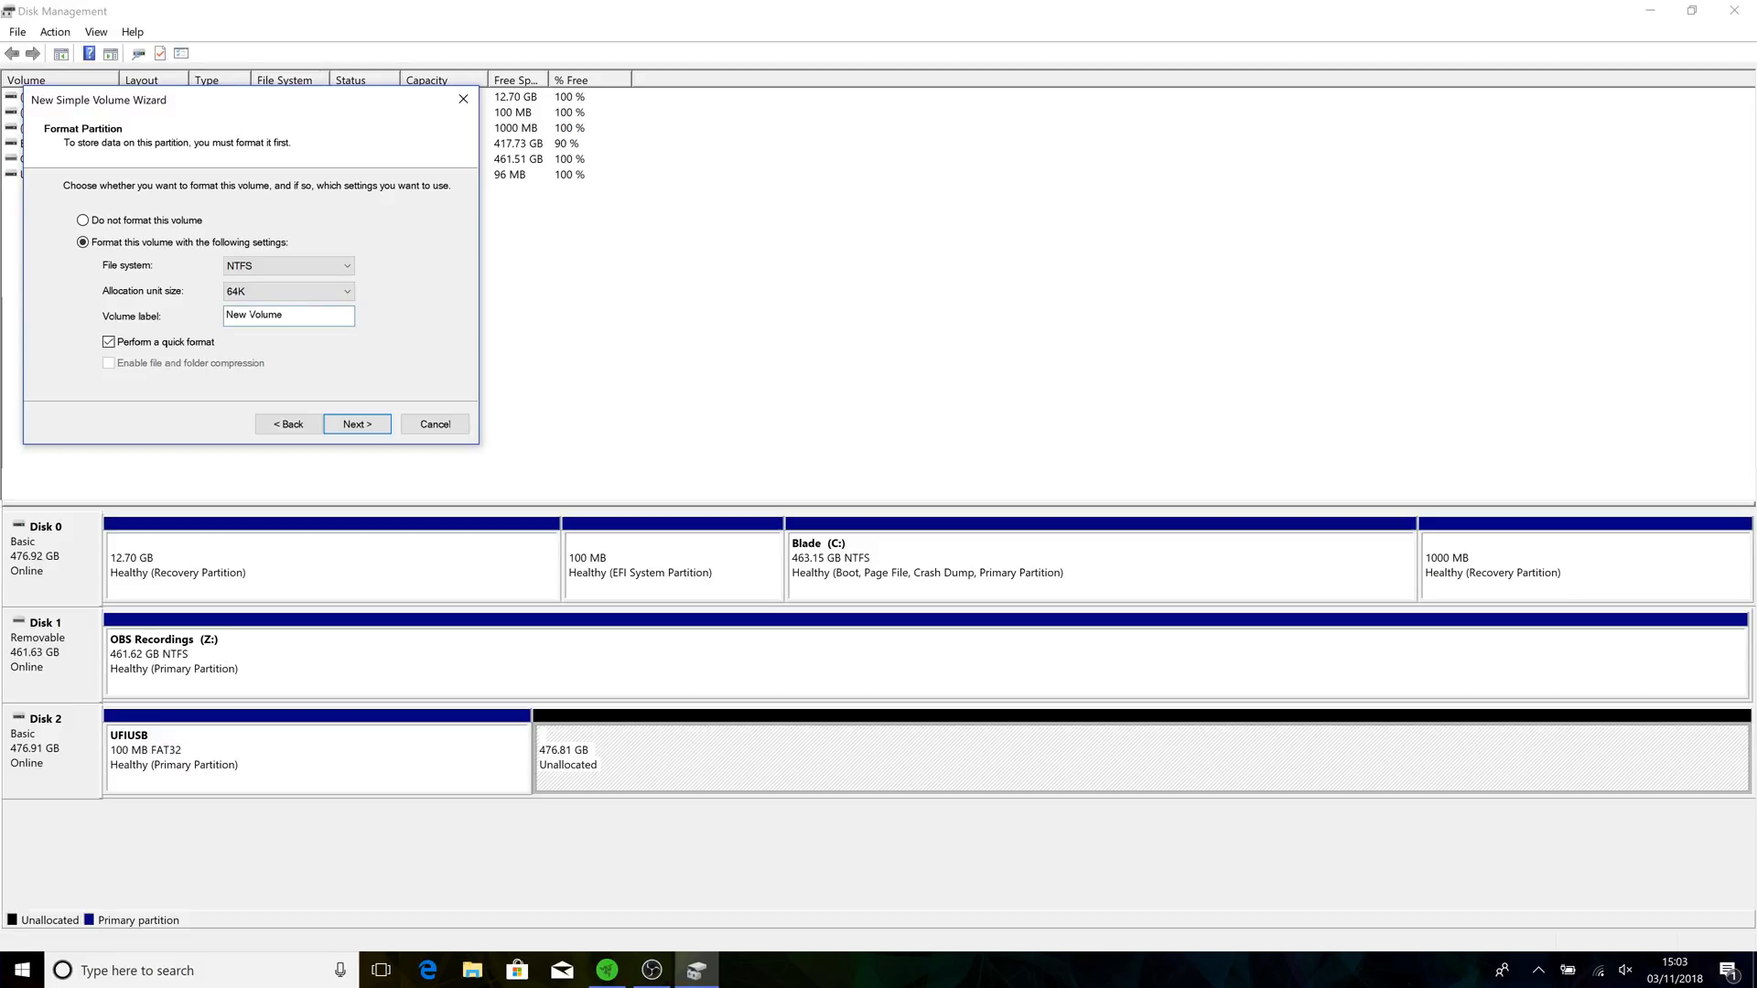
Label the volume BladeUSB, finish creating it, and launch the web browser.
text(B)
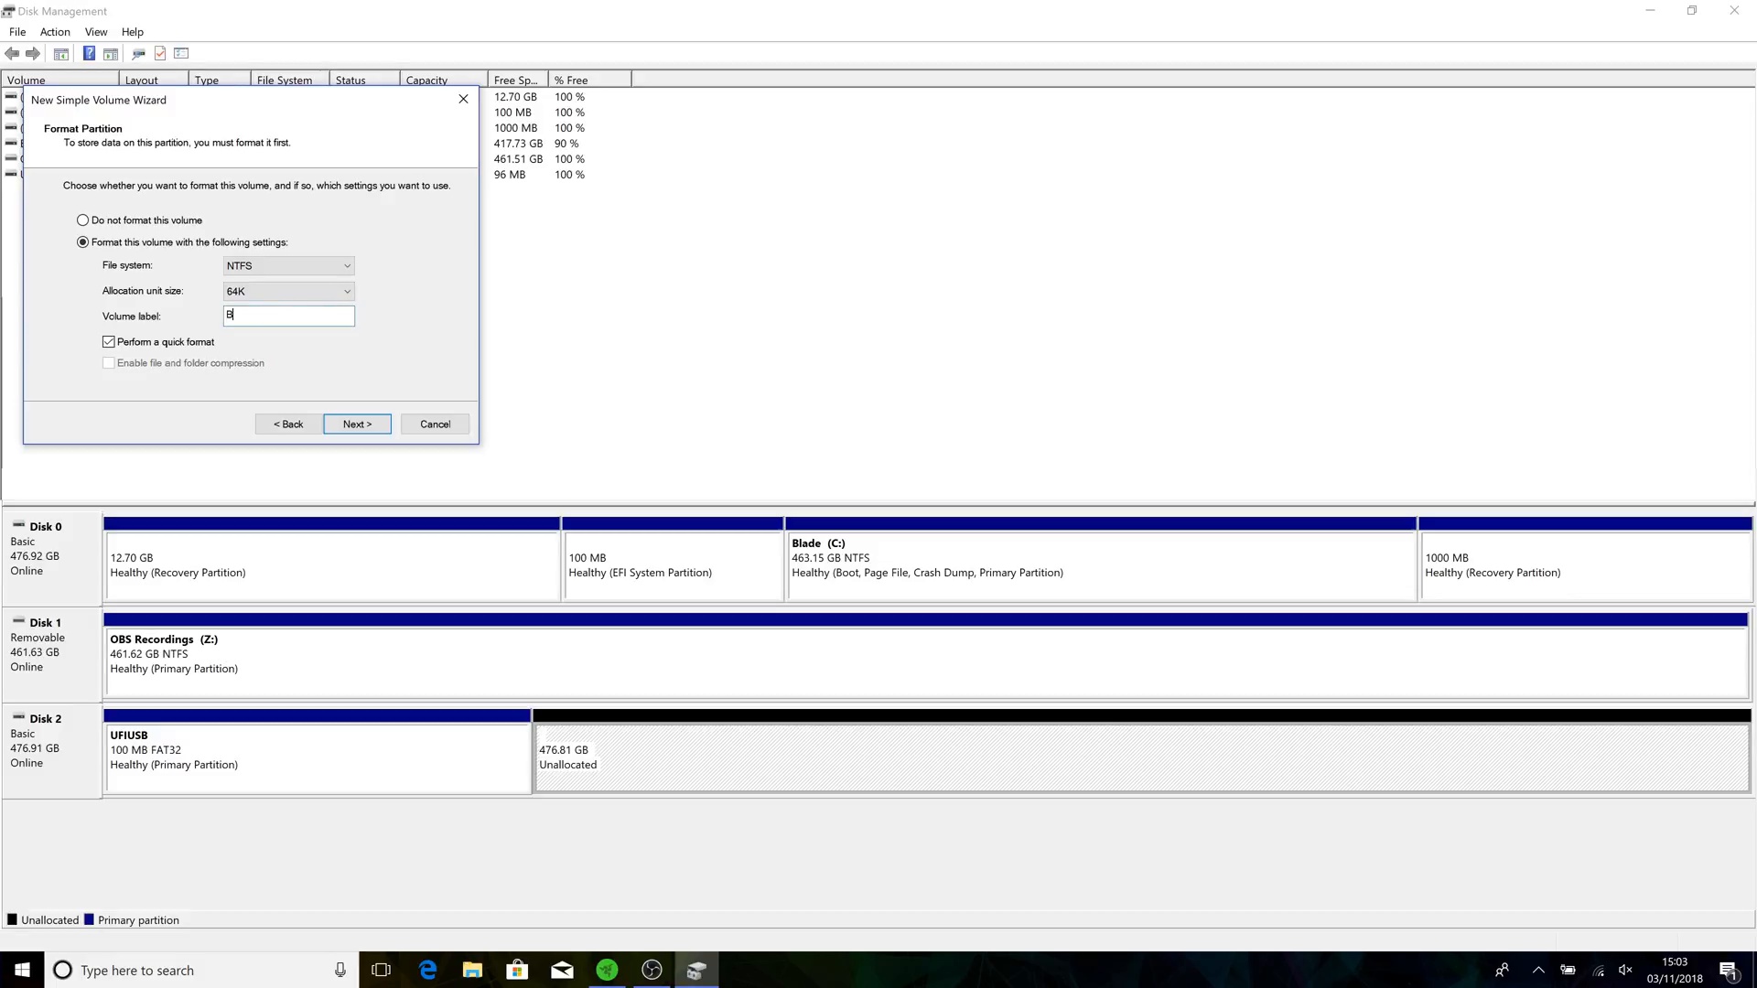
text(lade)
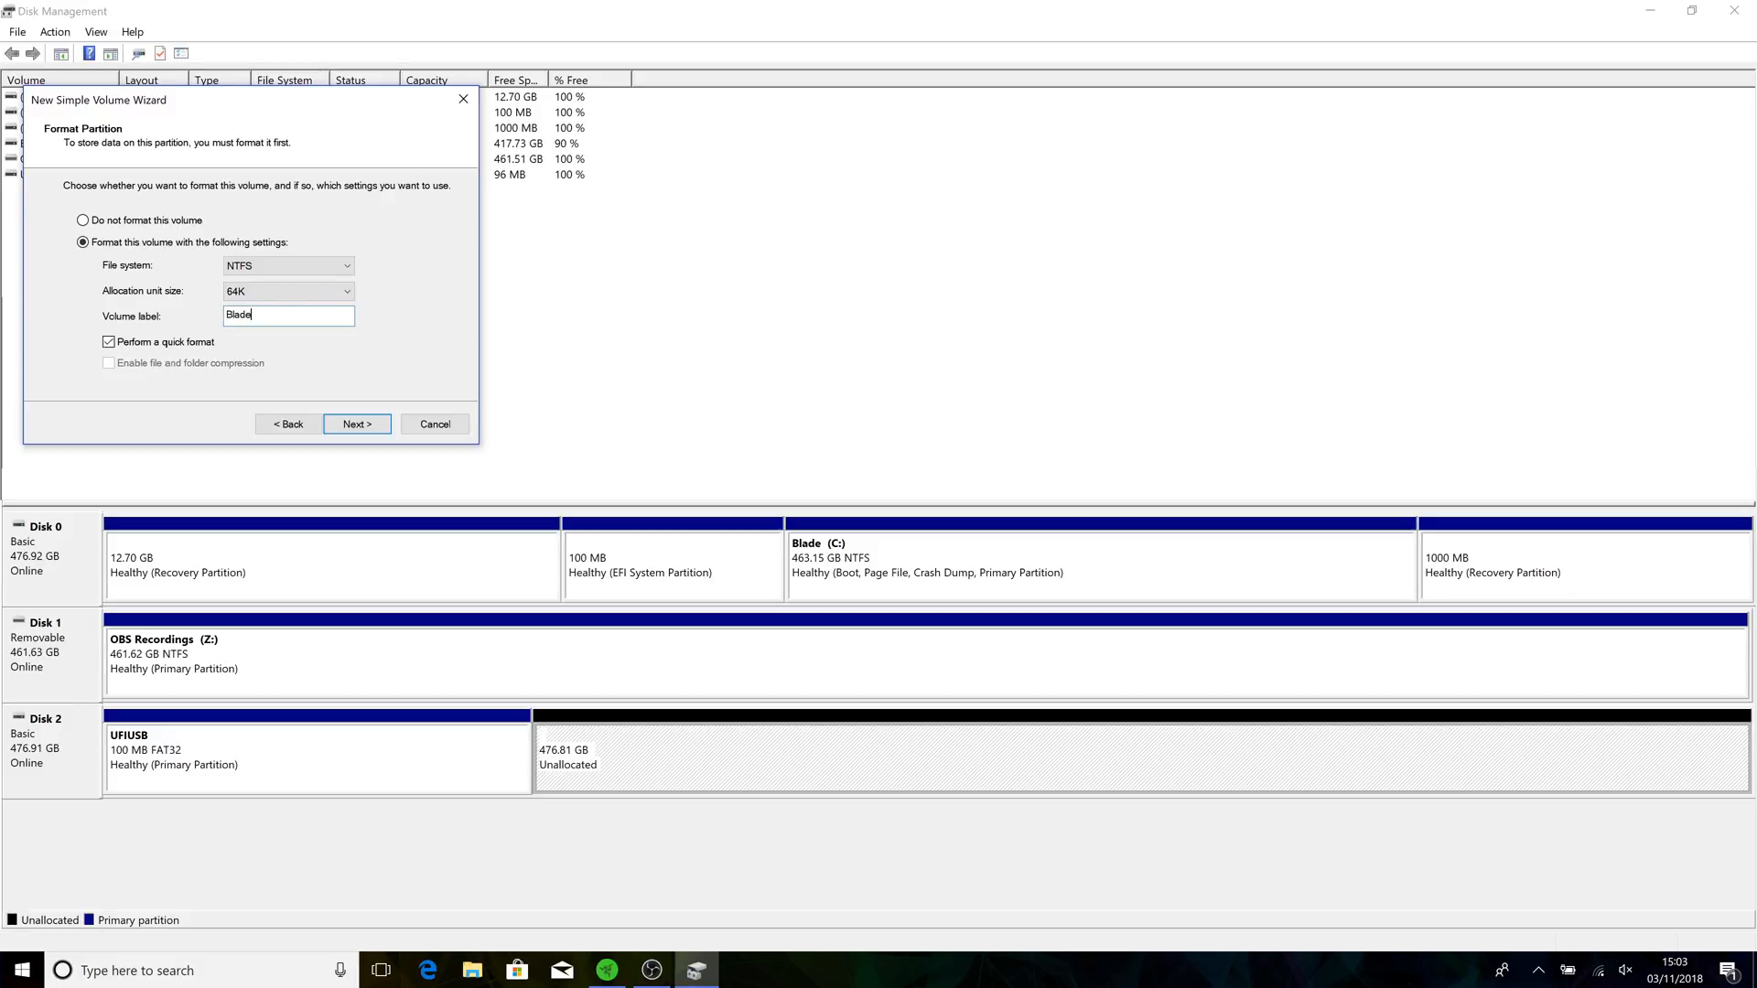
text(USB)
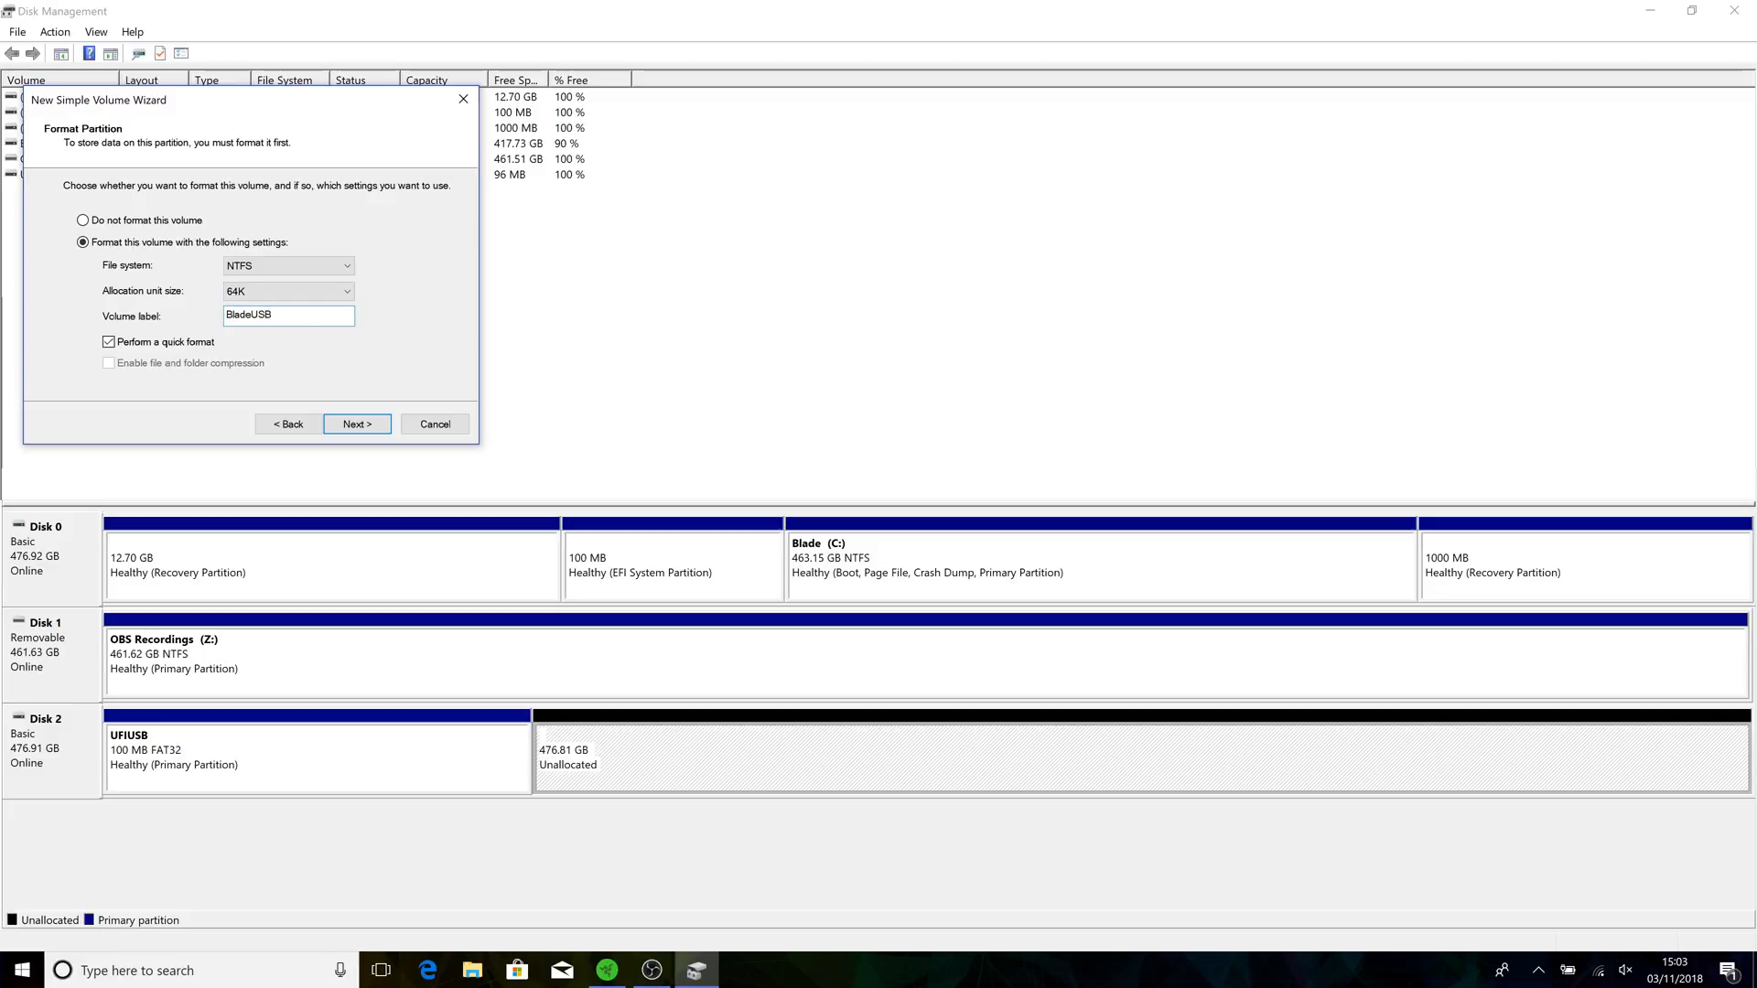
click(356, 422)
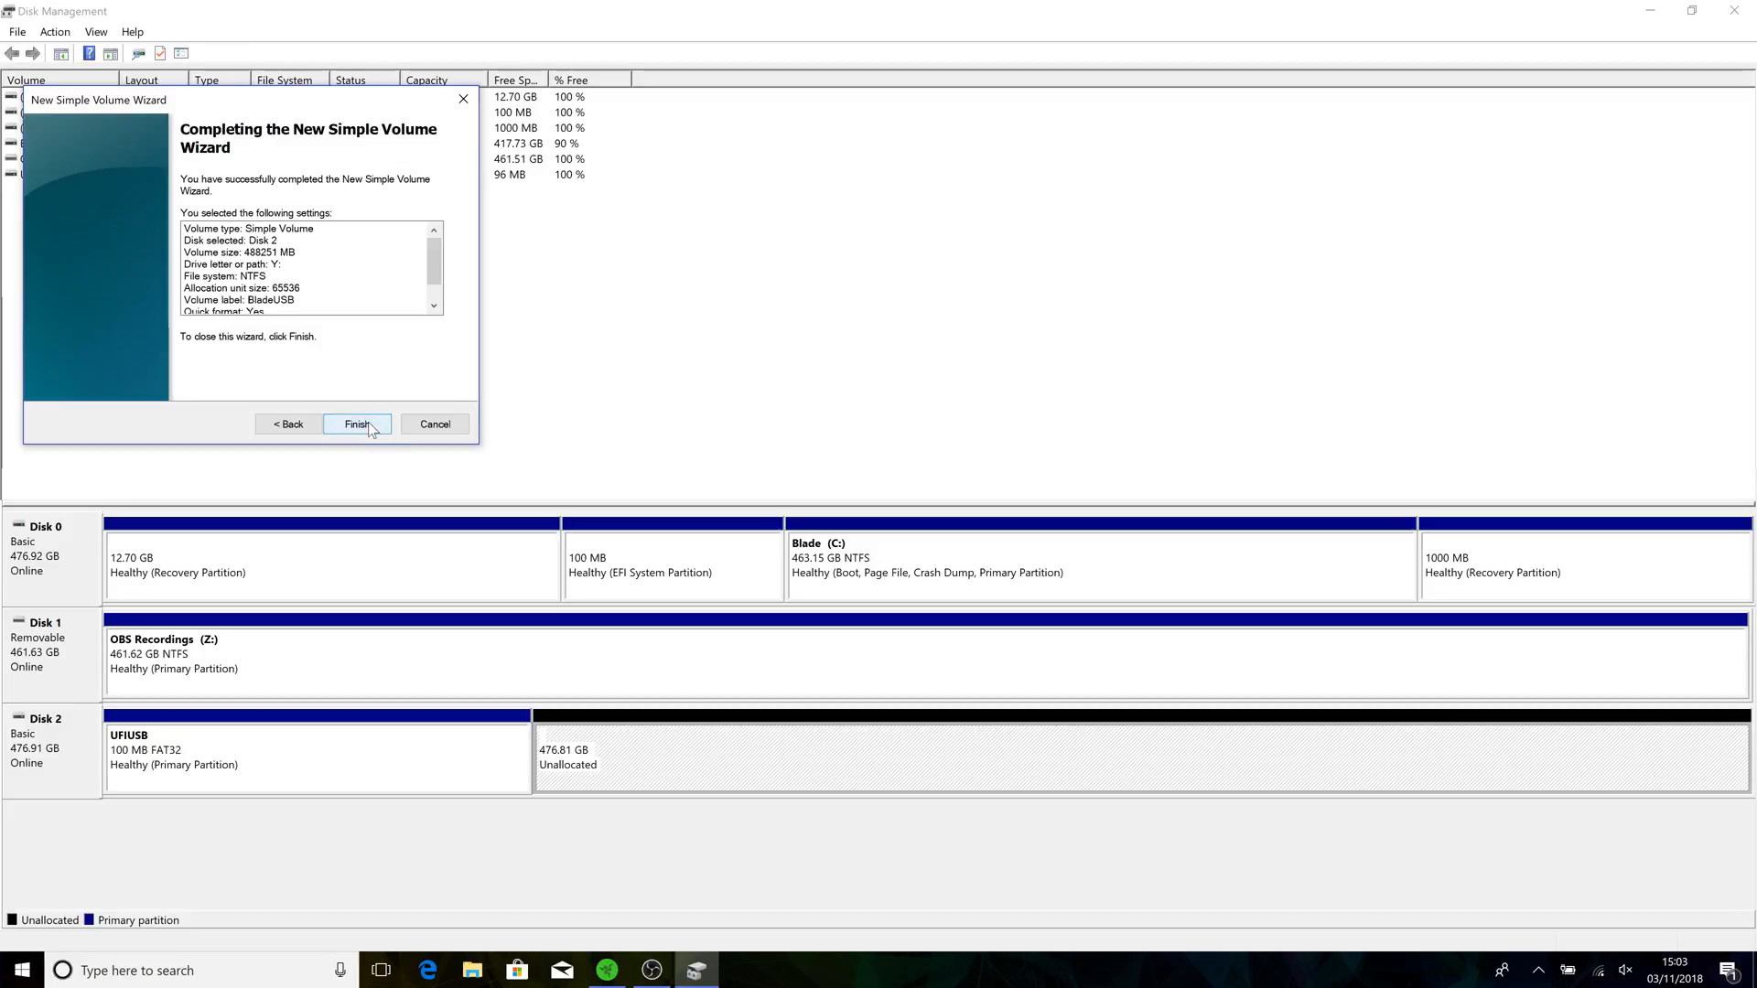
click(356, 423)
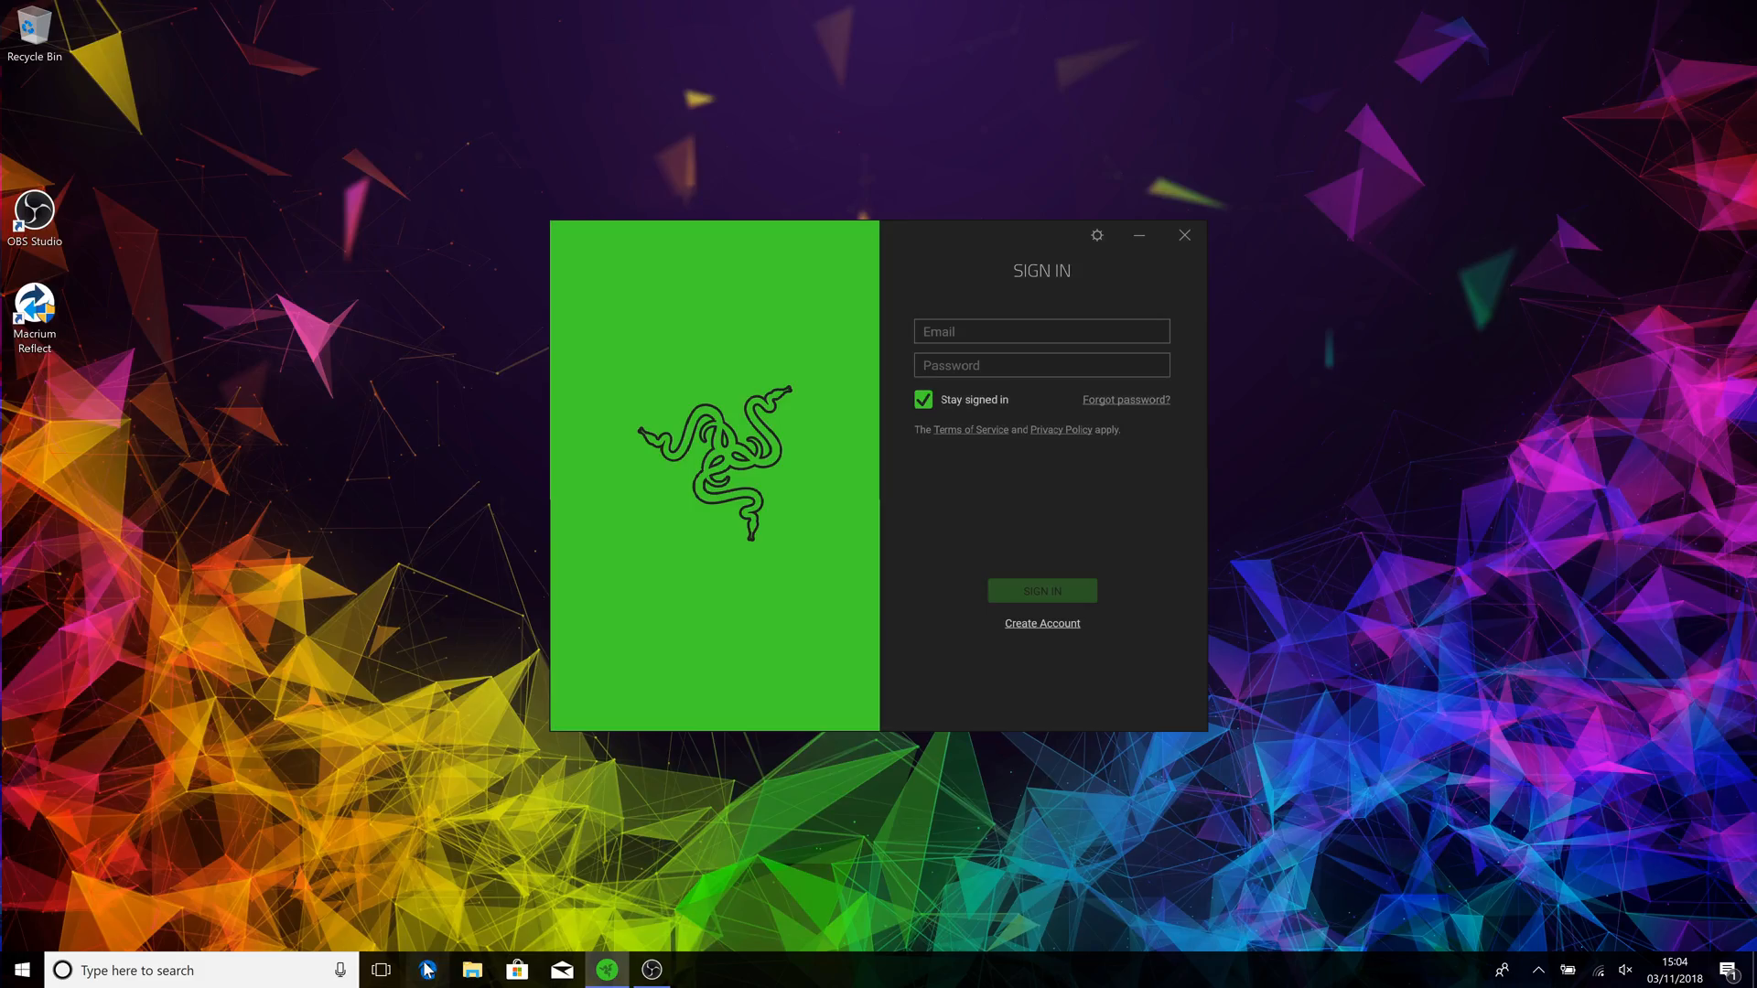
click(428, 970)
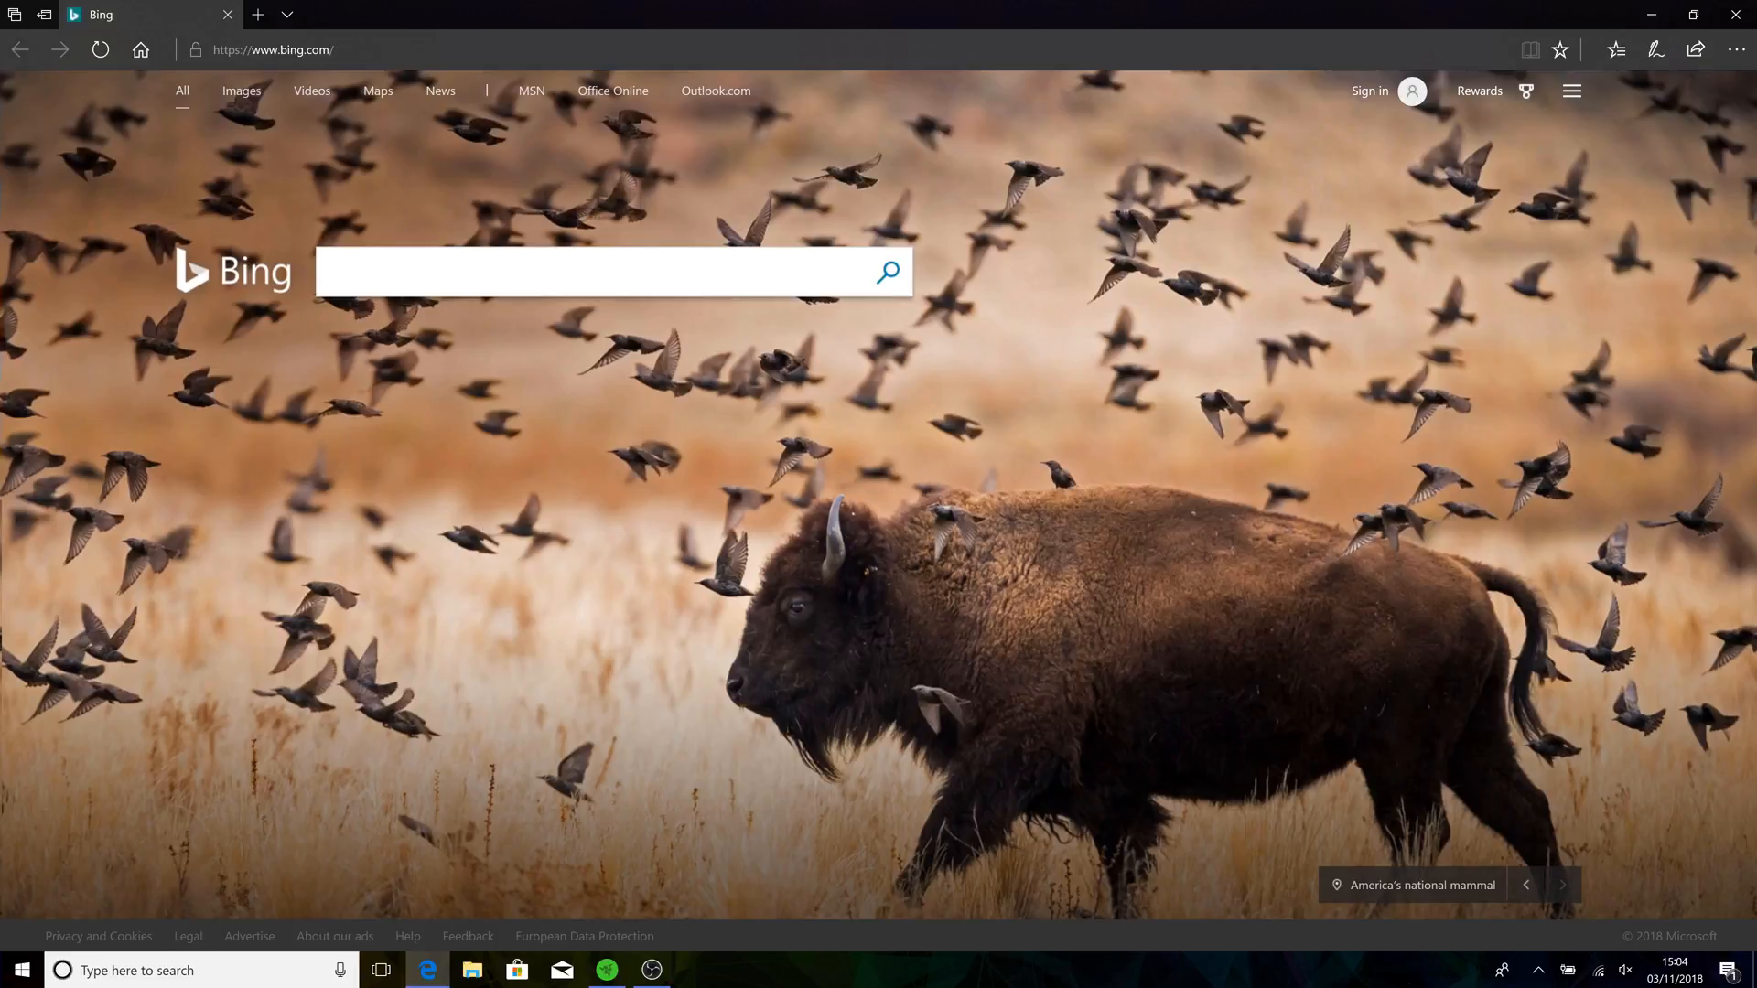
Search Bing for wintousb.
text(wintousb)
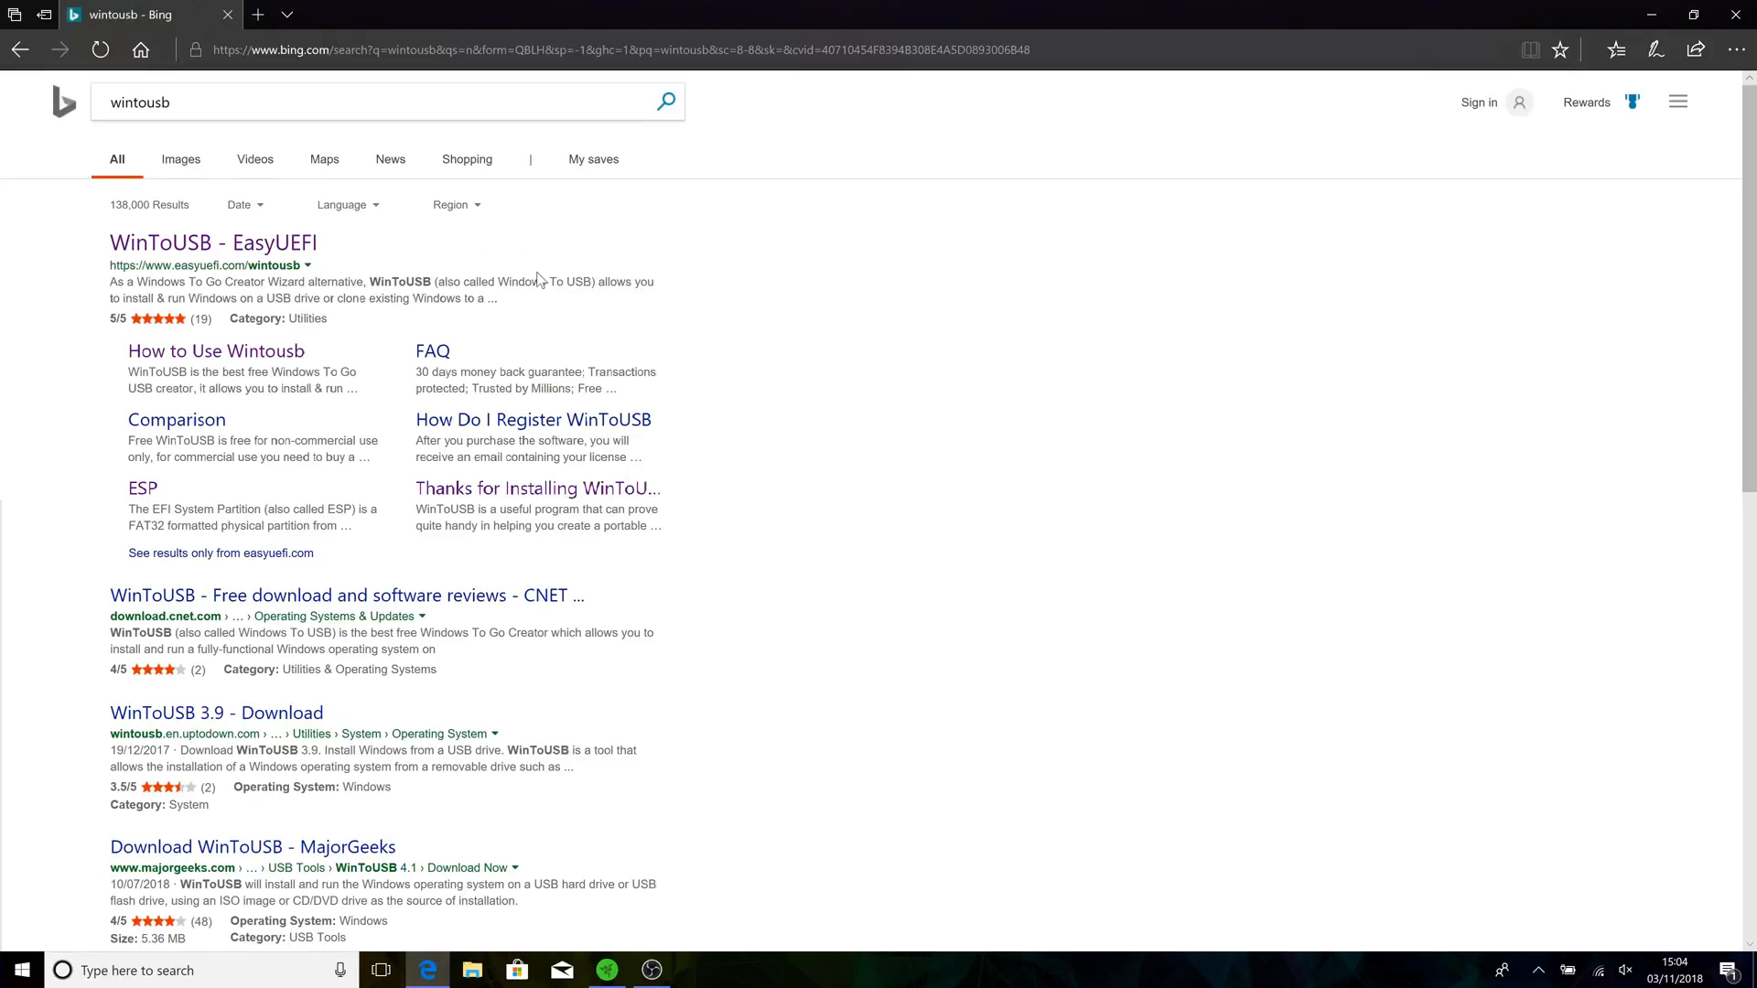
Download the free WinToUSB installer from the EasyUEFI page and run it.
click(214, 242)
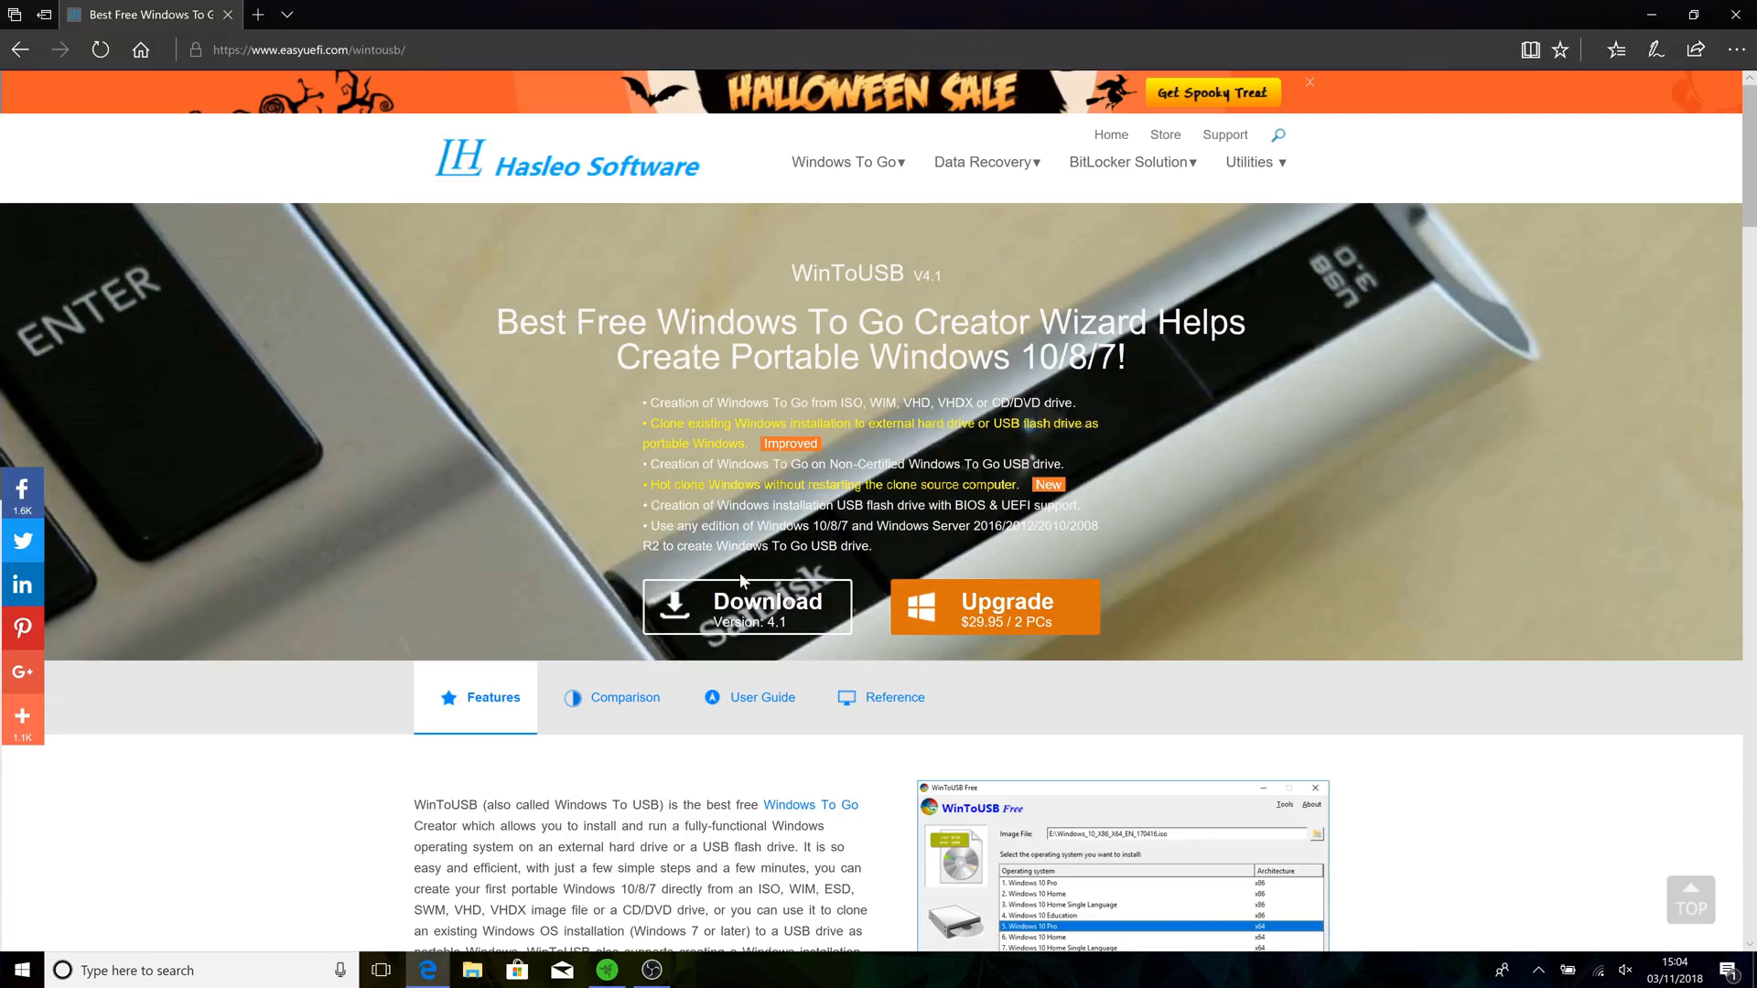
click(746, 606)
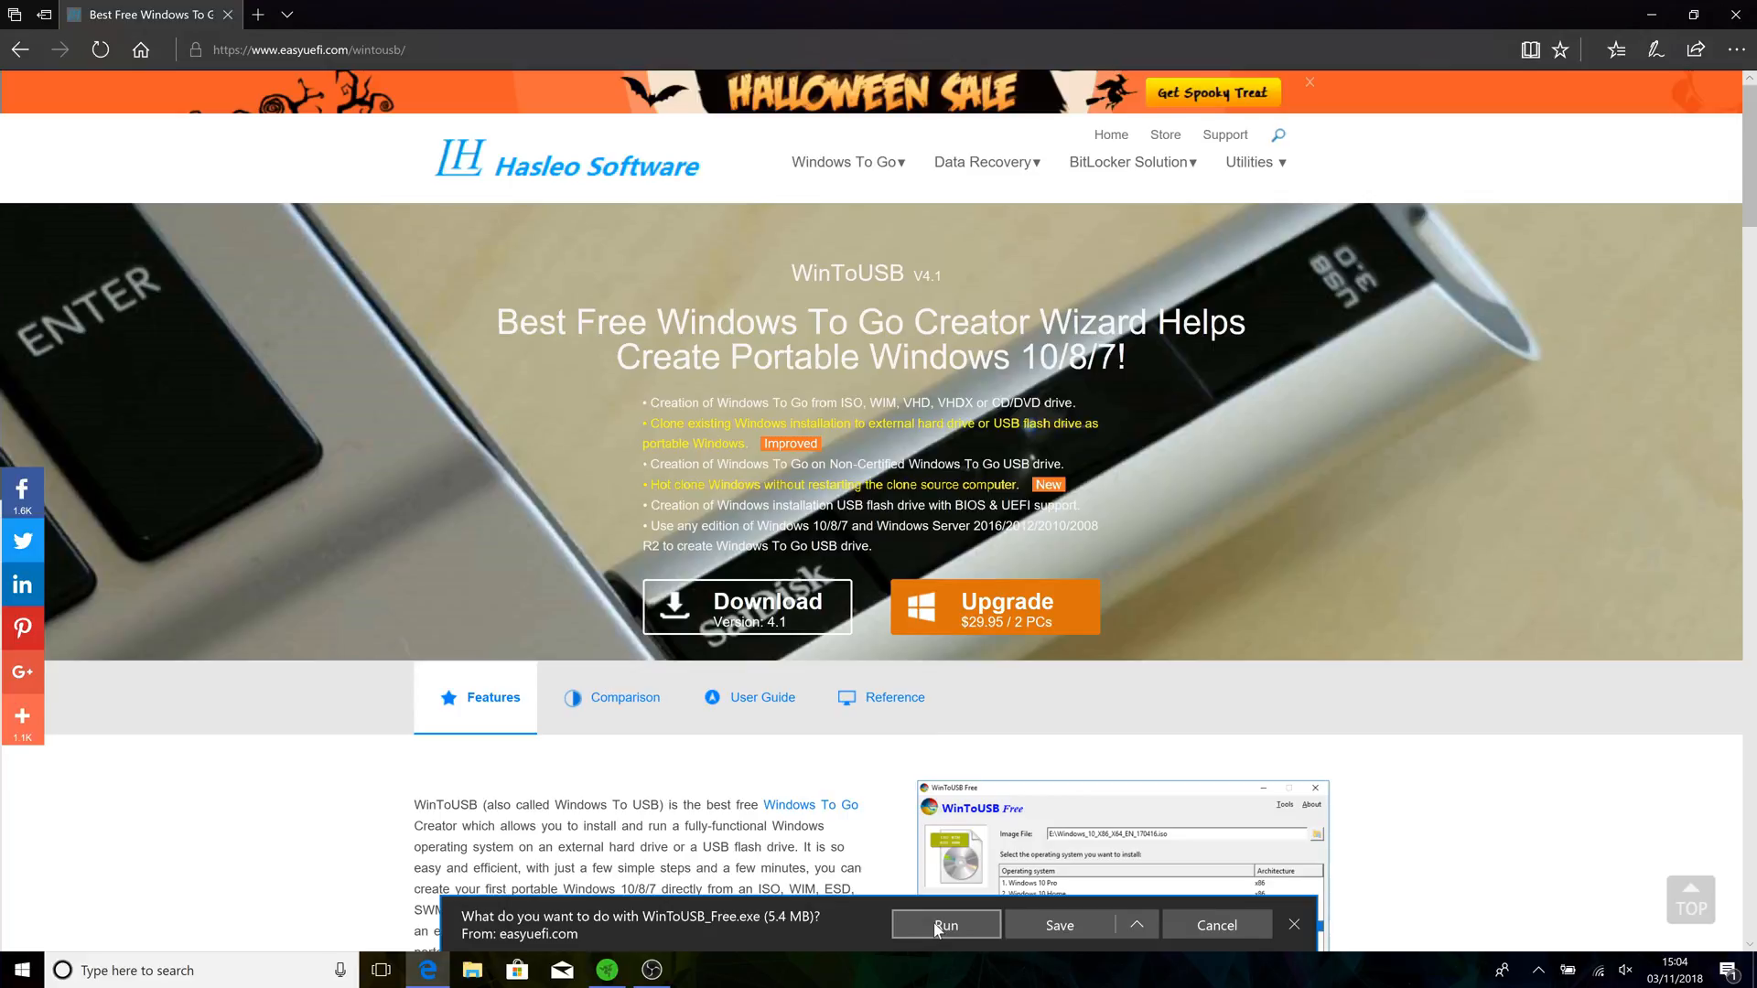
click(944, 924)
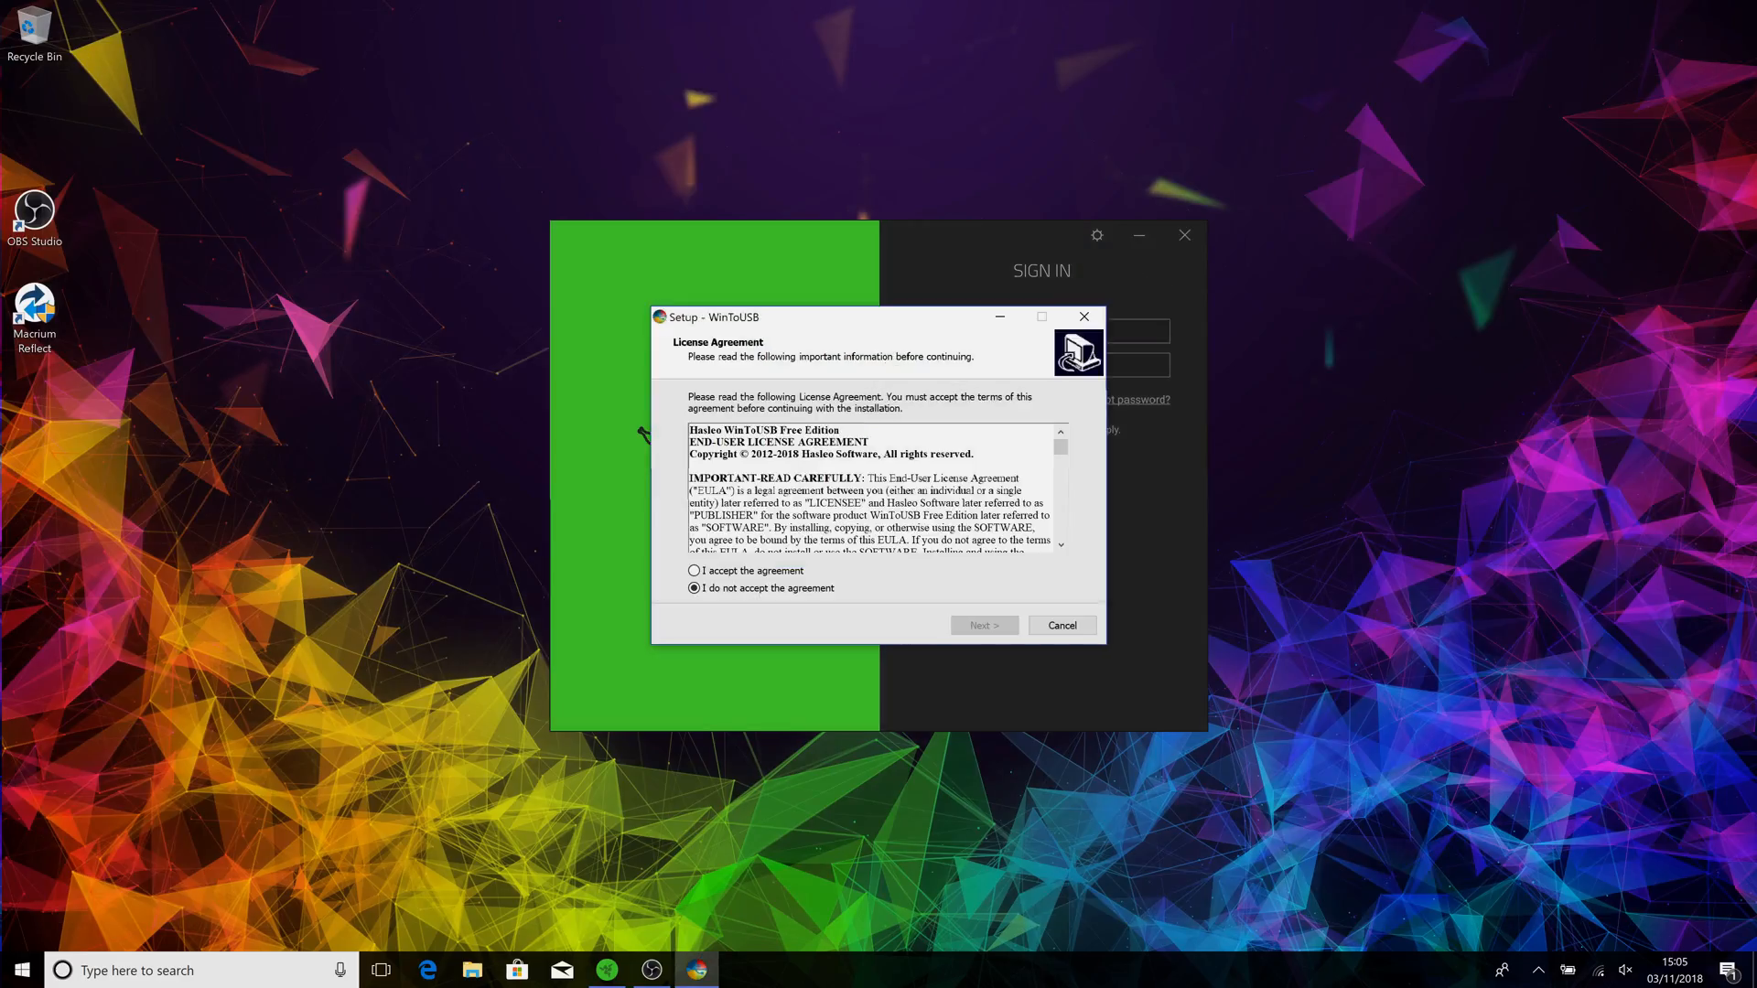
Install WinToUSB with the default folder and desktop shortcut, then finish setup and launch it.
click(694, 571)
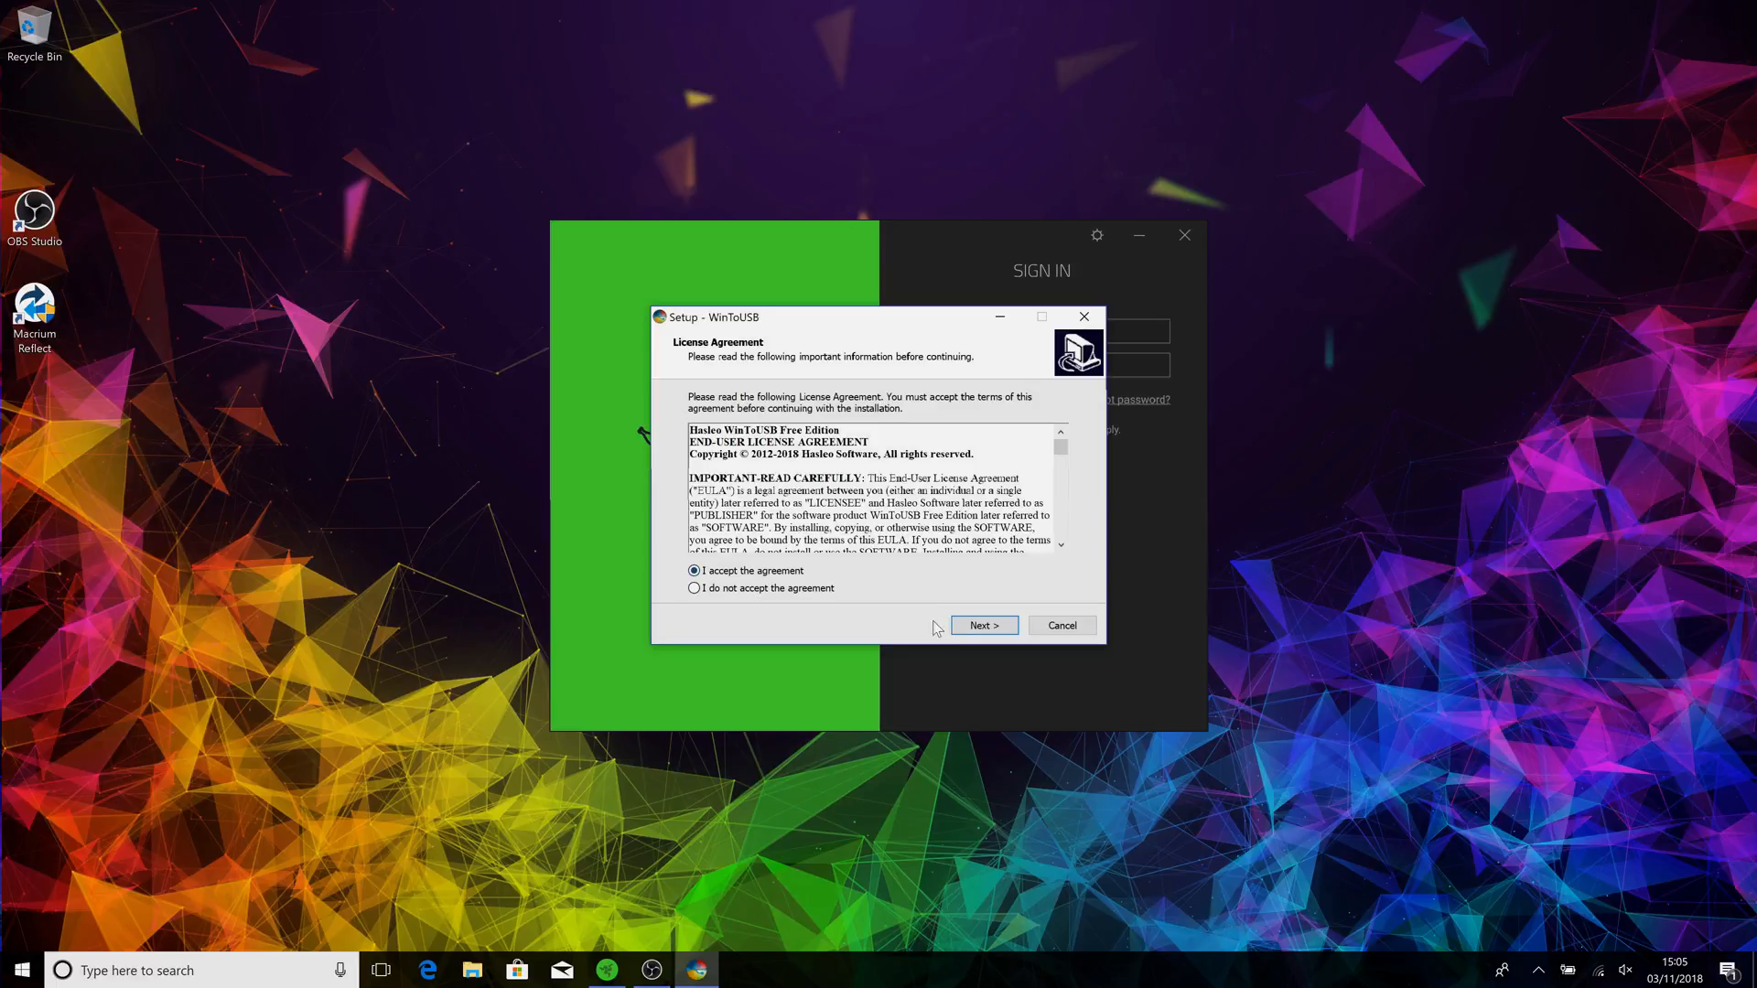
click(981, 624)
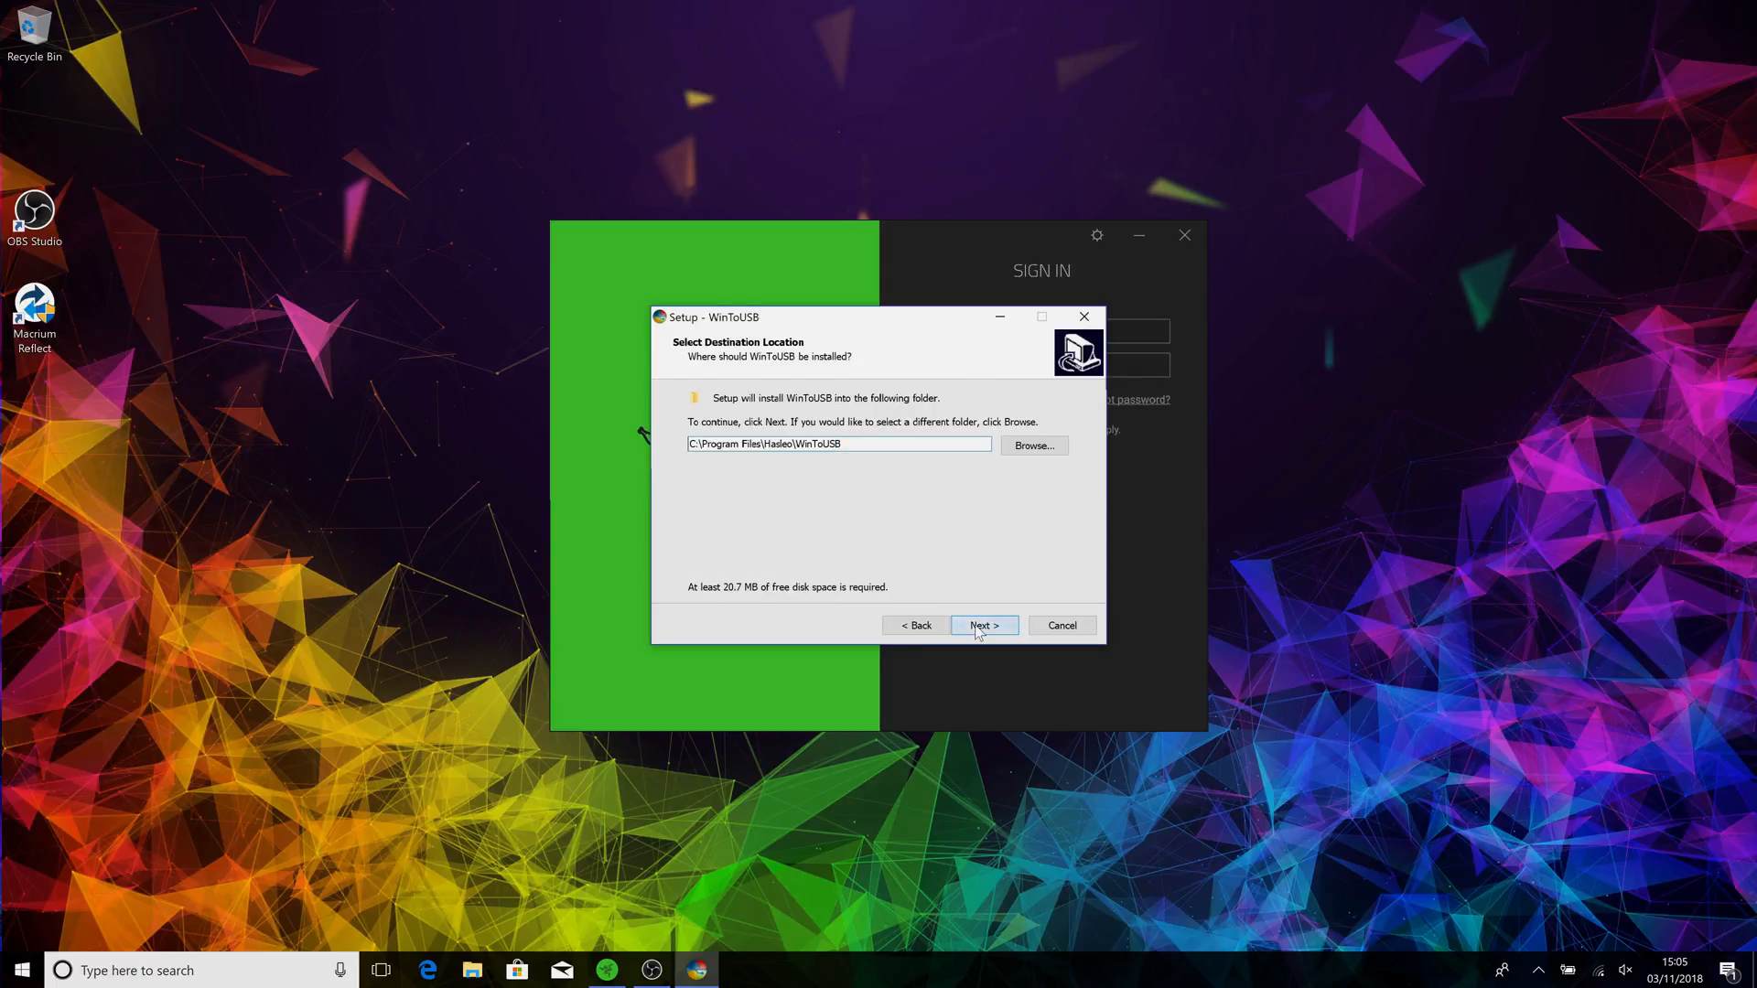
click(981, 626)
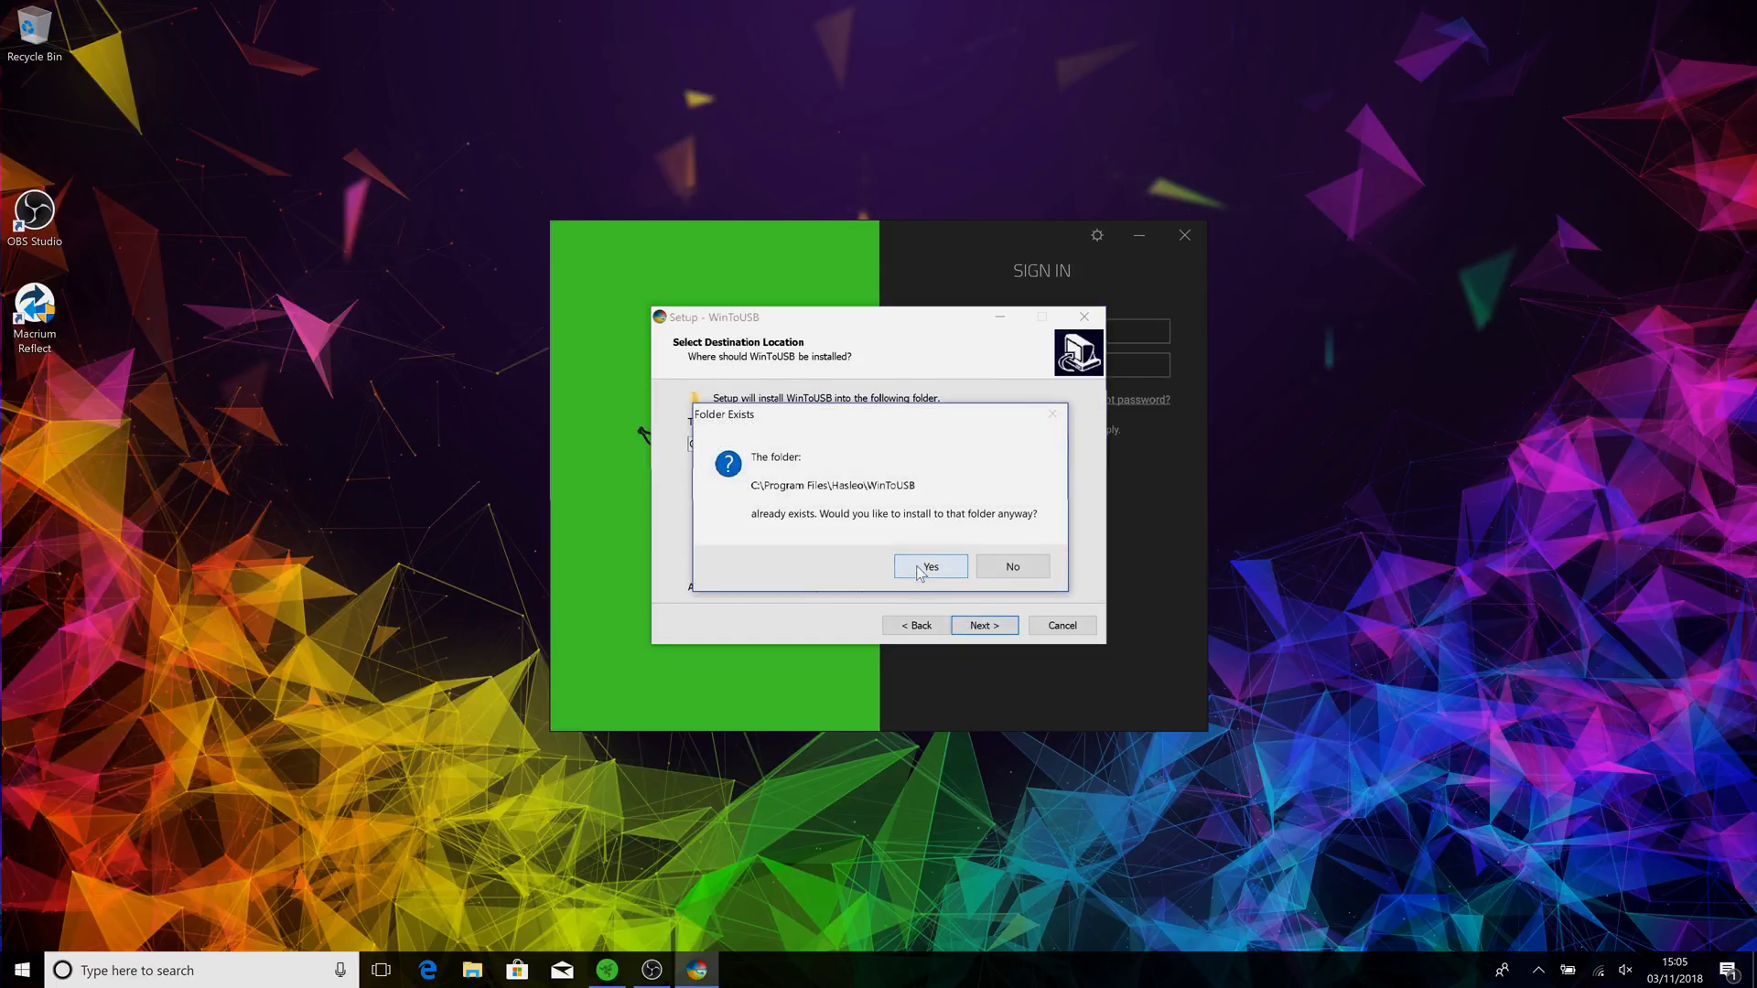
click(929, 566)
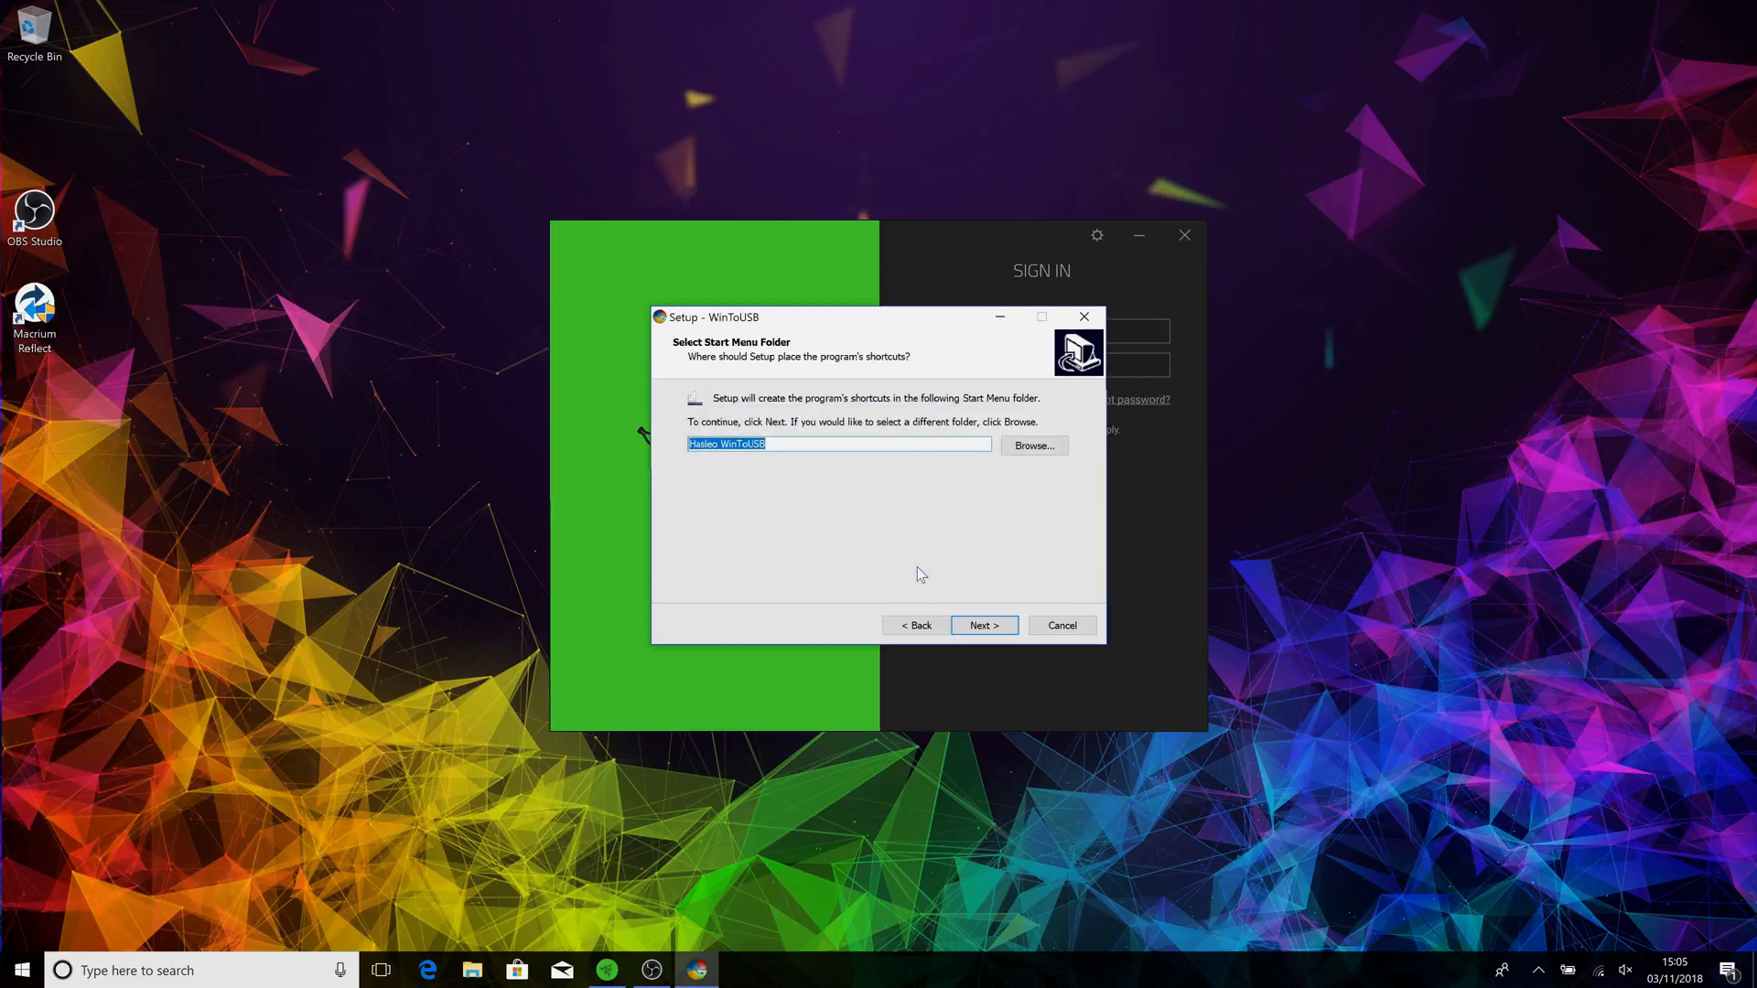
click(981, 624)
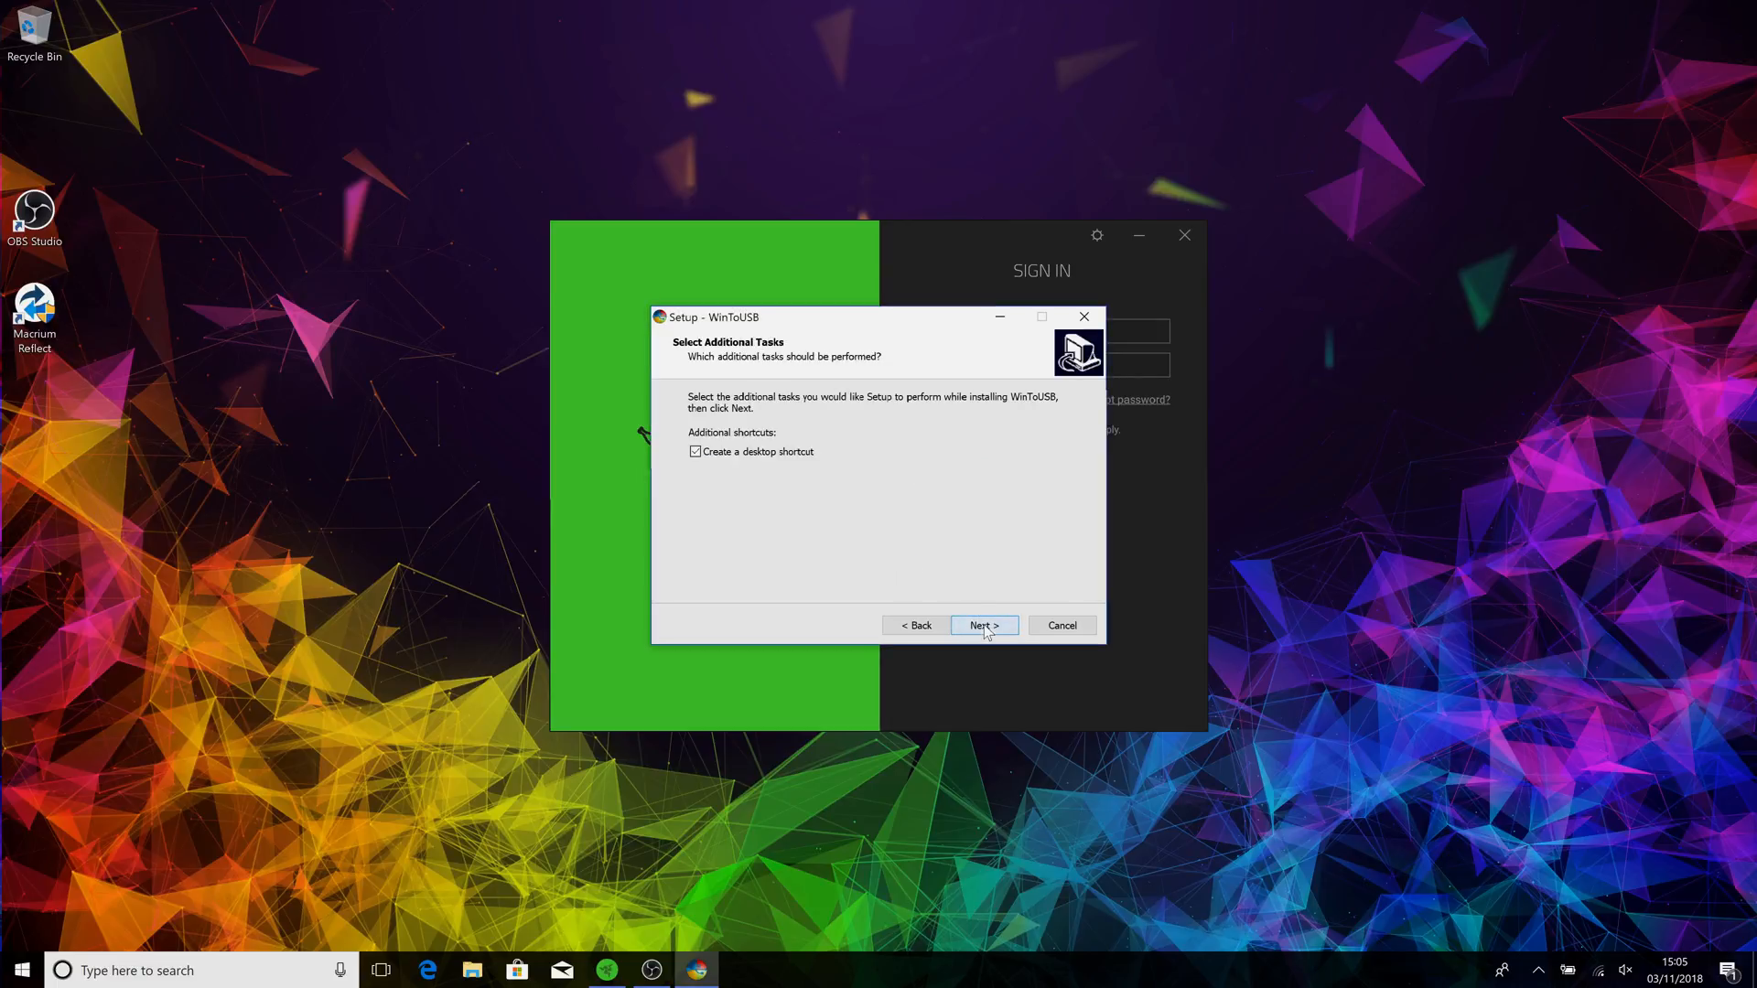
click(982, 624)
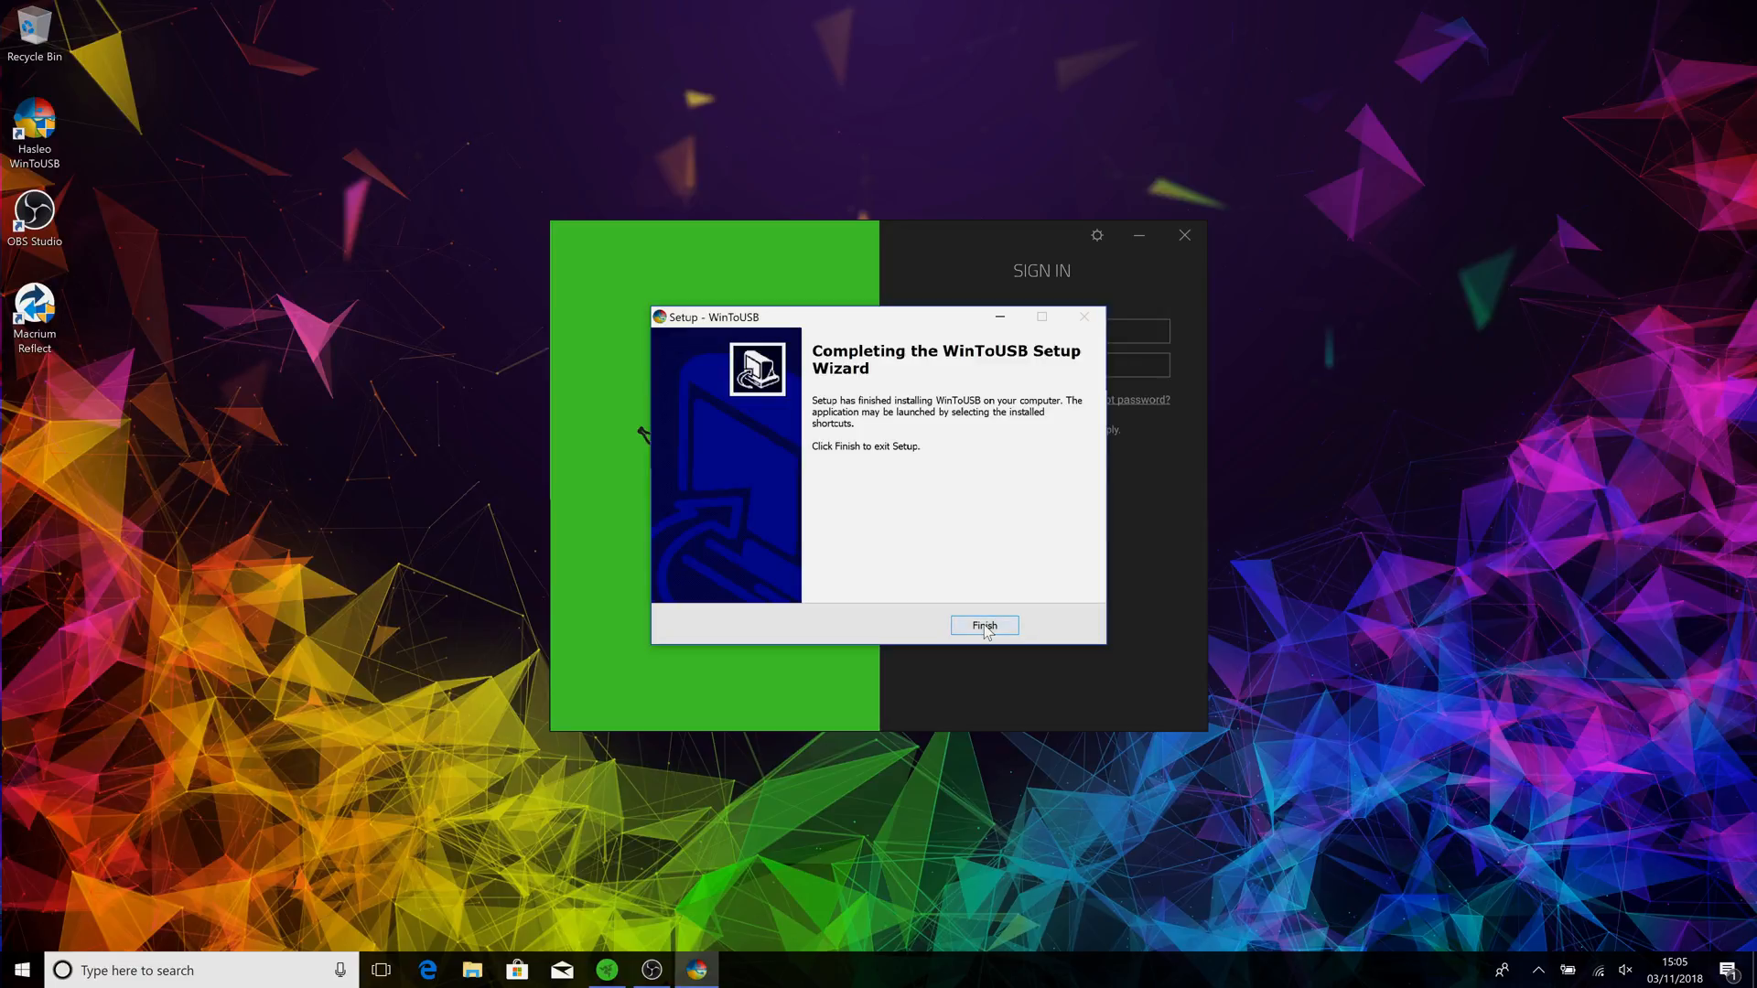
click(983, 626)
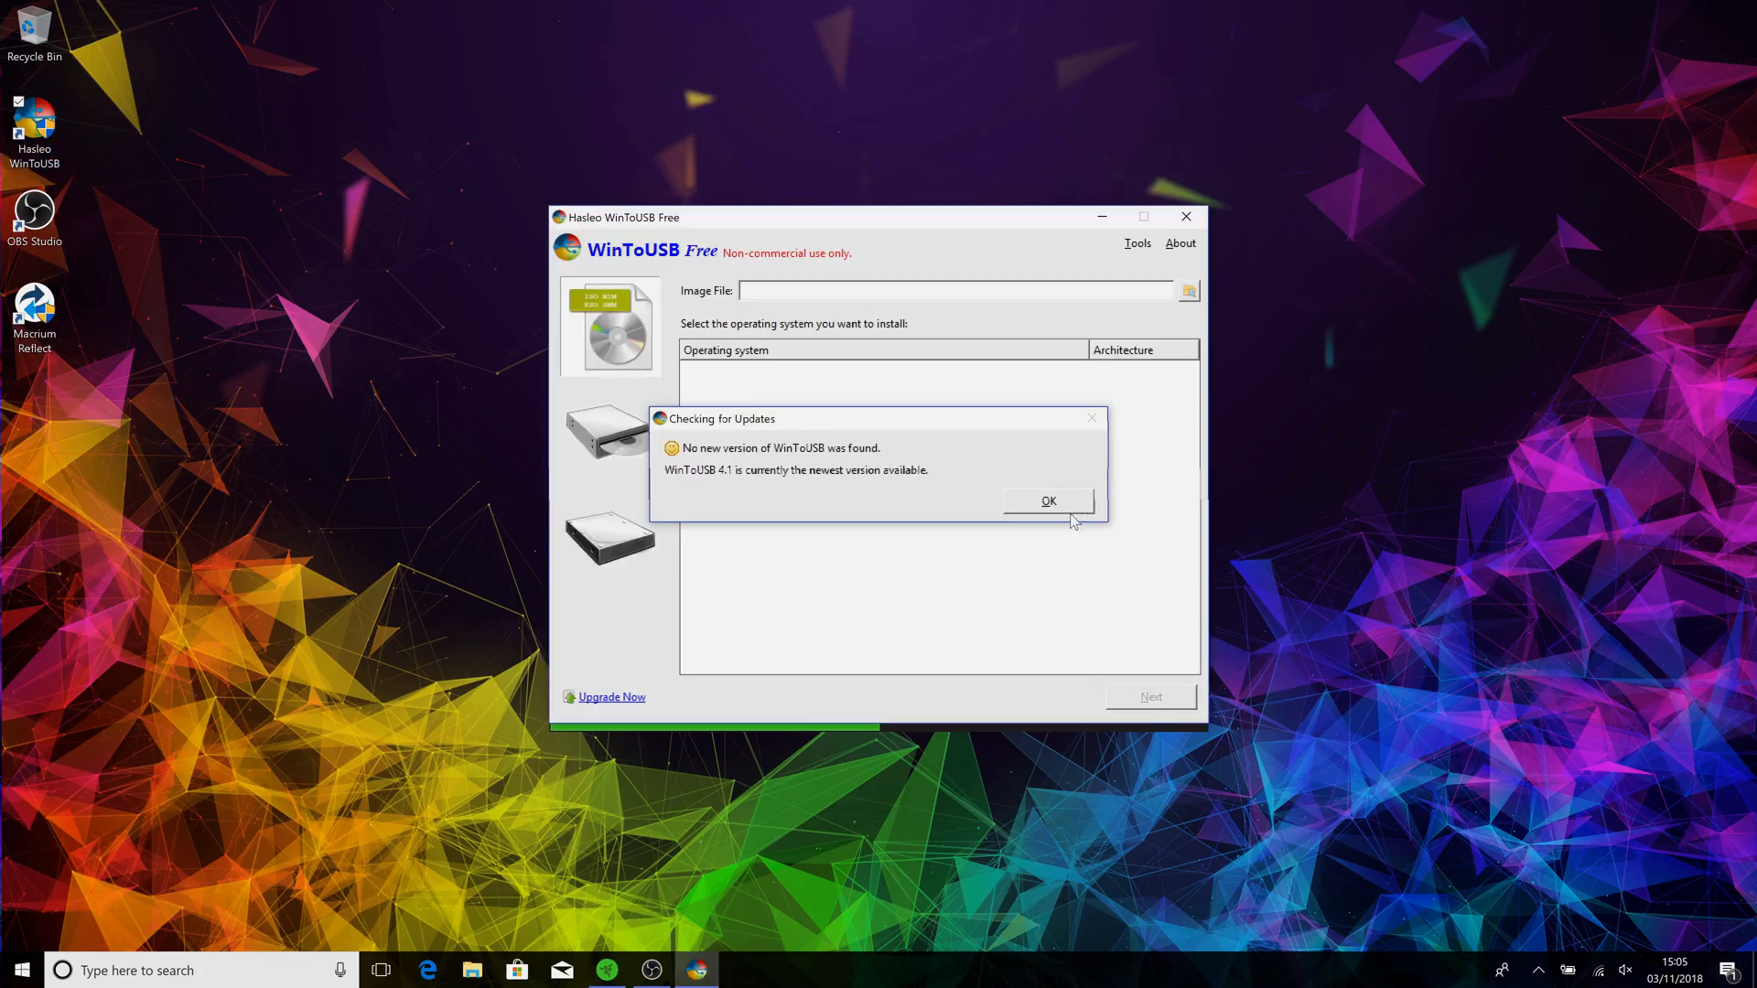
Choose the currently running Windows 10 Home system as the clone source and continue.
click(1047, 500)
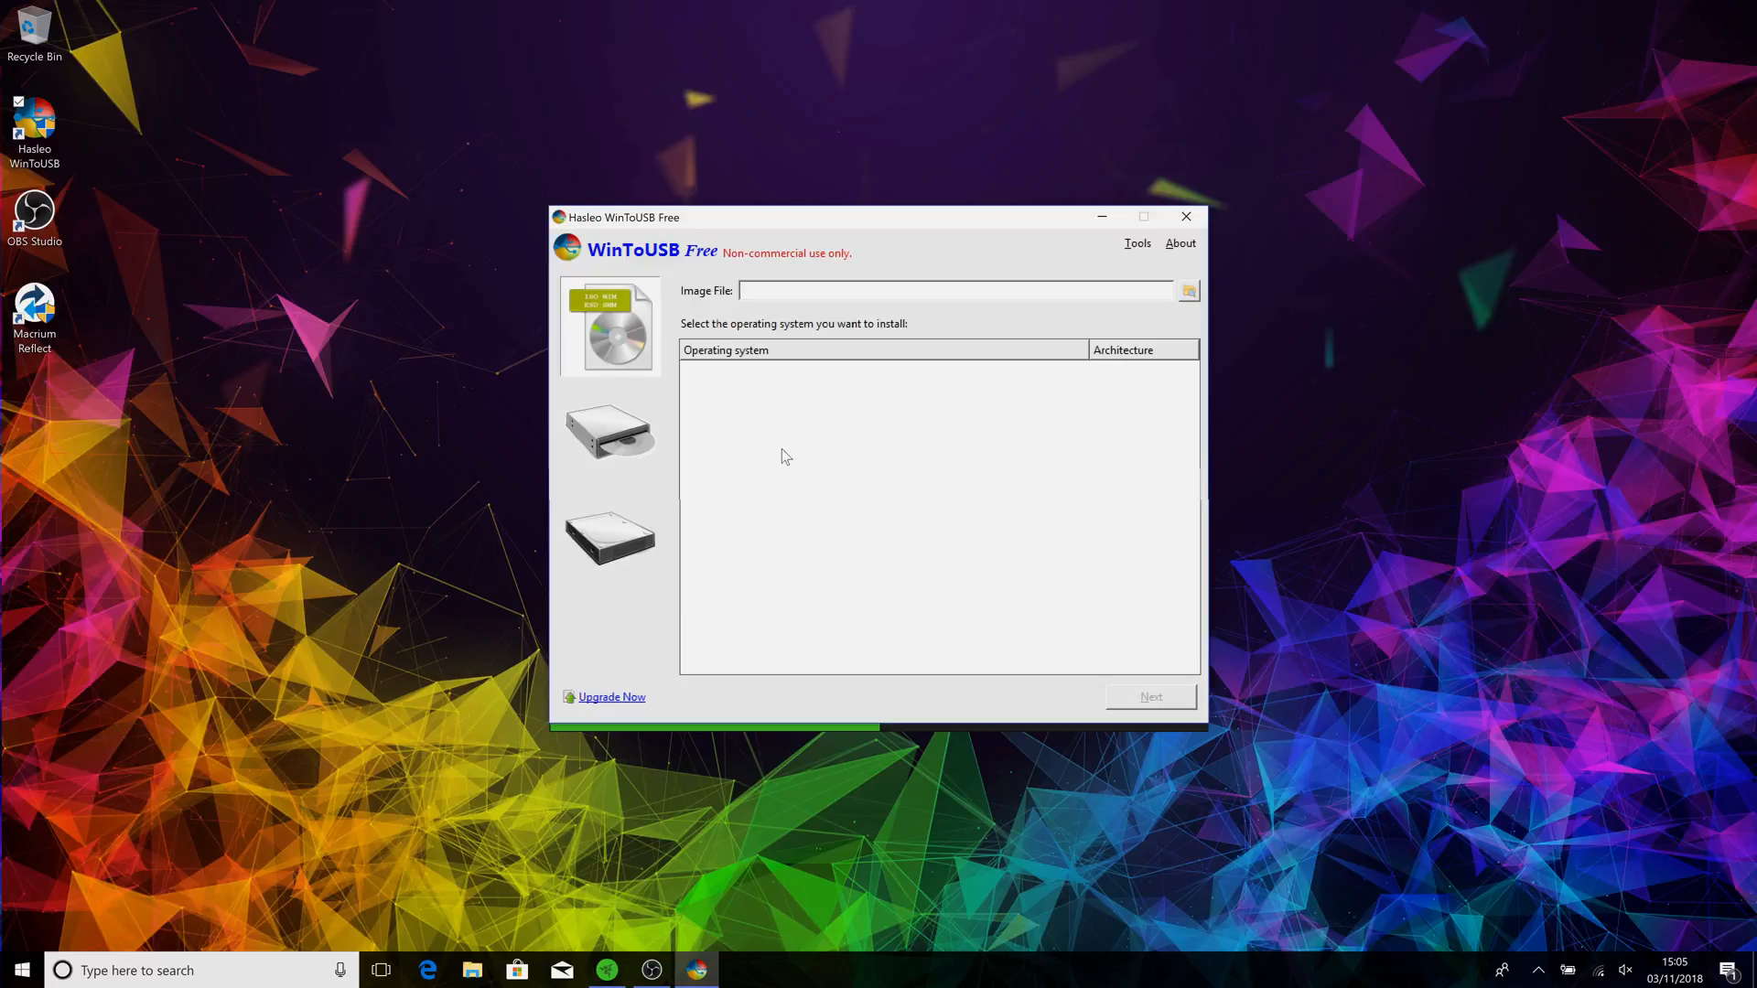
mouse_move(622, 326)
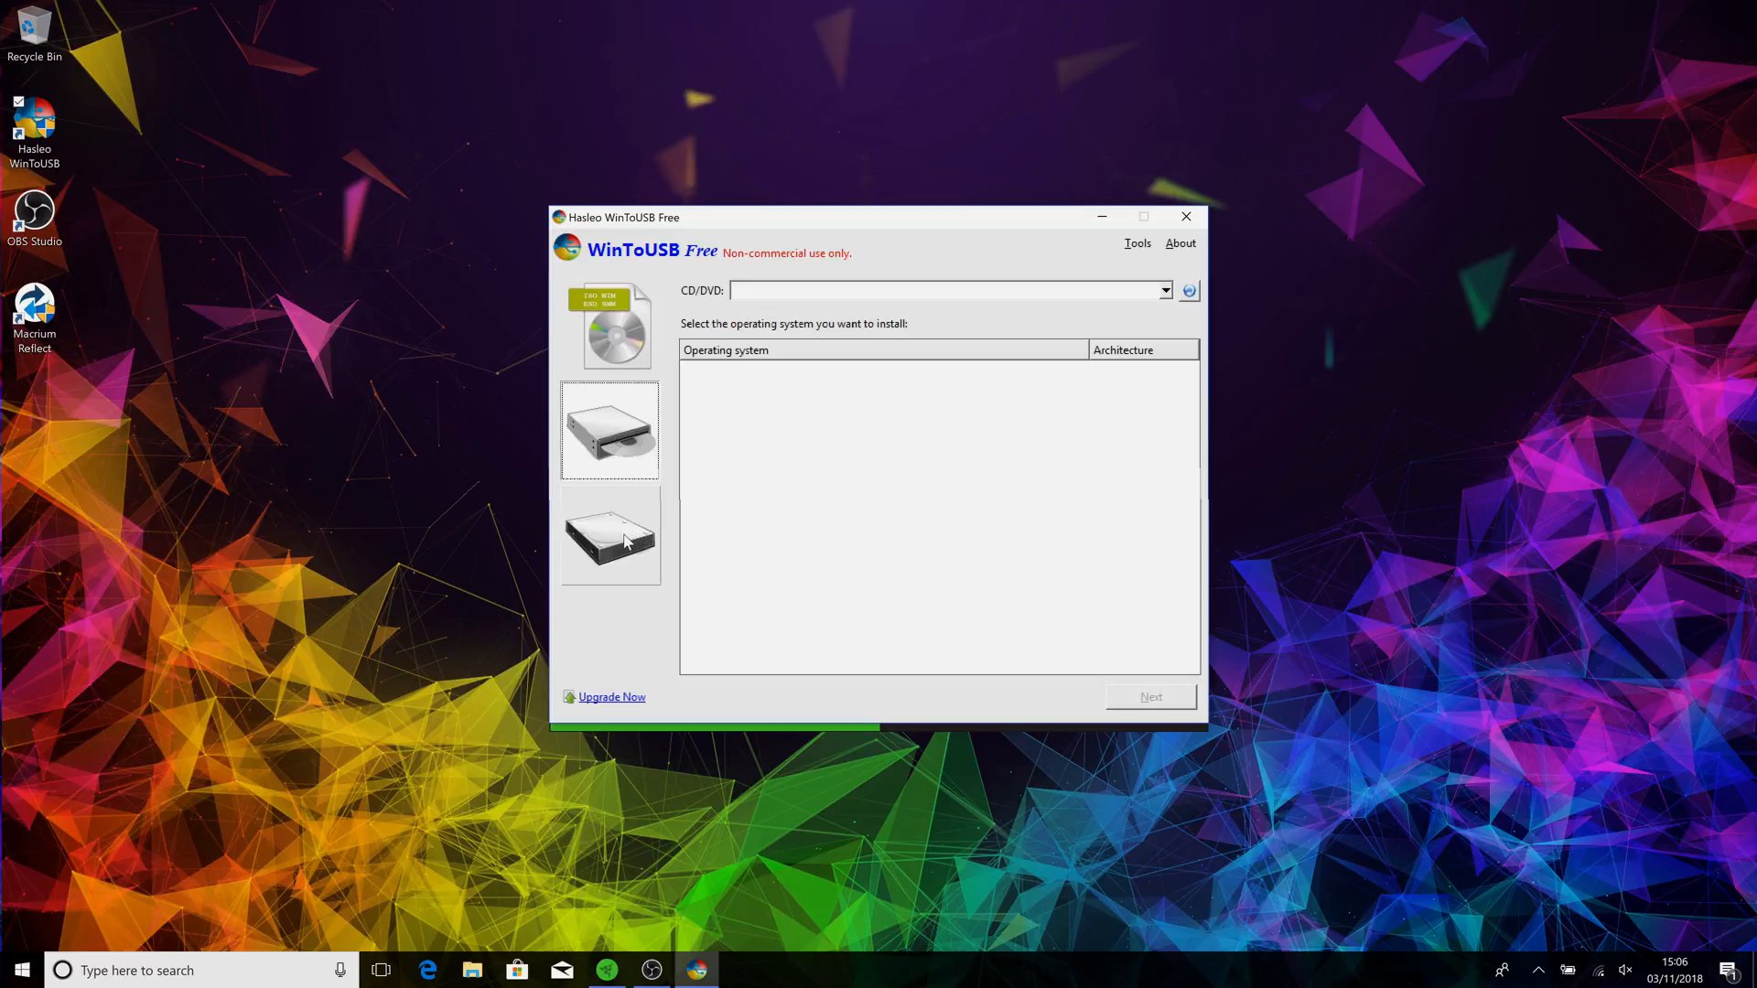
click(610, 535)
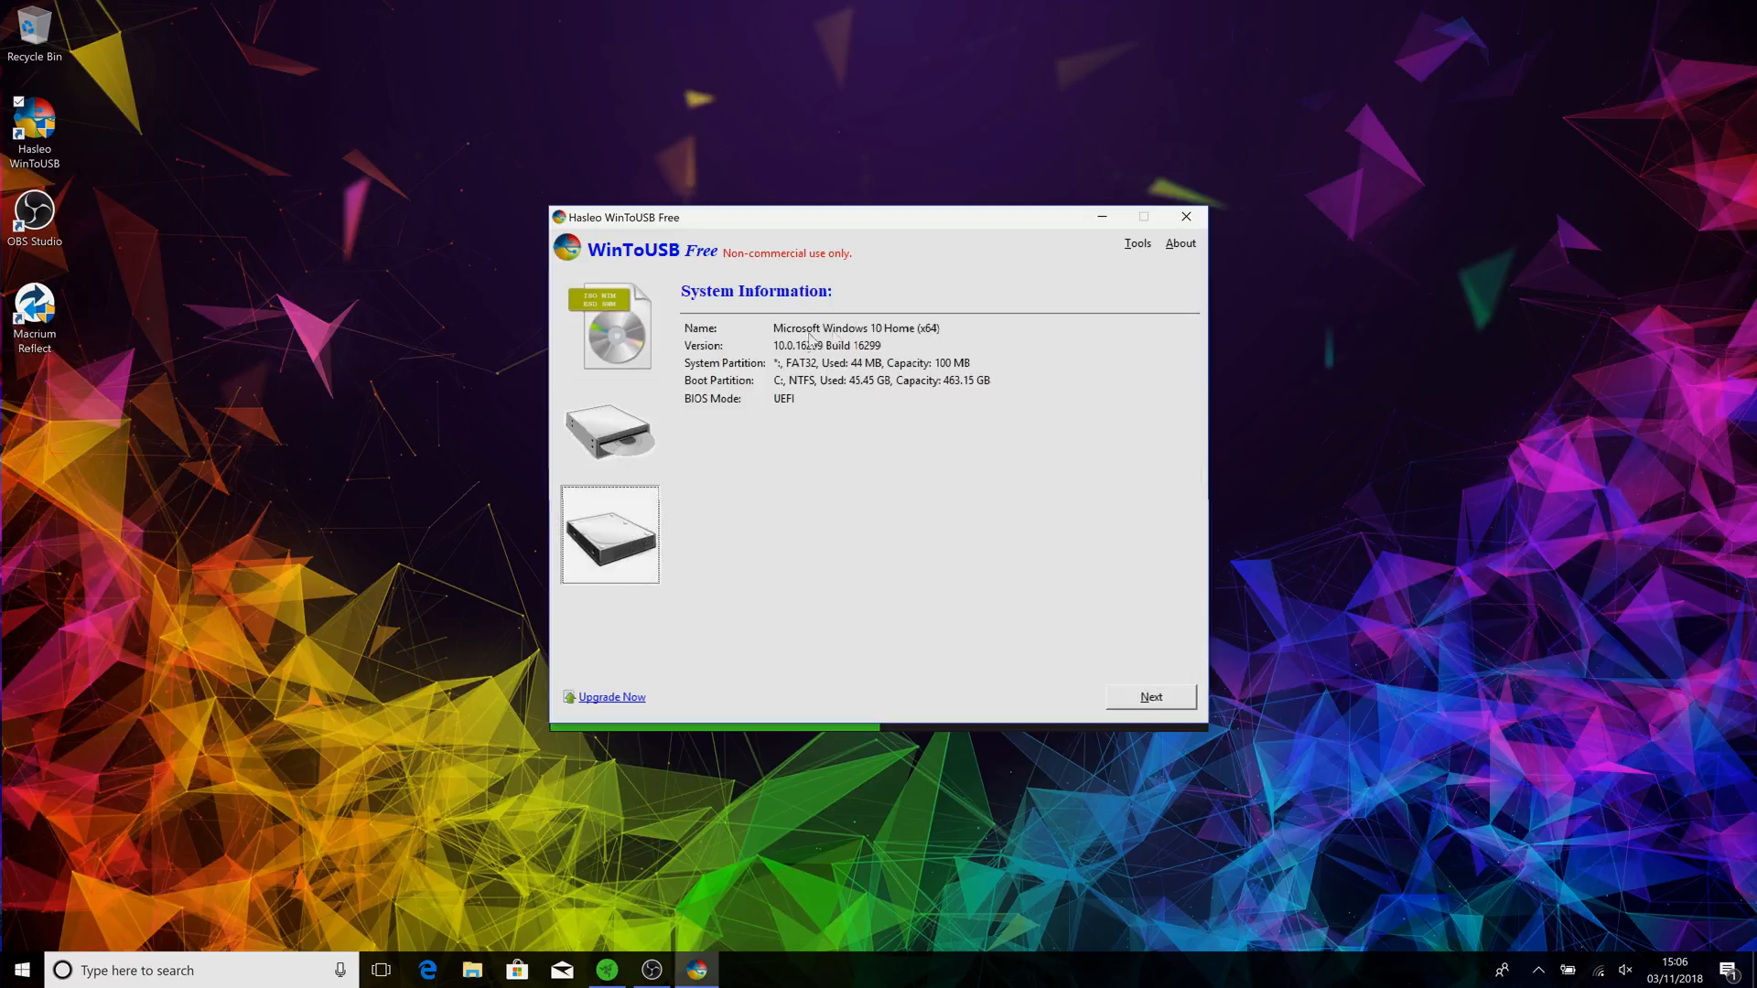
mouse_move(781, 375)
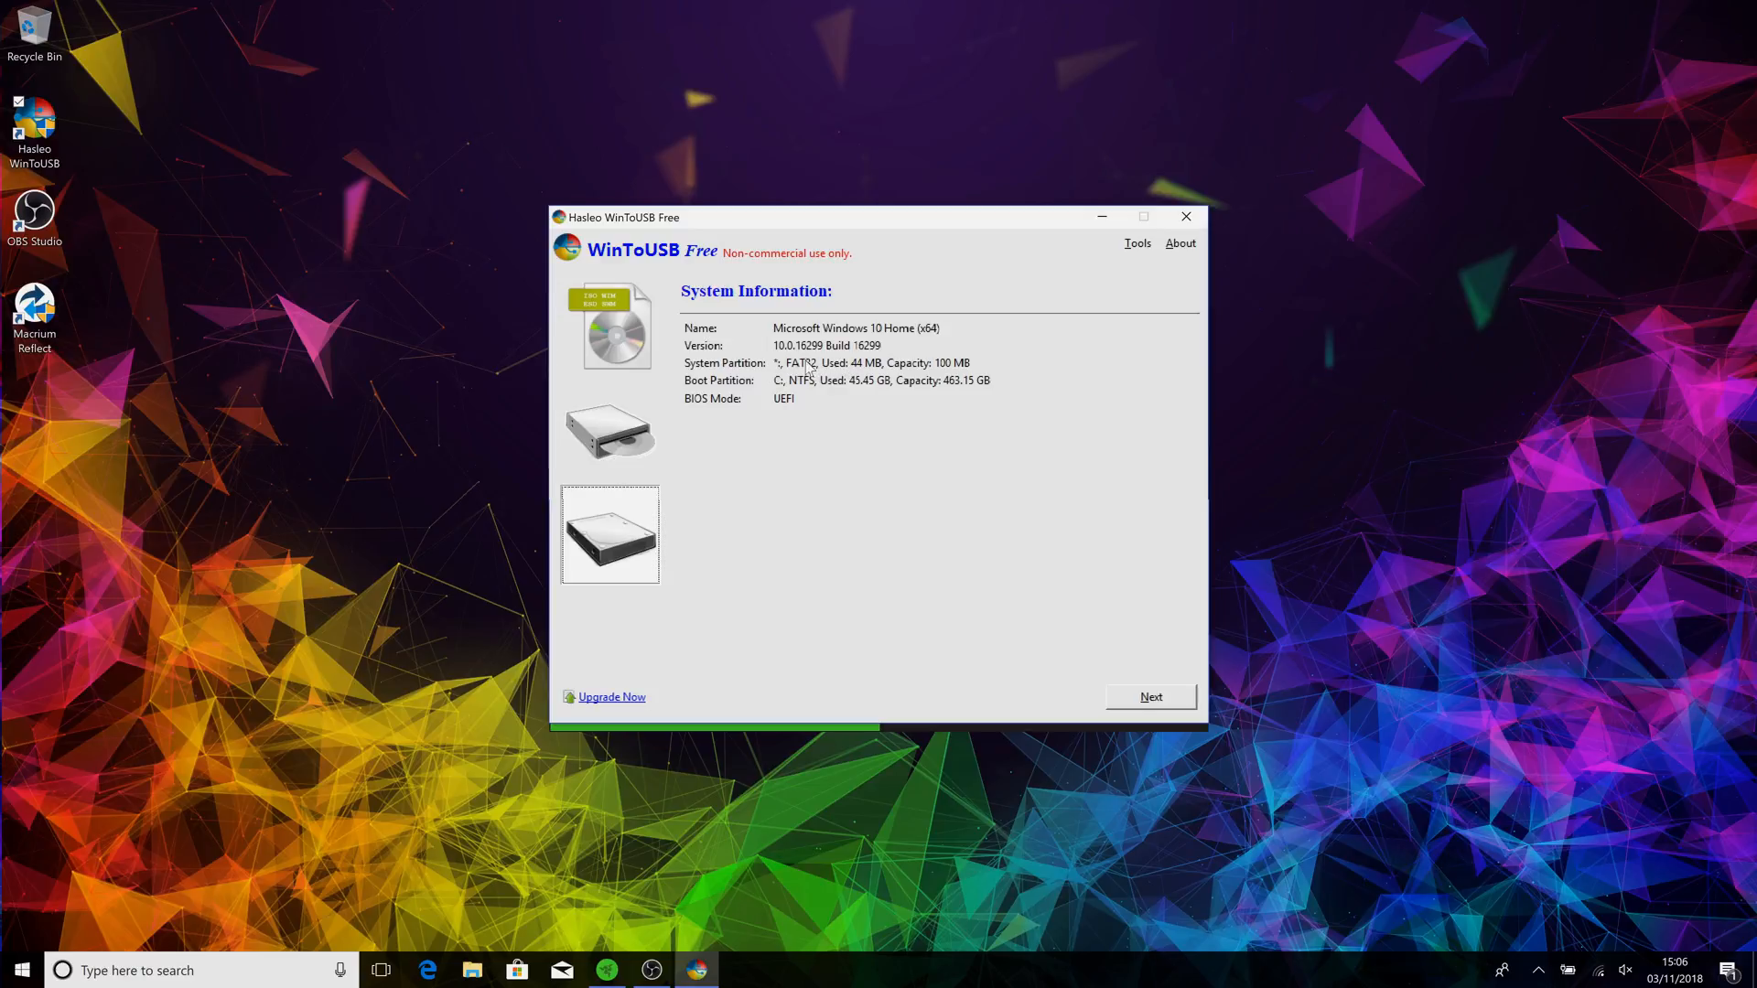
mouse_move(882, 377)
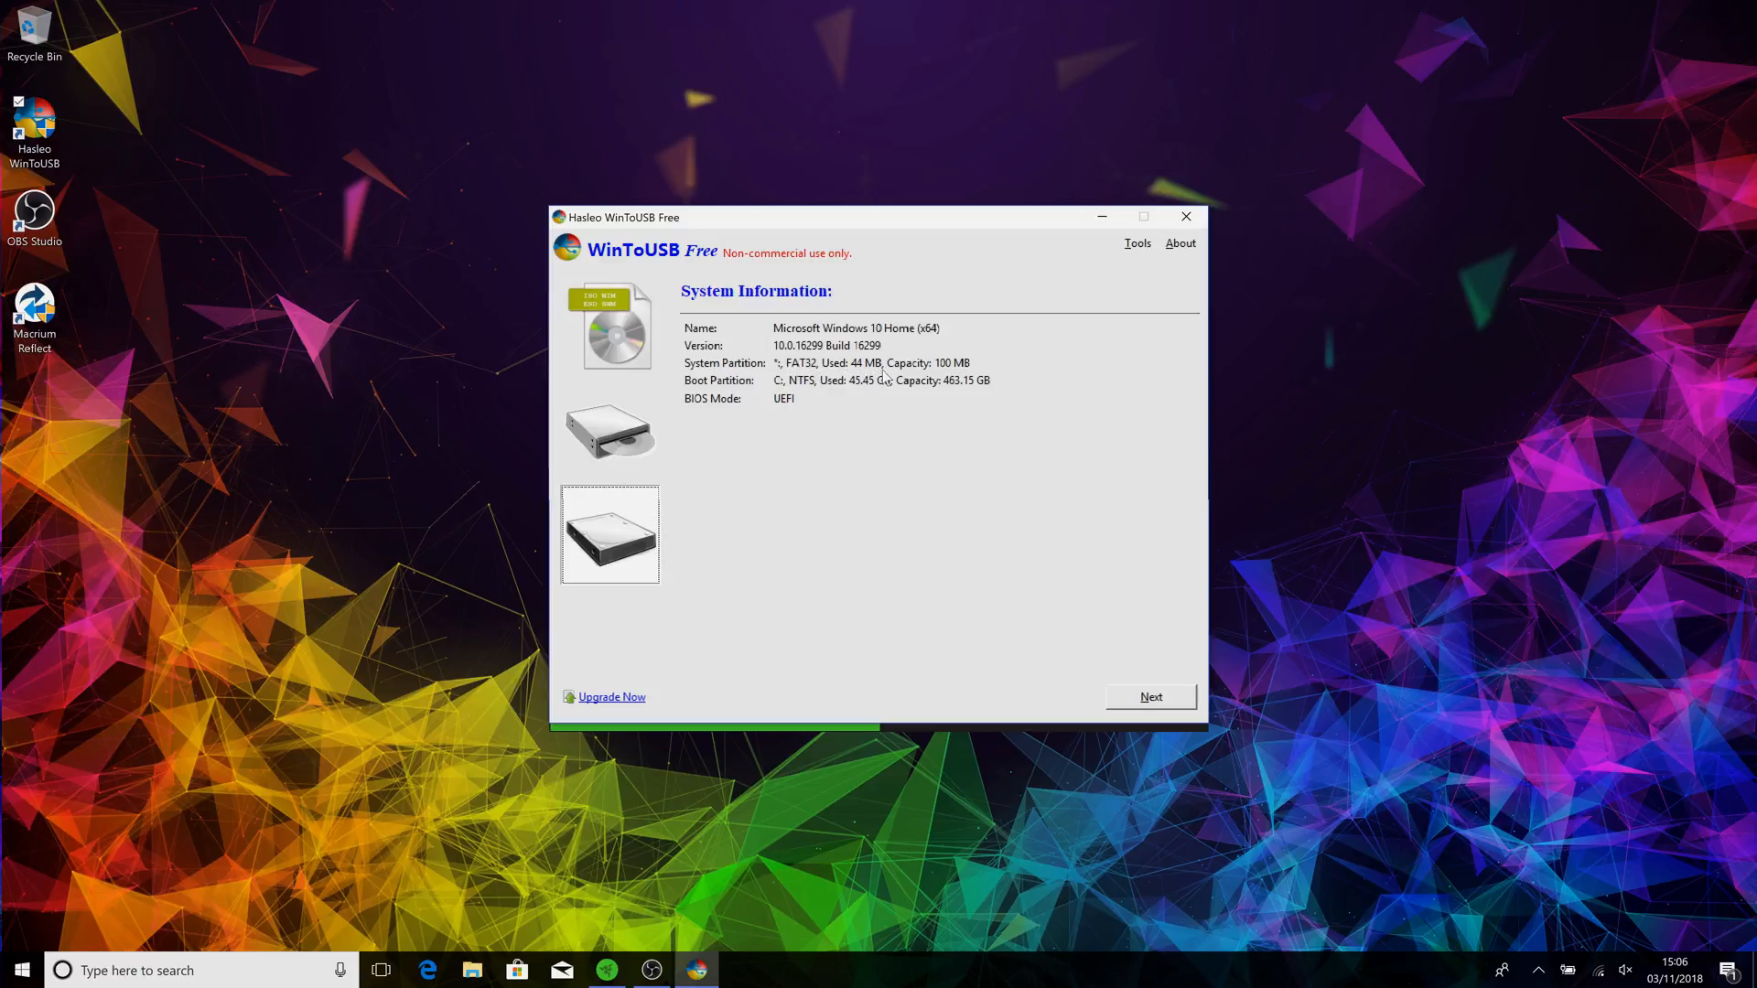
mouse_move(710, 403)
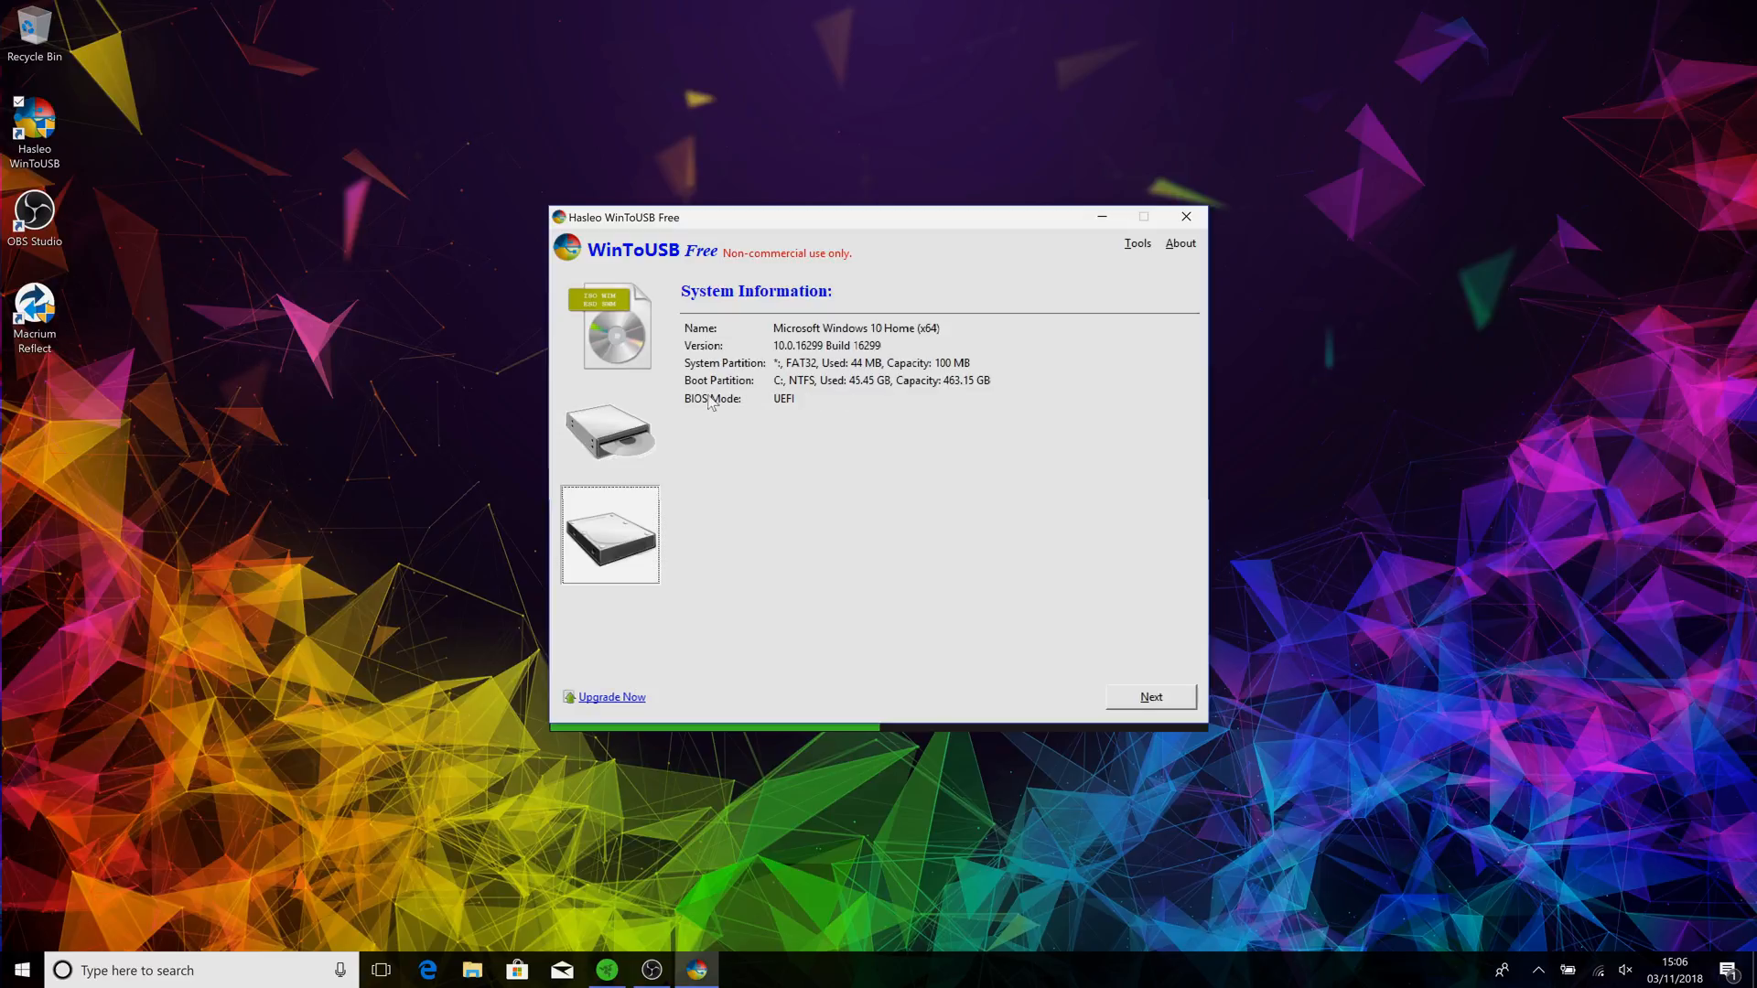
mouse_move(913, 395)
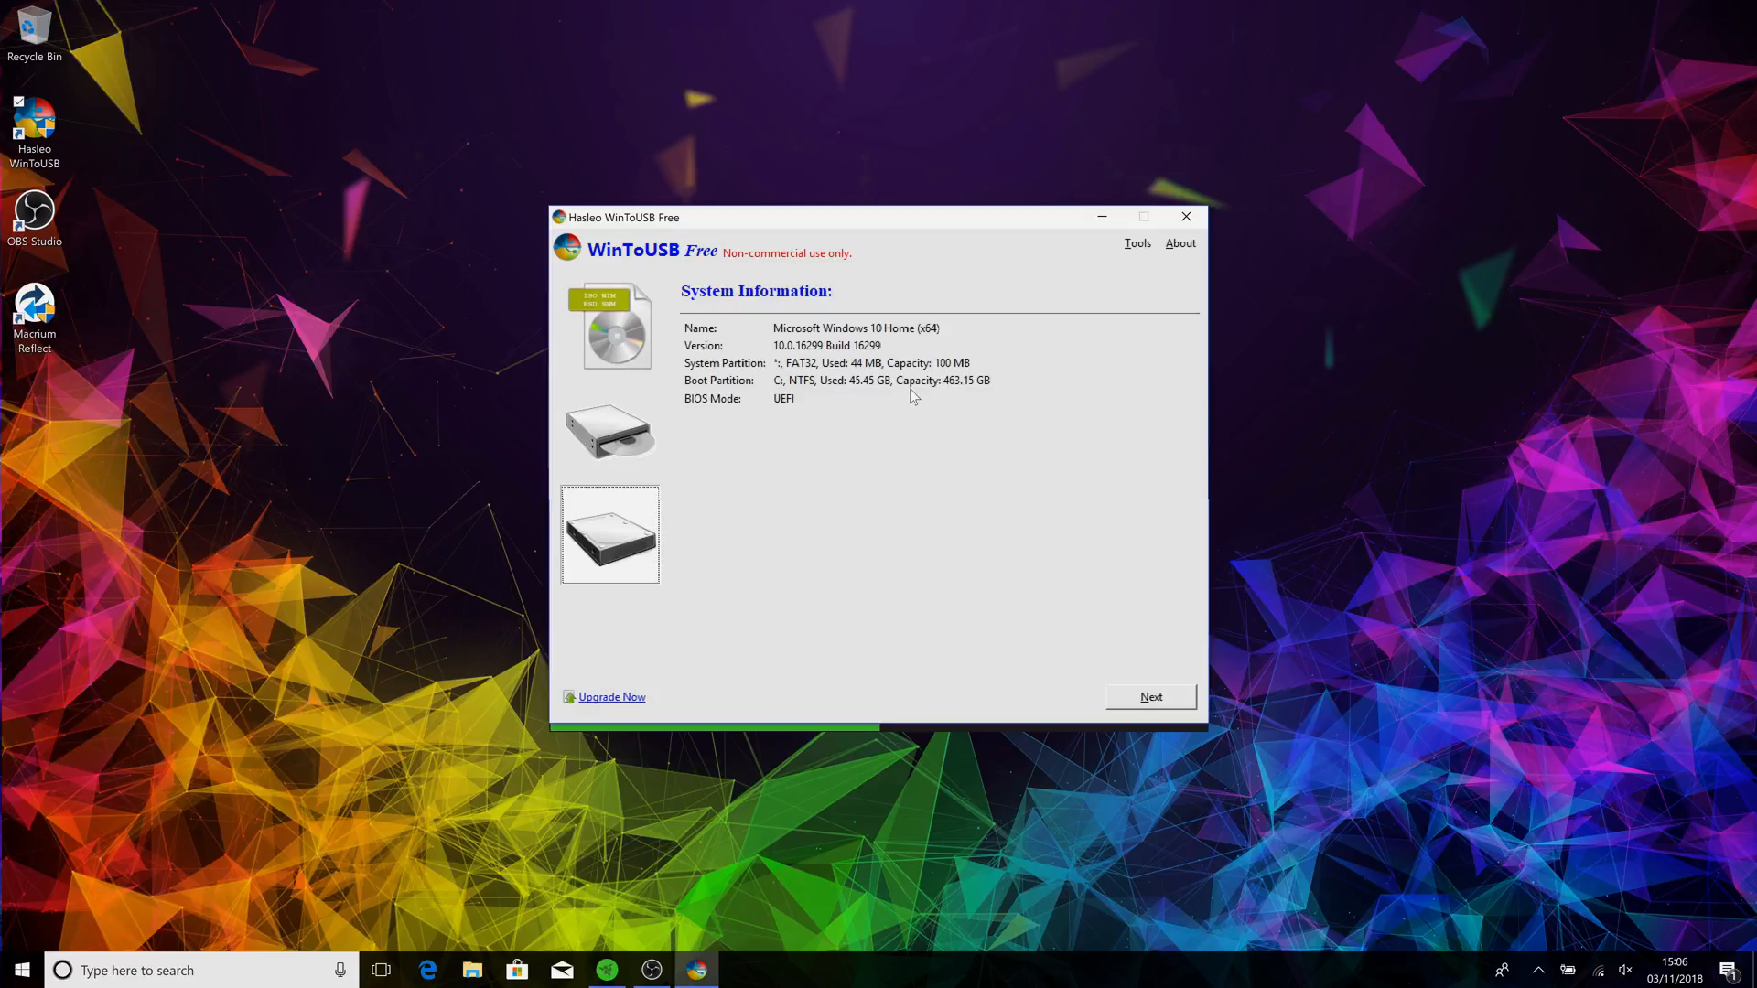
mouse_move(1149, 698)
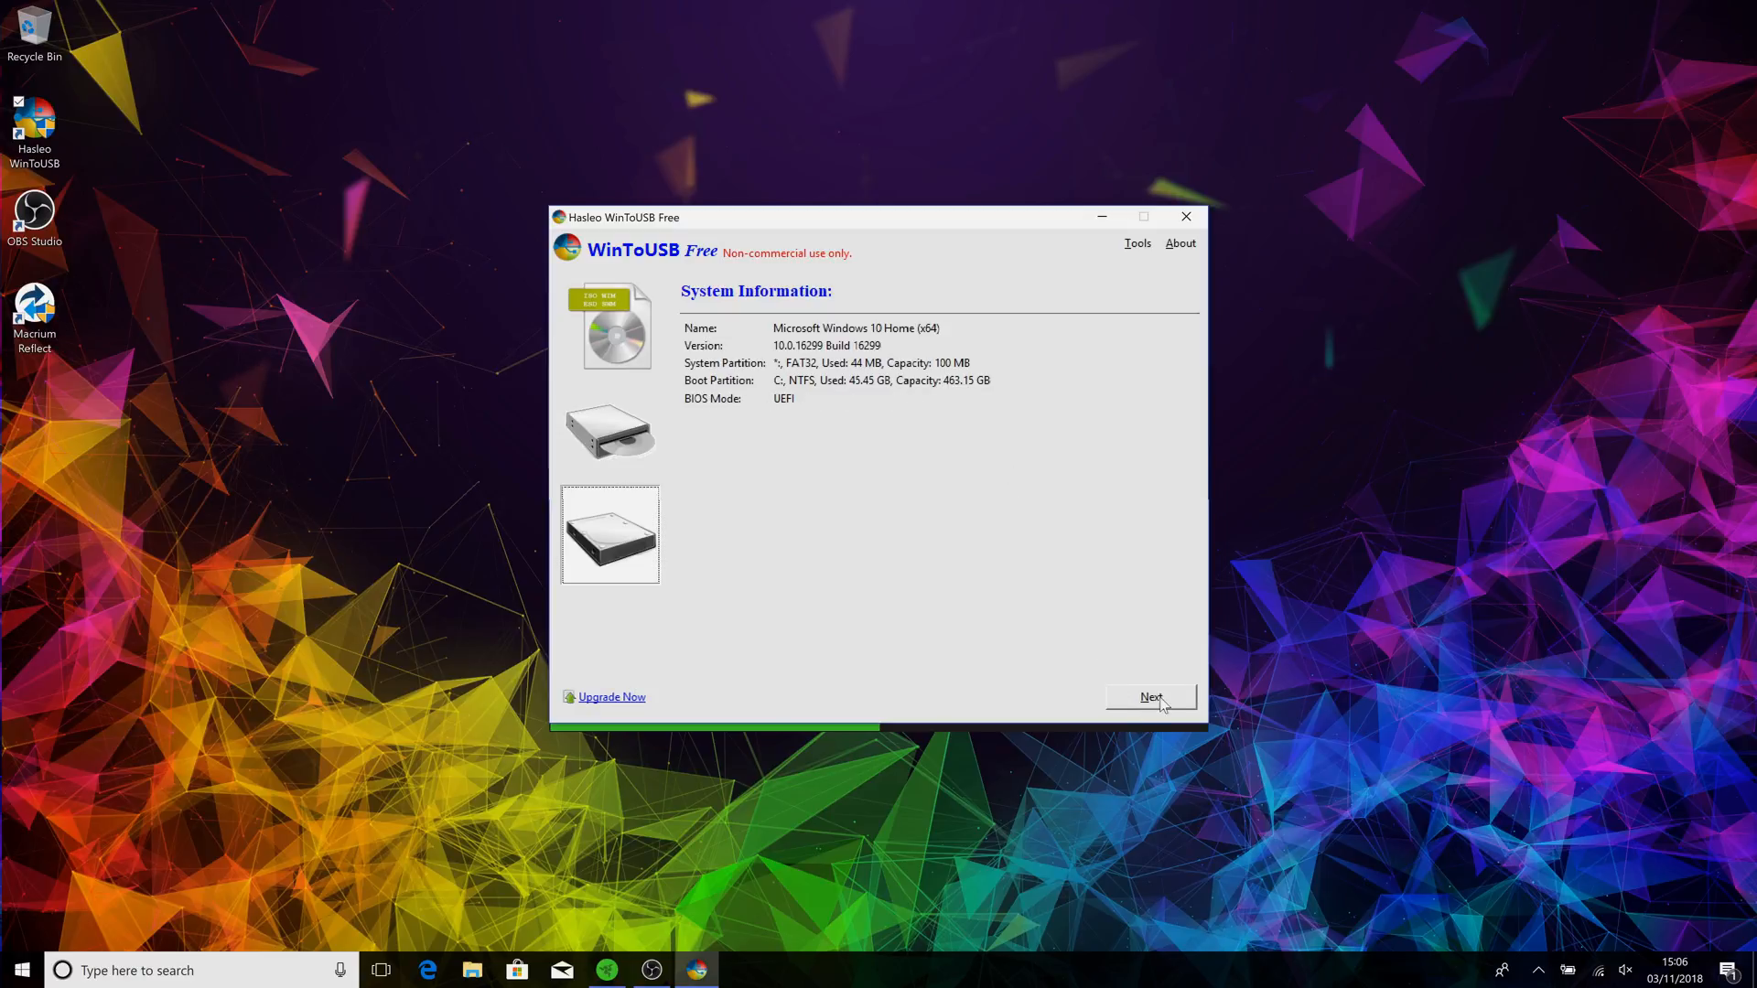
click(1150, 696)
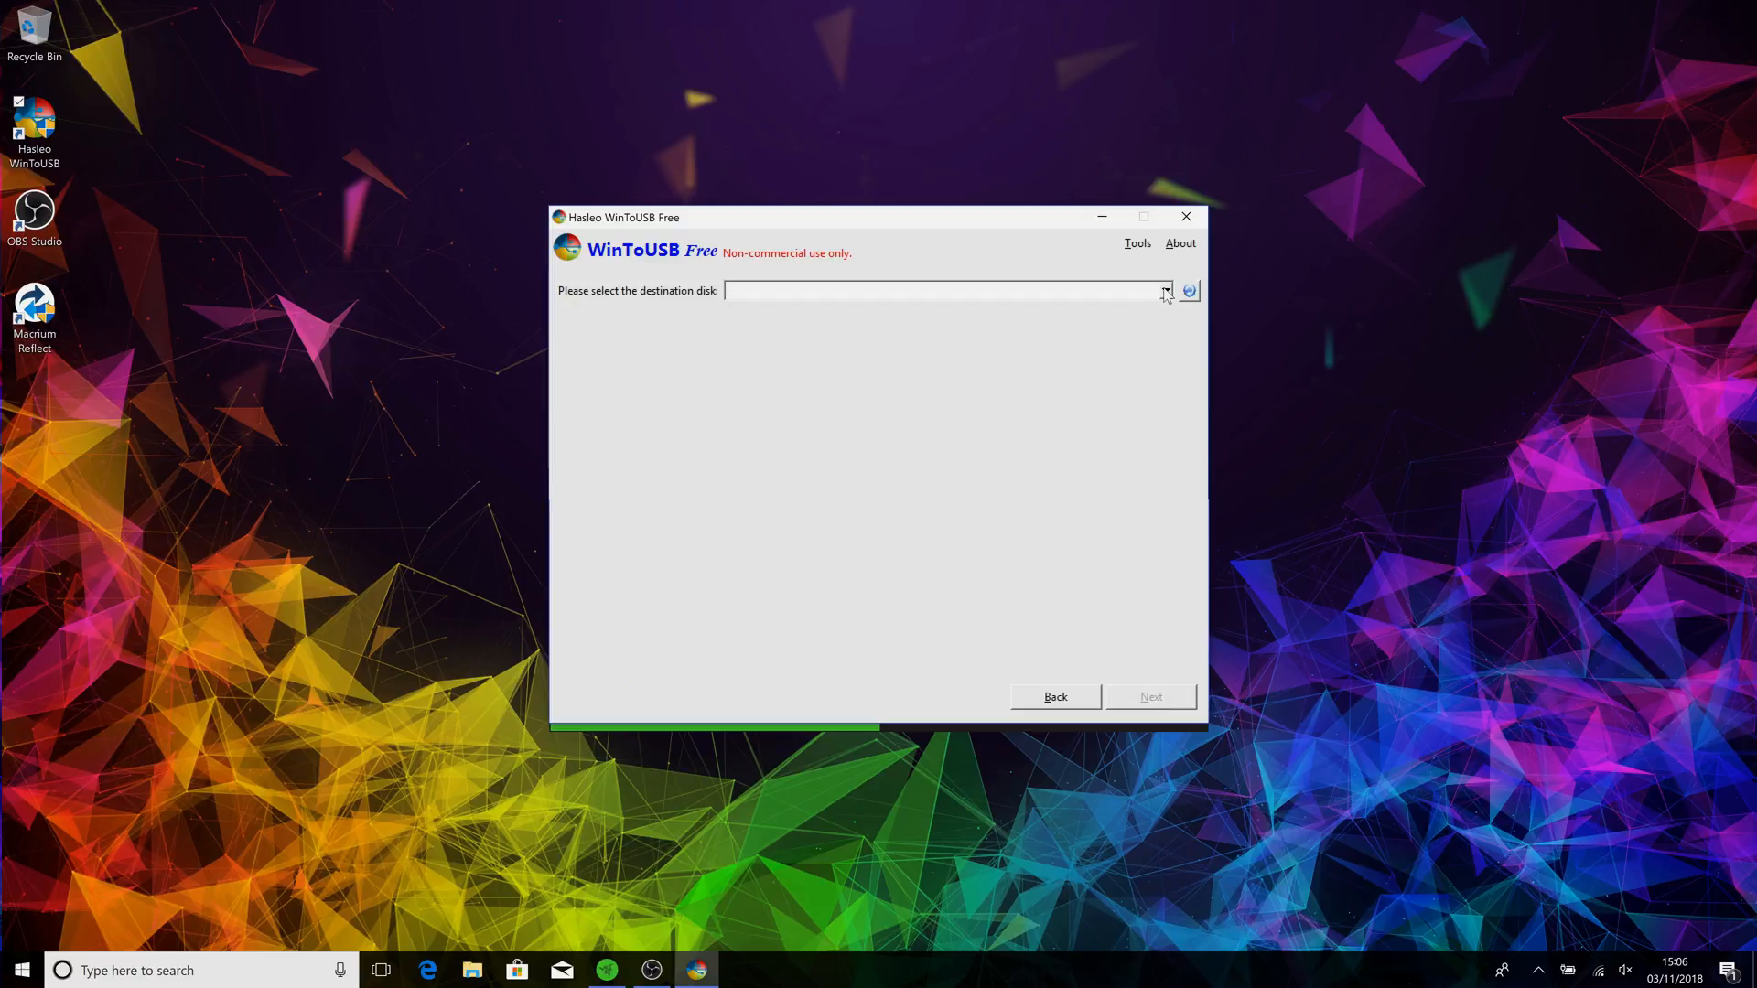
Select Disk 2: WD My Passport 25F3 as destination and agree to build the WinPE image.
click(1166, 291)
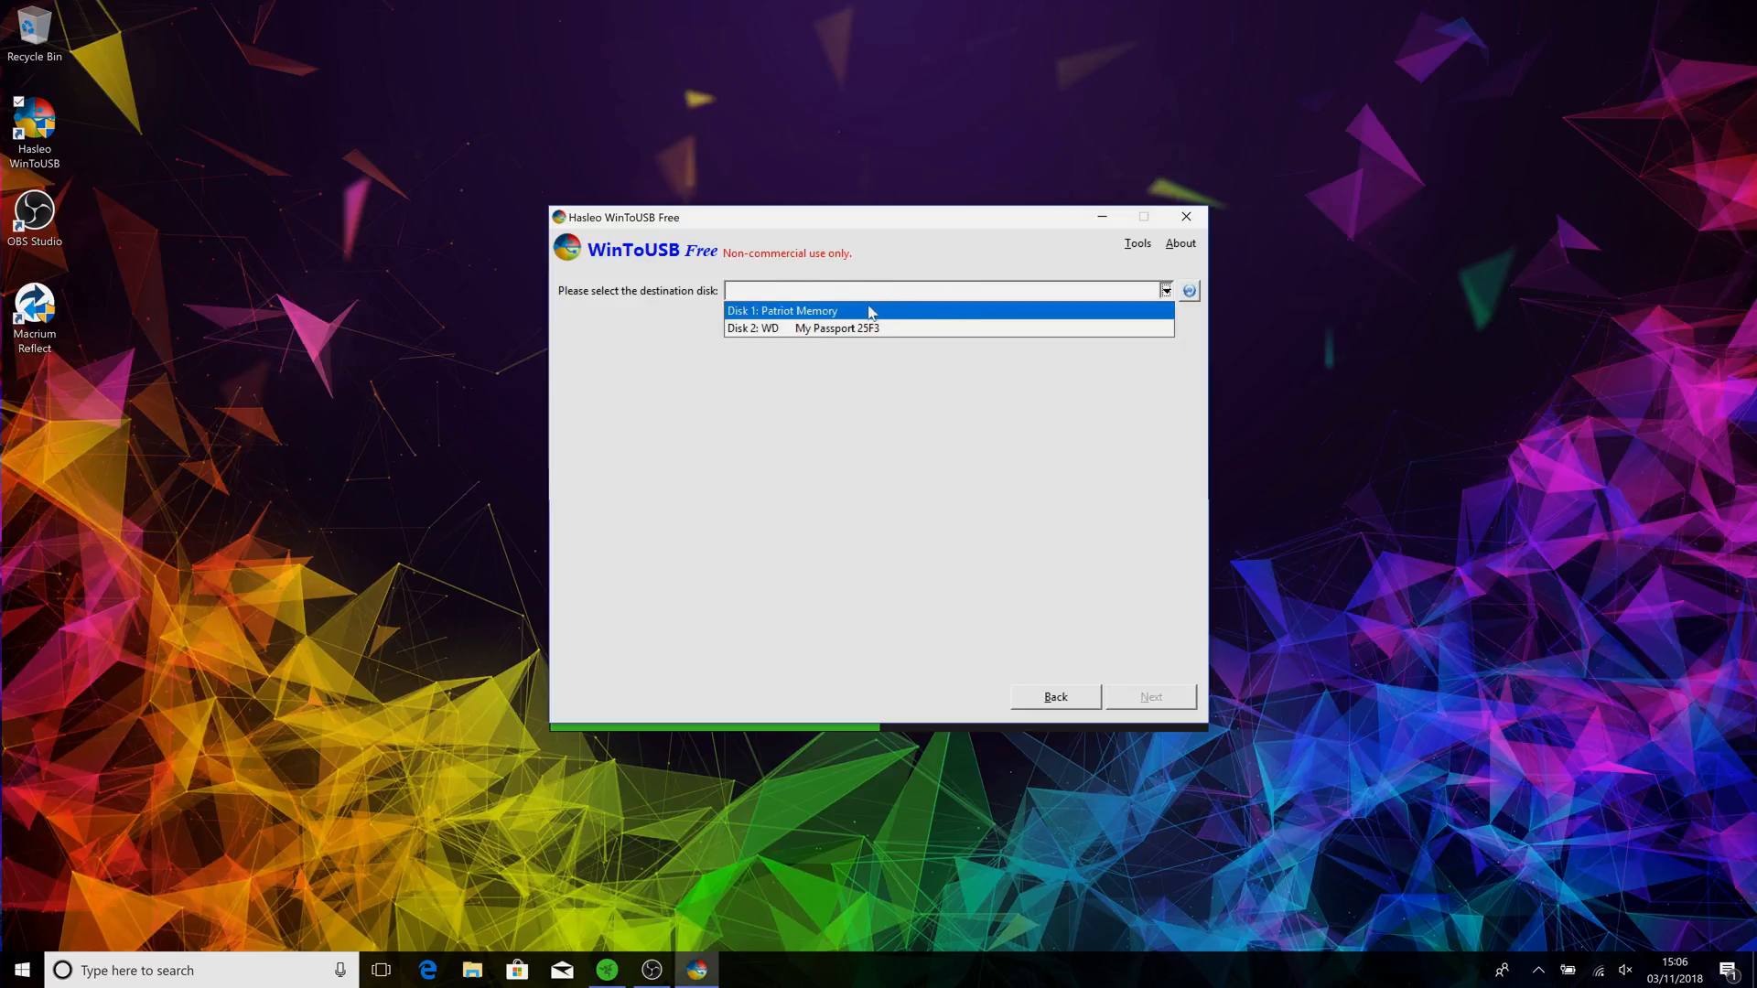
mouse_move(884, 328)
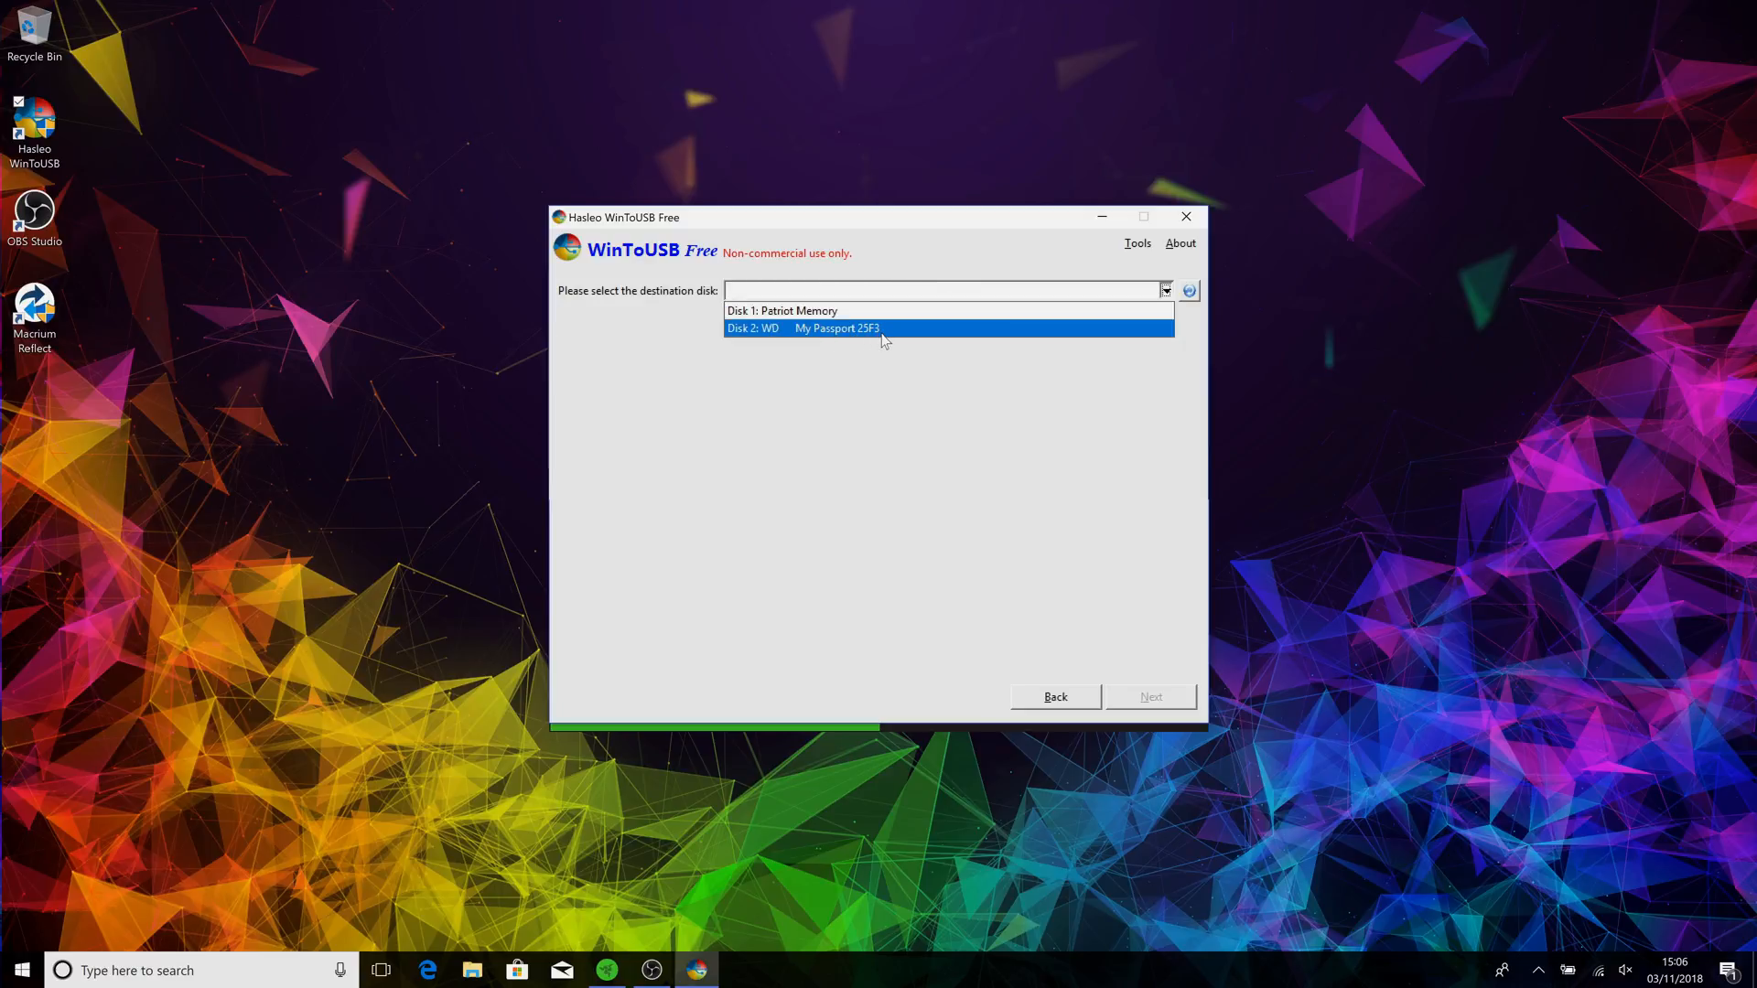
click(835, 328)
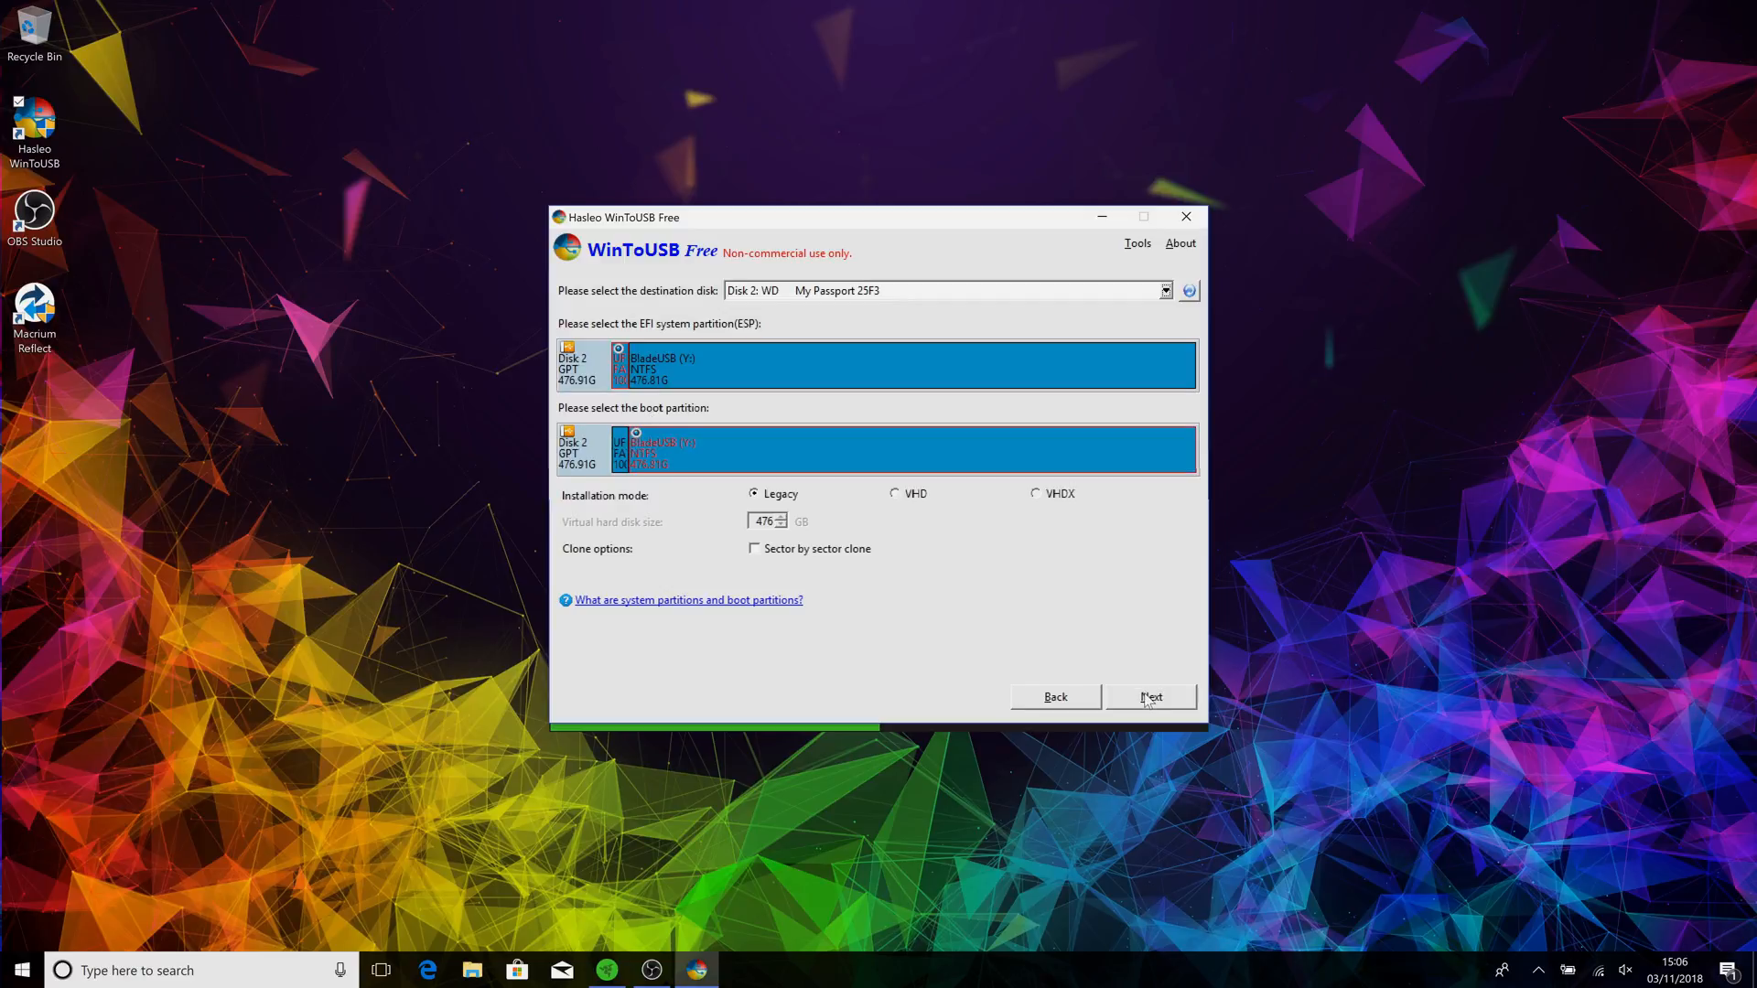
click(1150, 698)
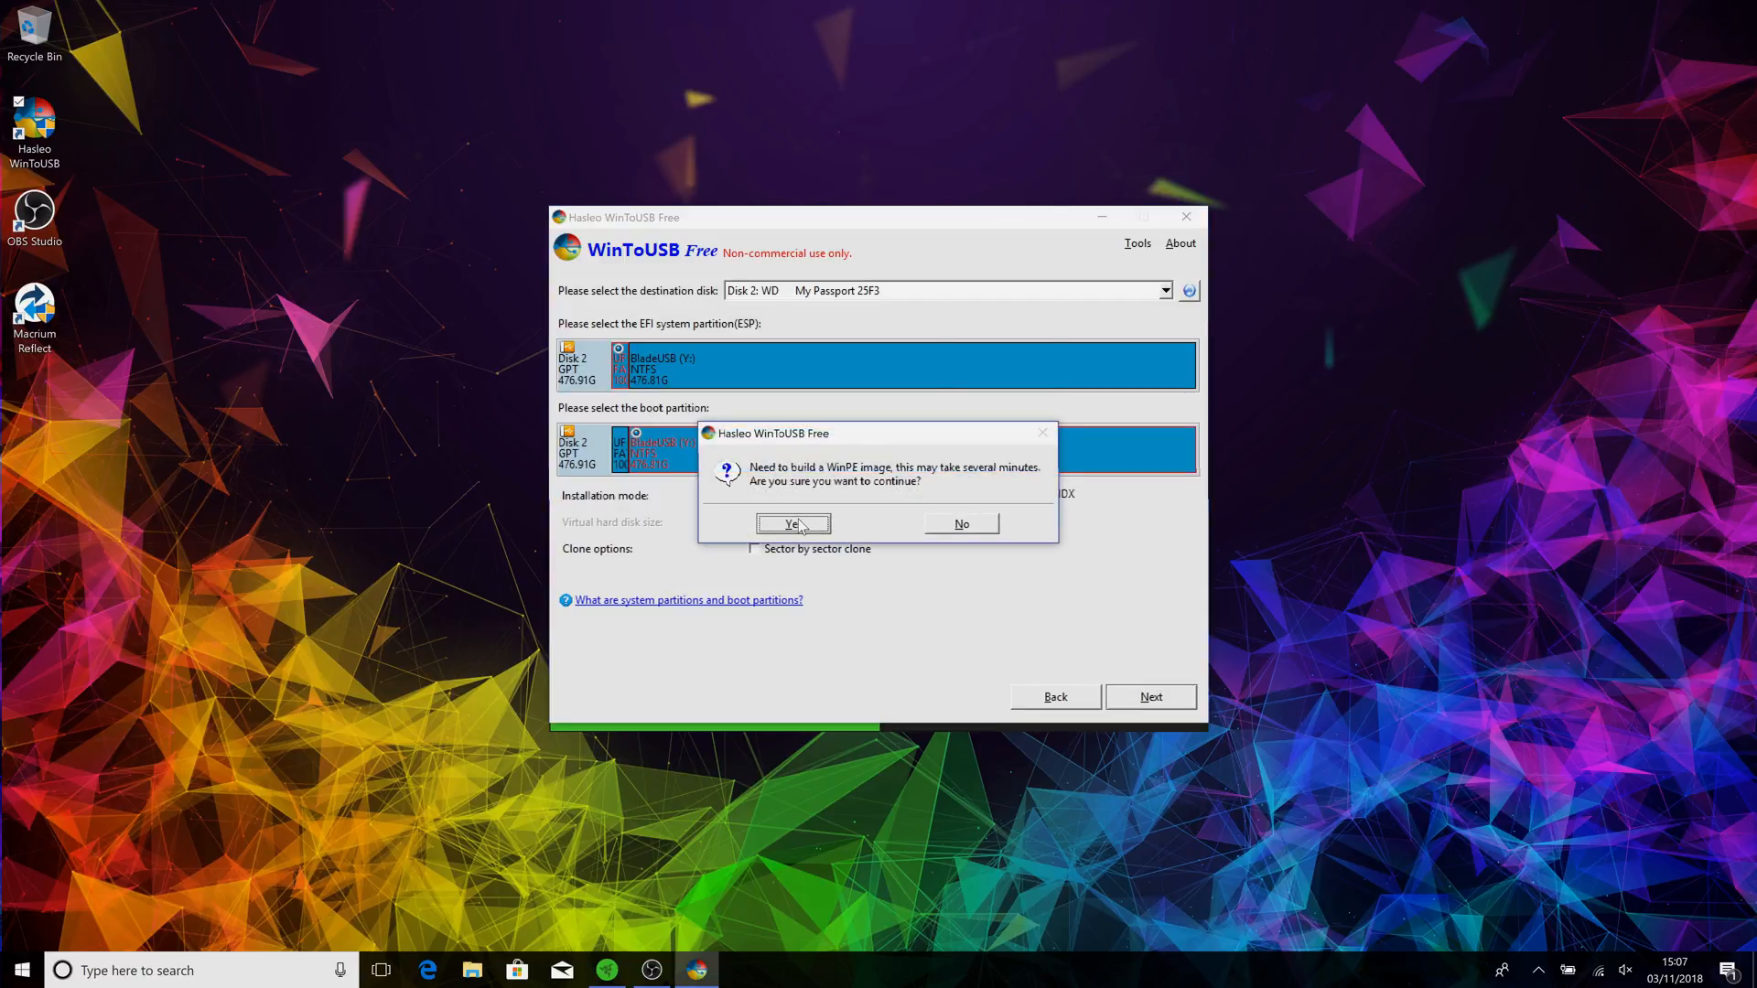
click(793, 524)
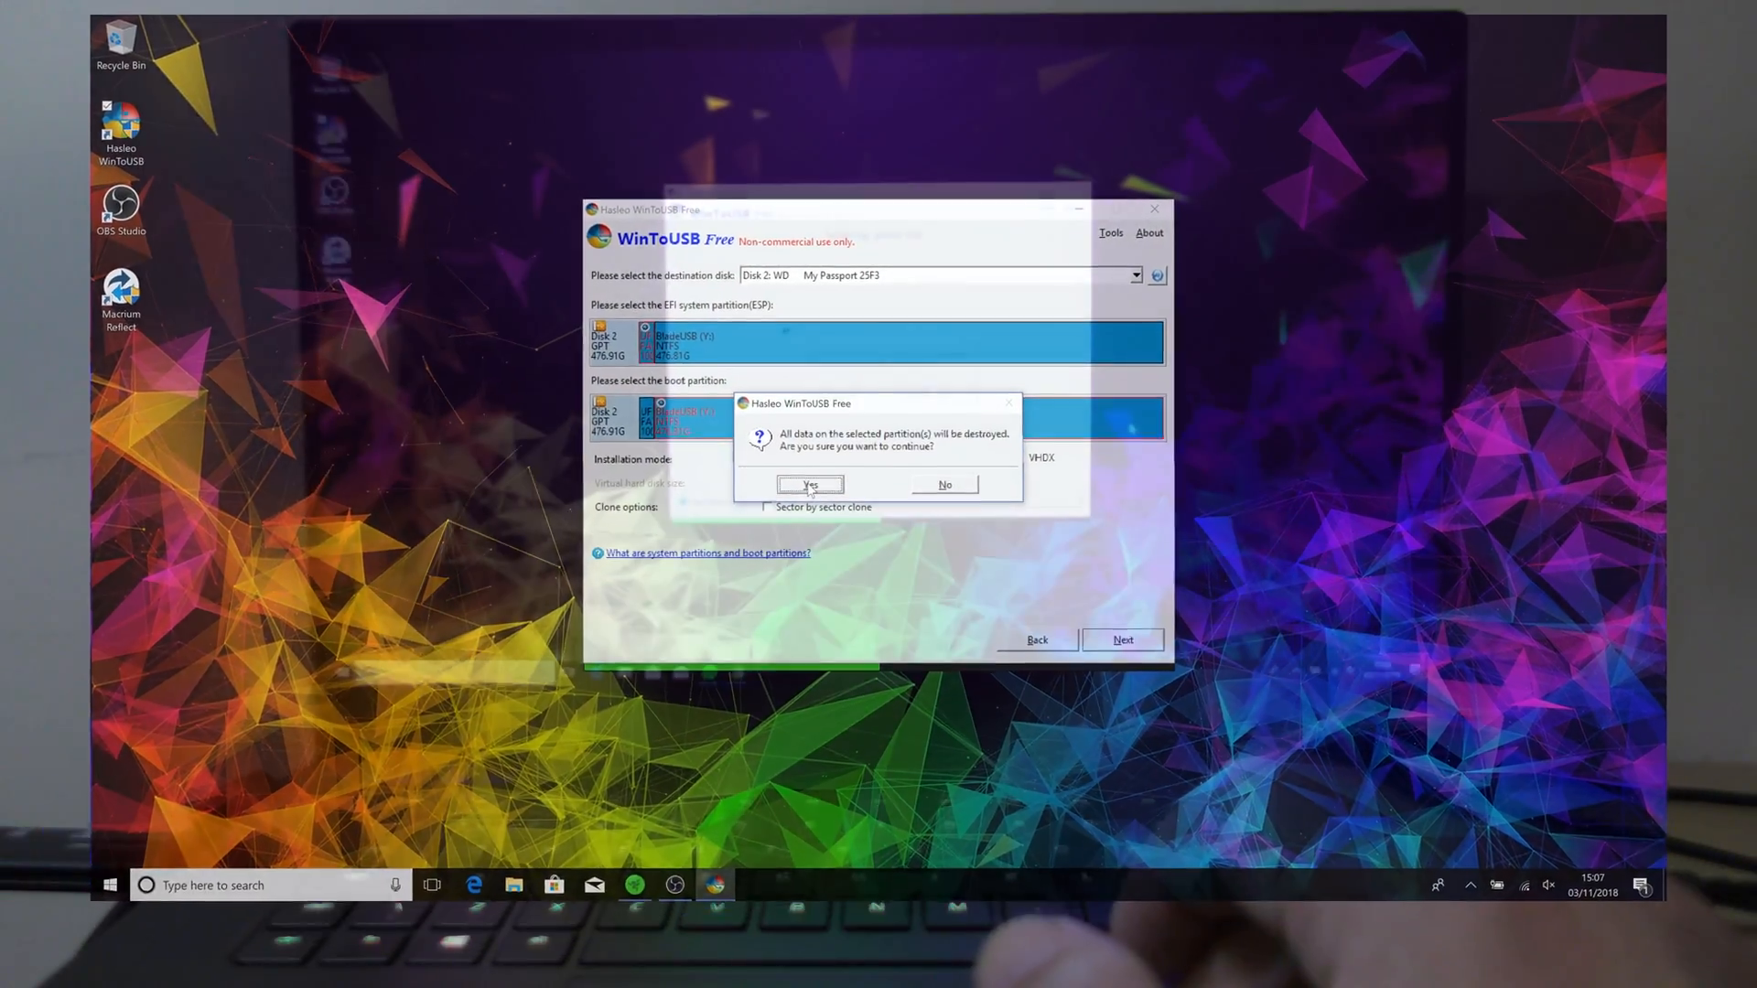
Confirm erasing the selected partitions and restarting the laptop.
click(811, 483)
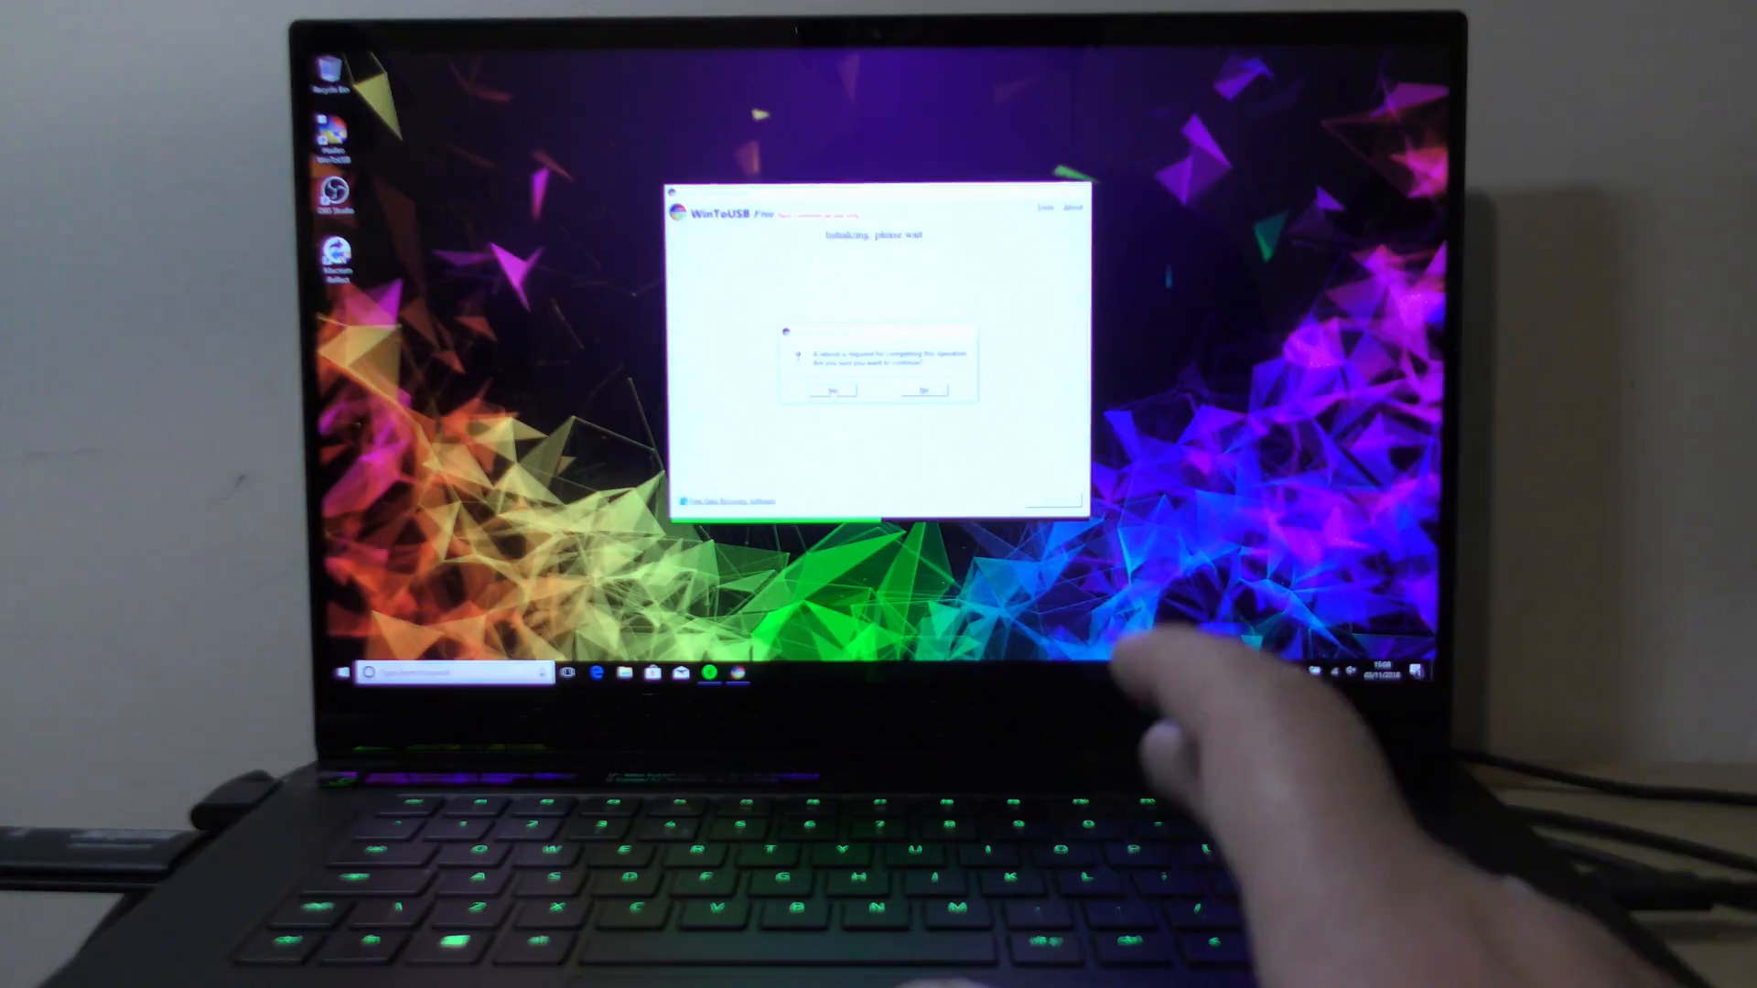
click(834, 390)
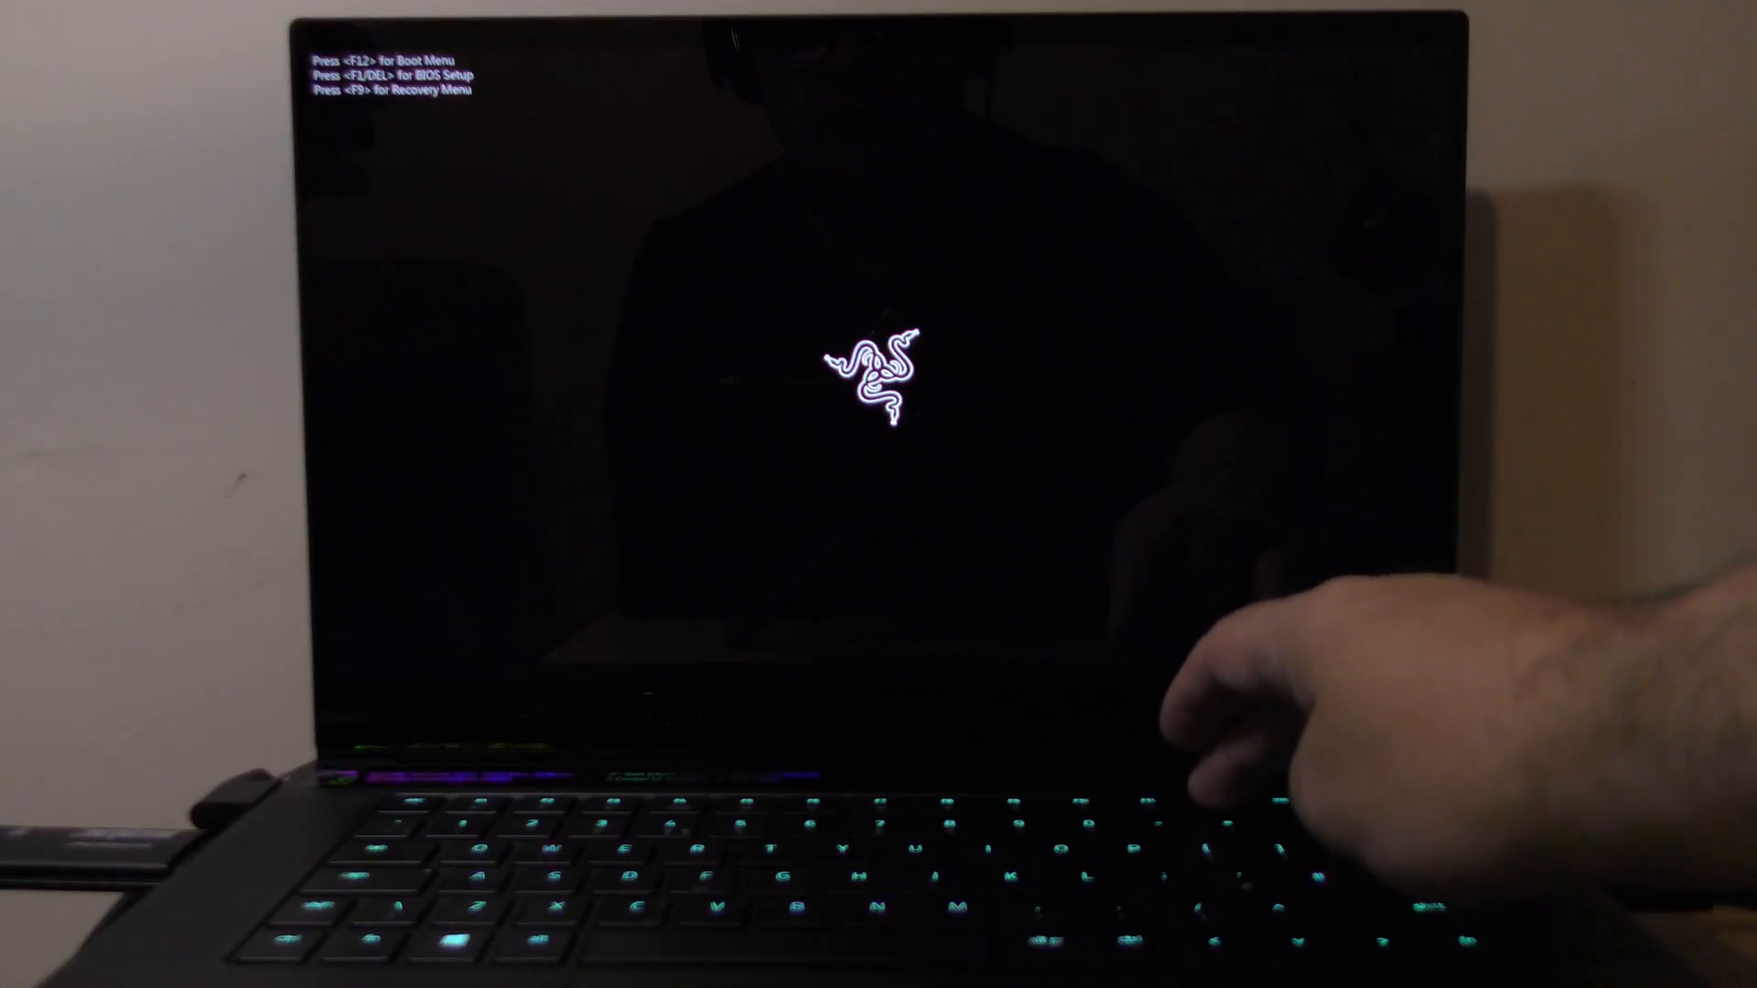
Bring up the F12 boot menu and move down to the WD My Passport Windows Boot Manager.
key(f12)
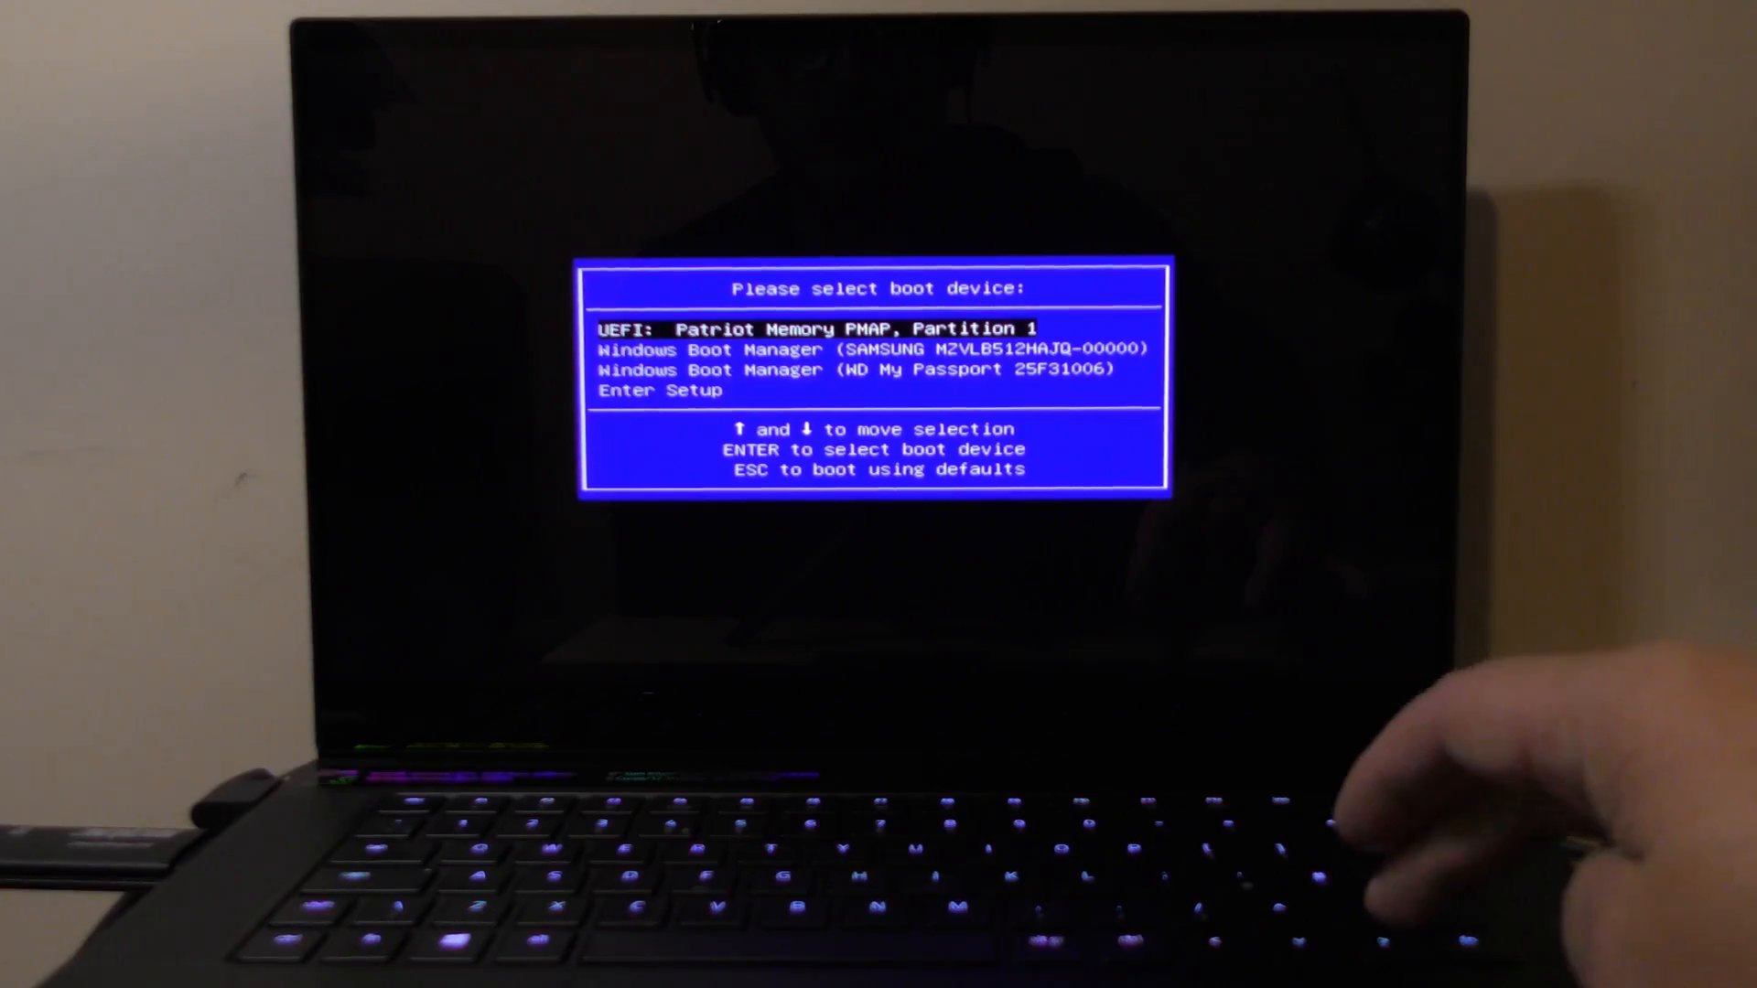
key(down)
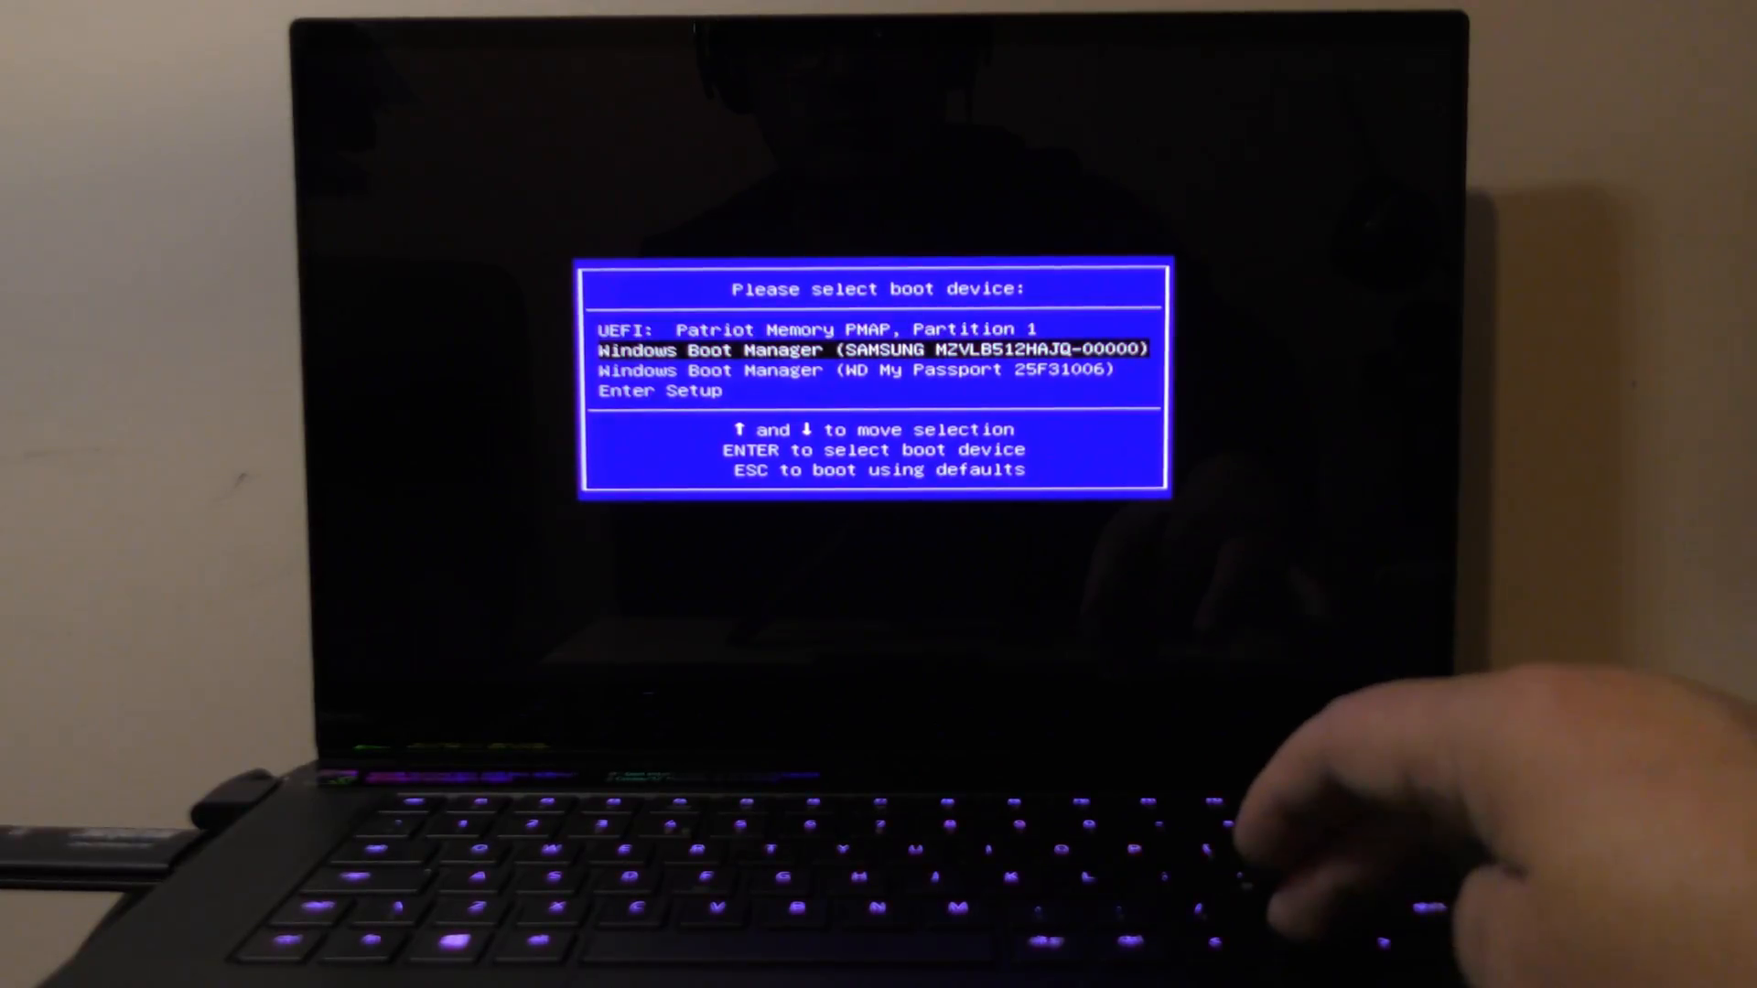
key(down)
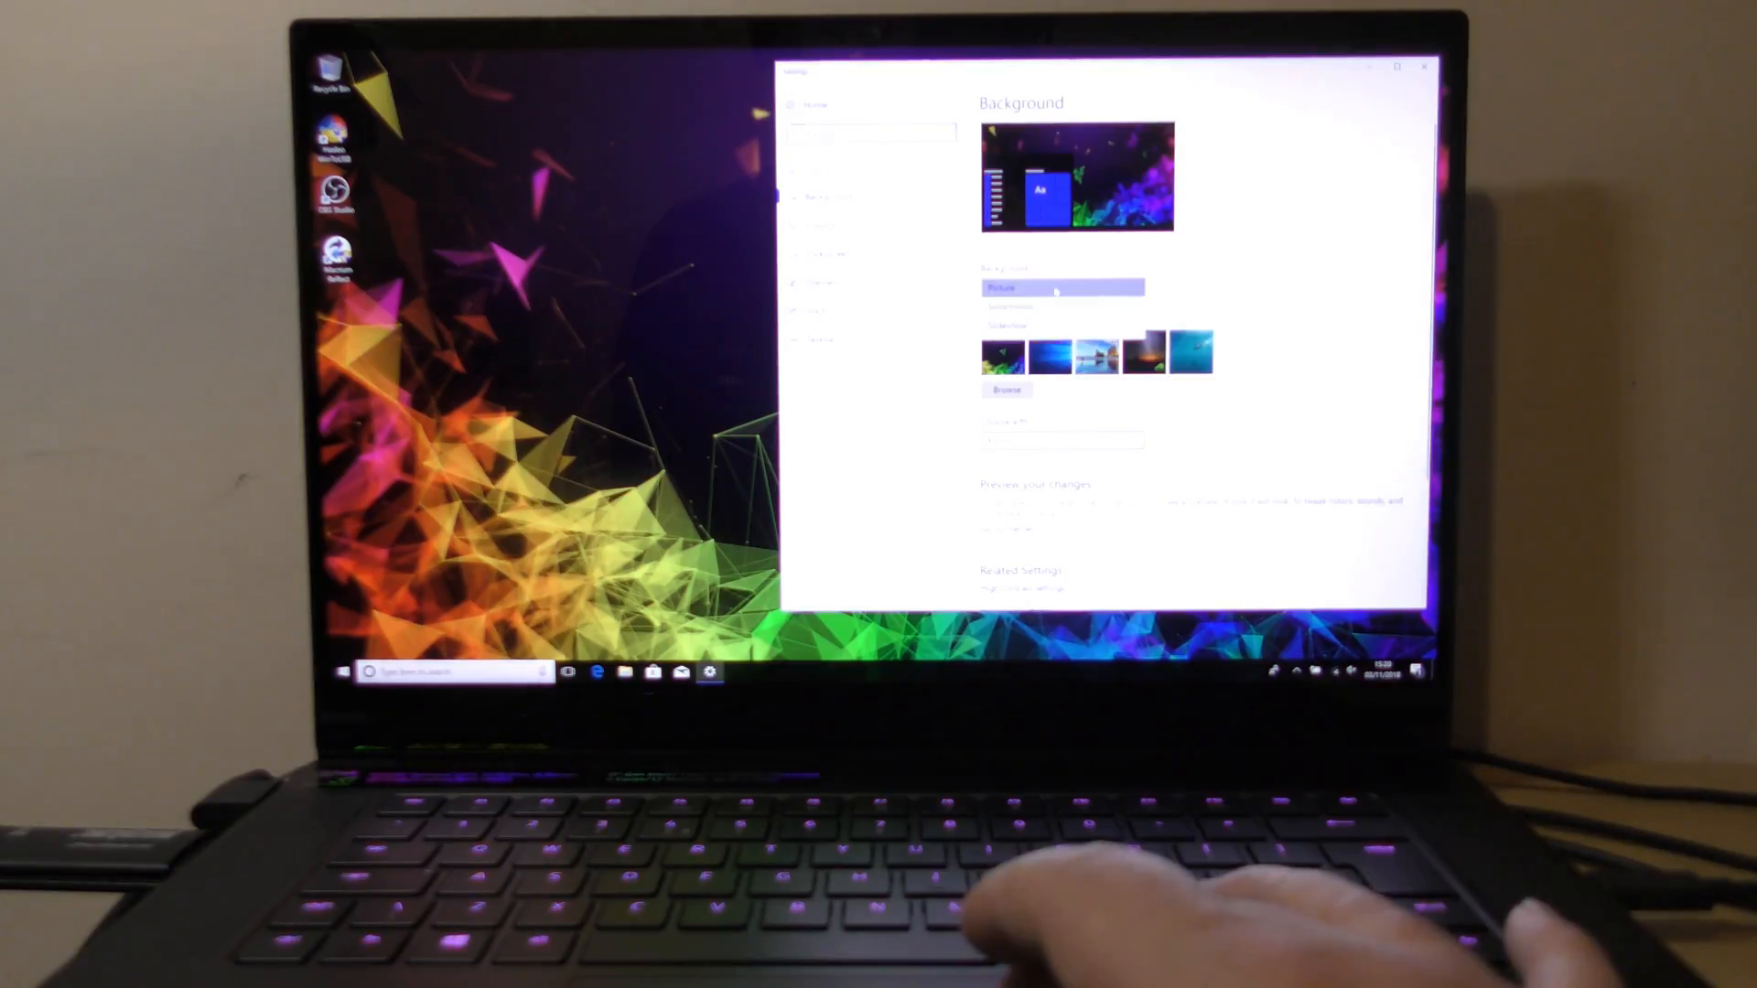
Set a solid orange desktop background and a green accent colour.
click(1061, 288)
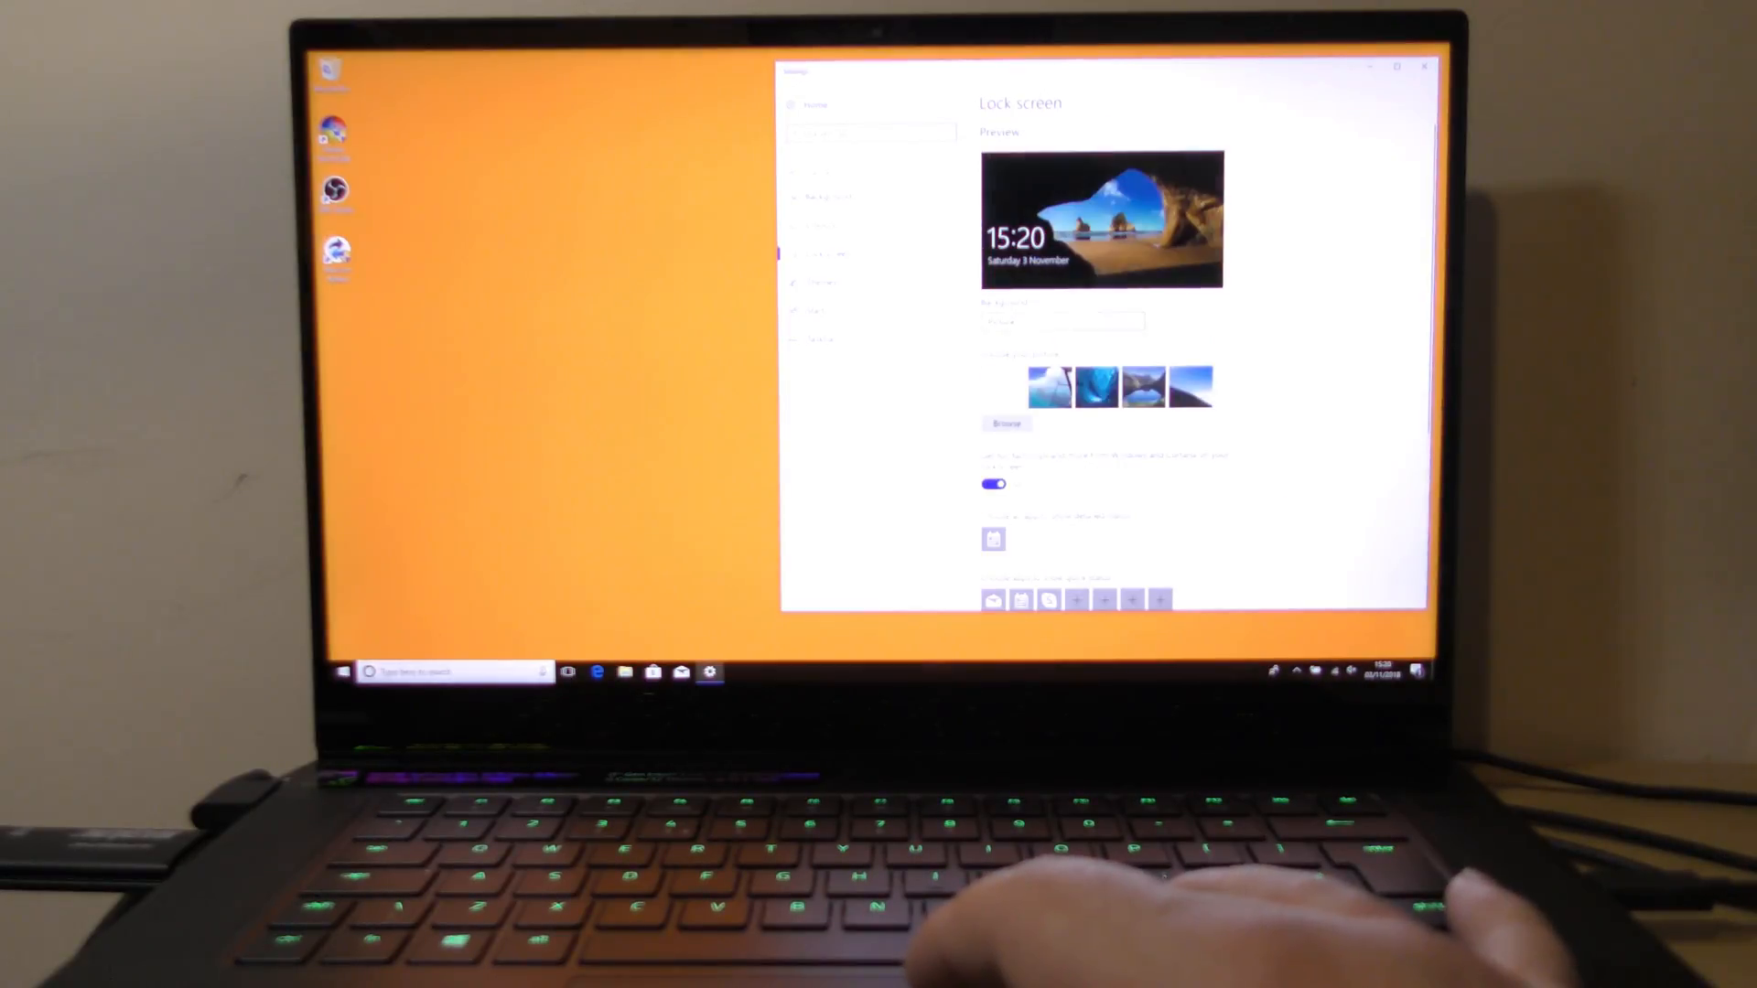
scroll(down, 3)
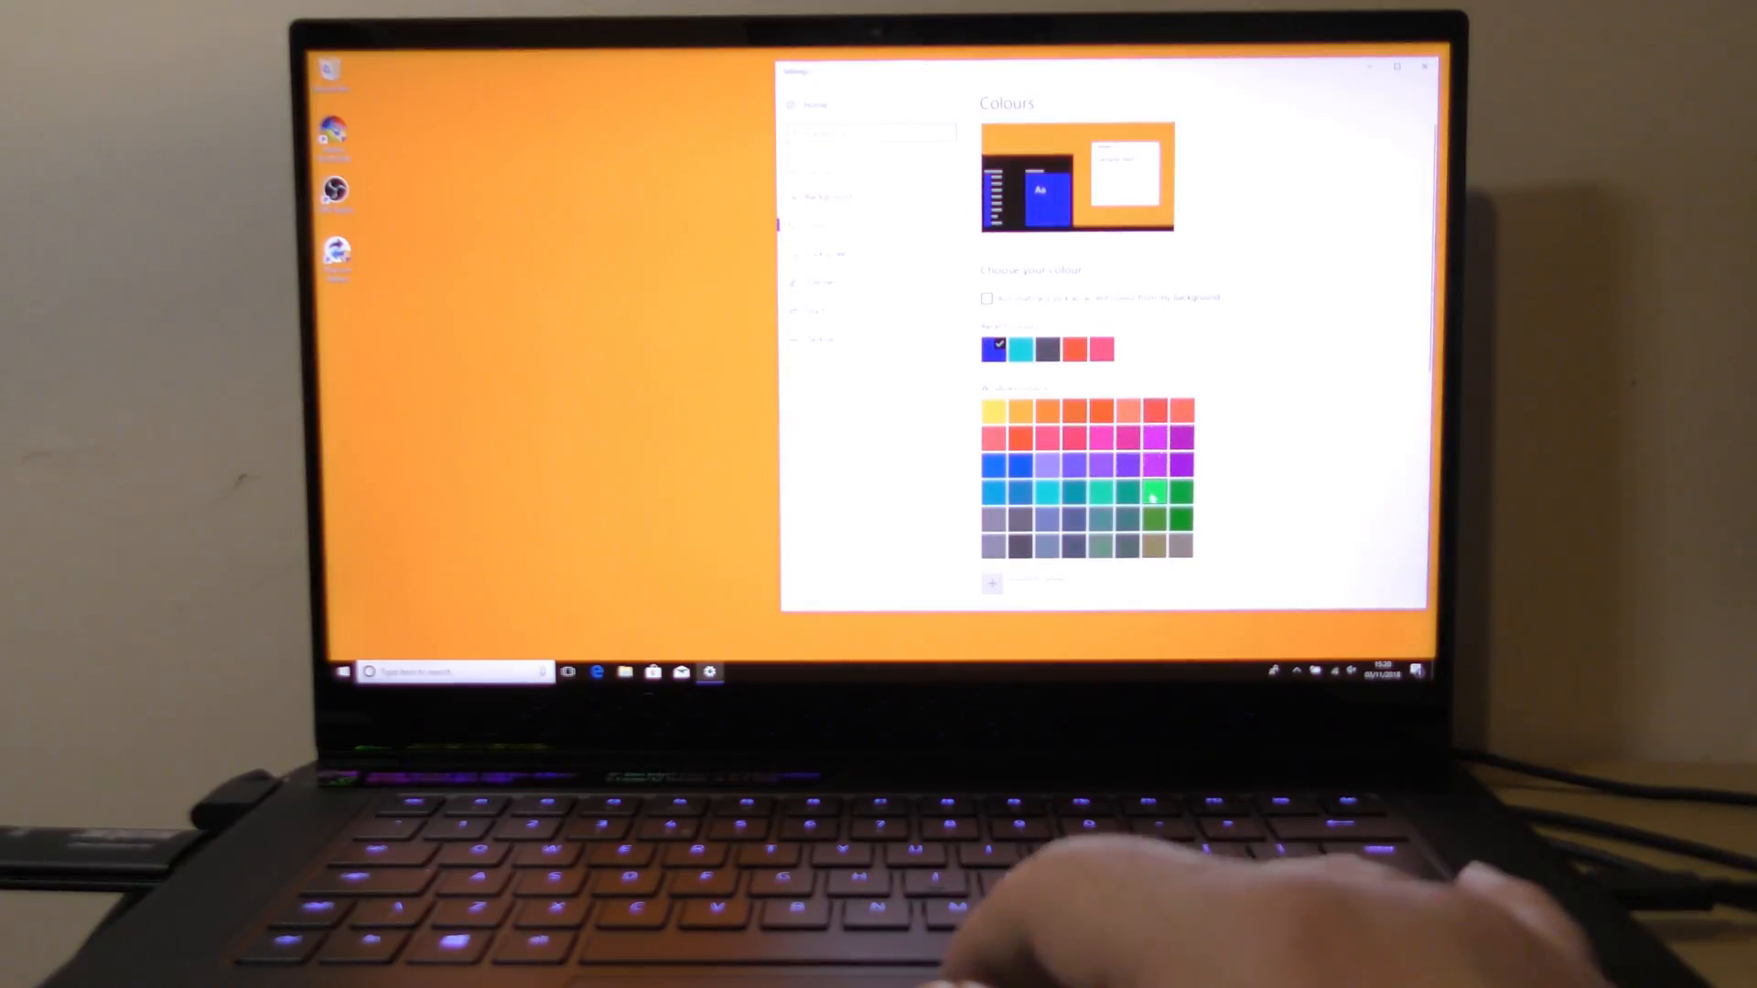
click(1161, 490)
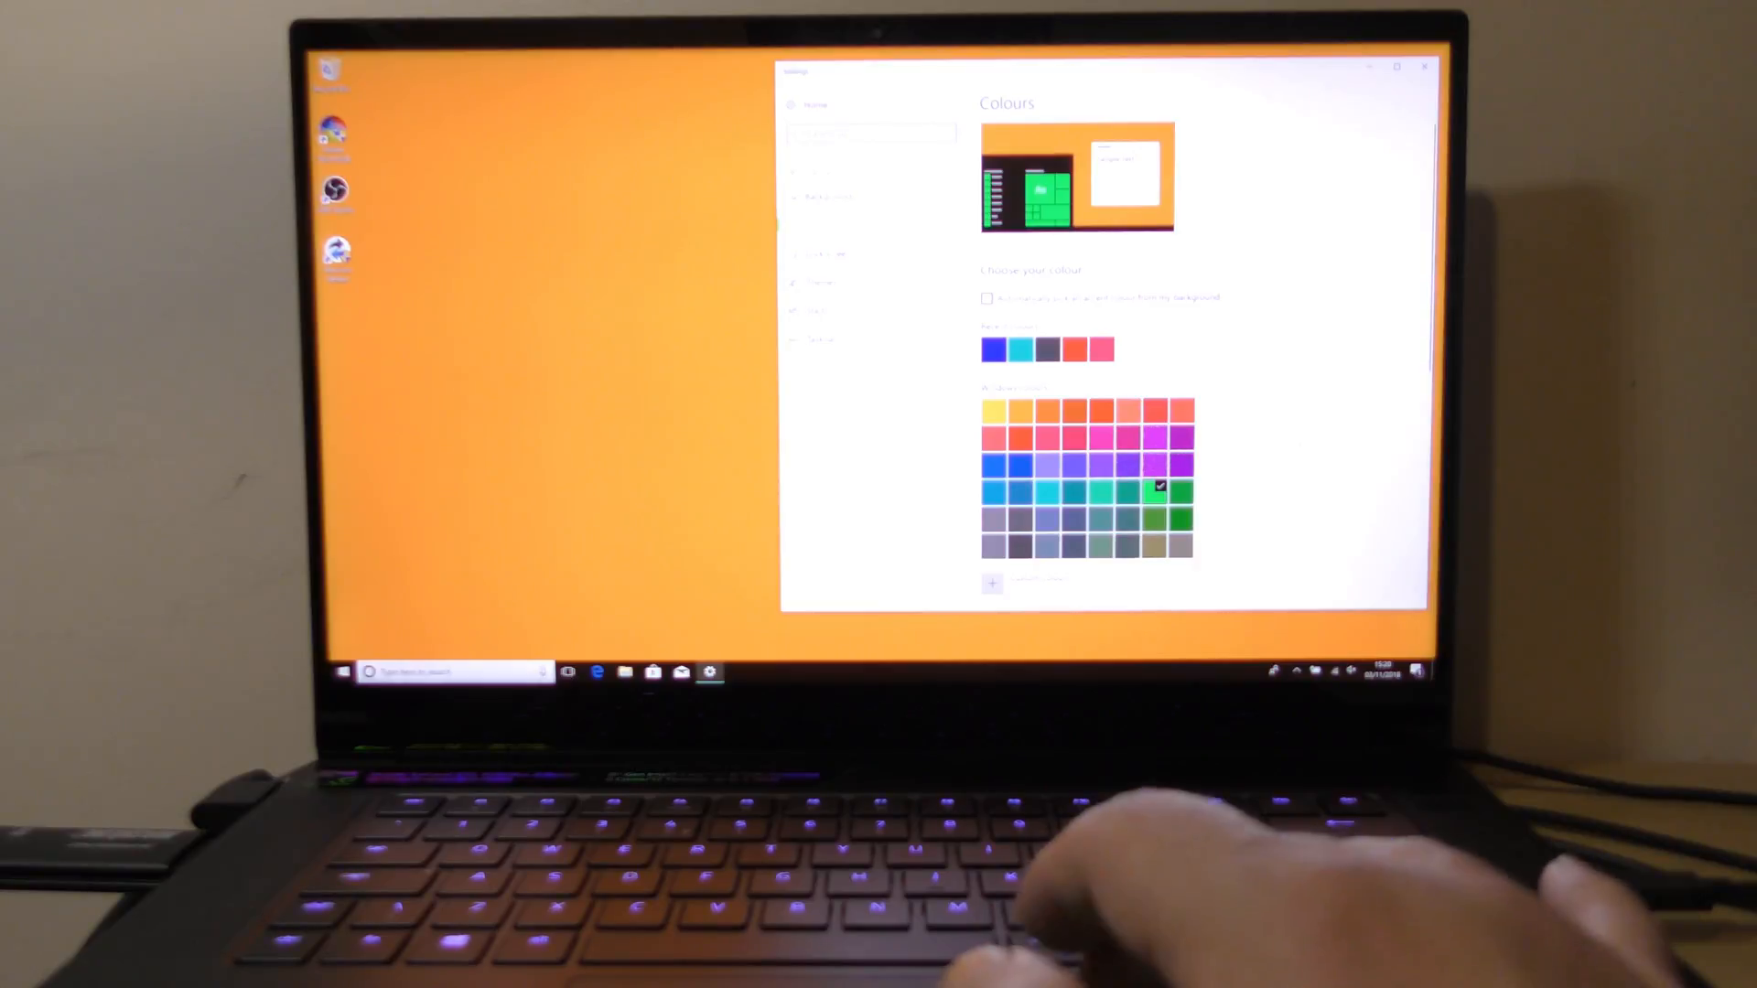